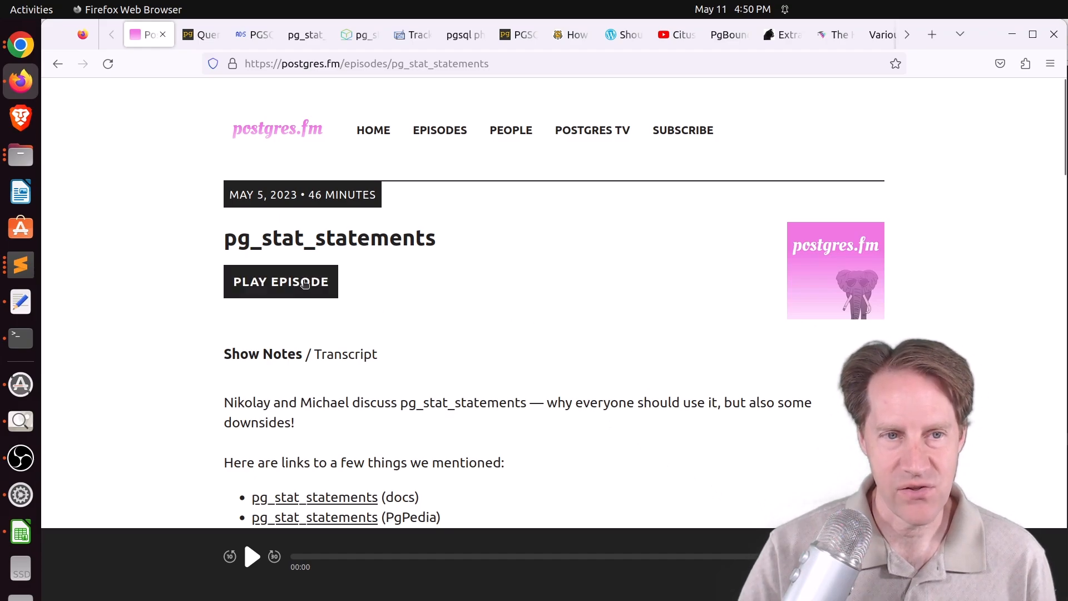
# - Scroll the pg_stat_statements episode notes down to the sponsor credits and embedded YouTube video
pyautogui.scroll(-3)
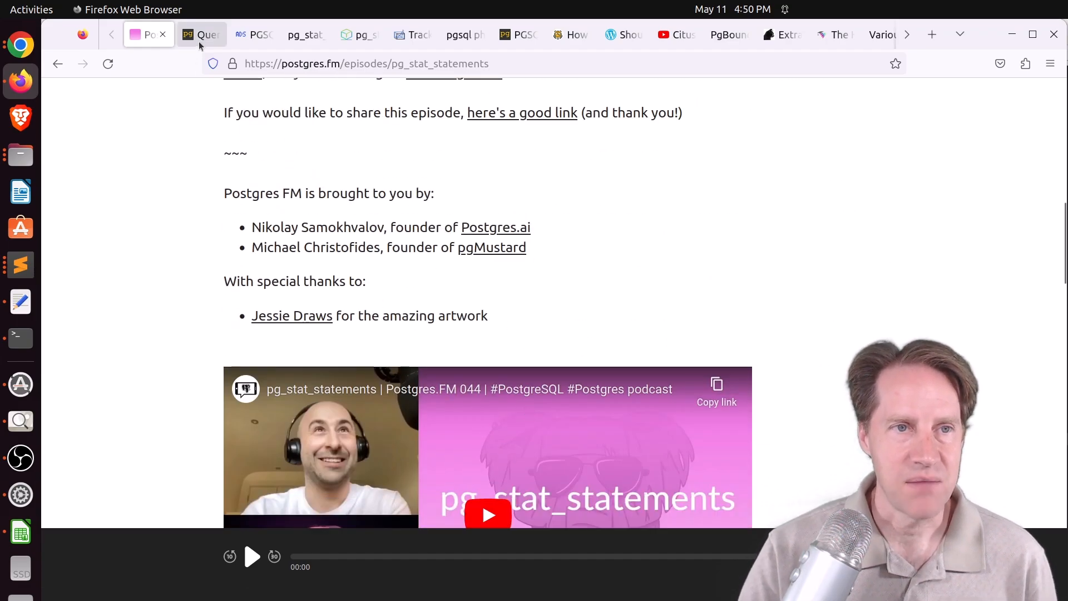
# - Switch to the pgMustard pg_stat_statements queries post and highlight 'total_time desc' in its example query
pyautogui.click(202, 34)
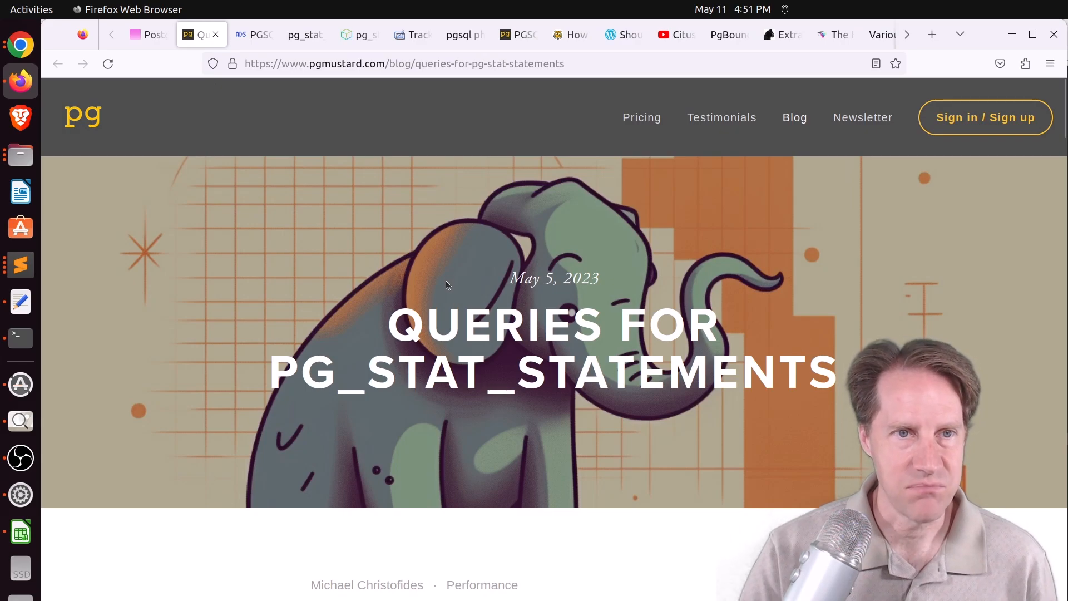
pyautogui.scroll(-3)
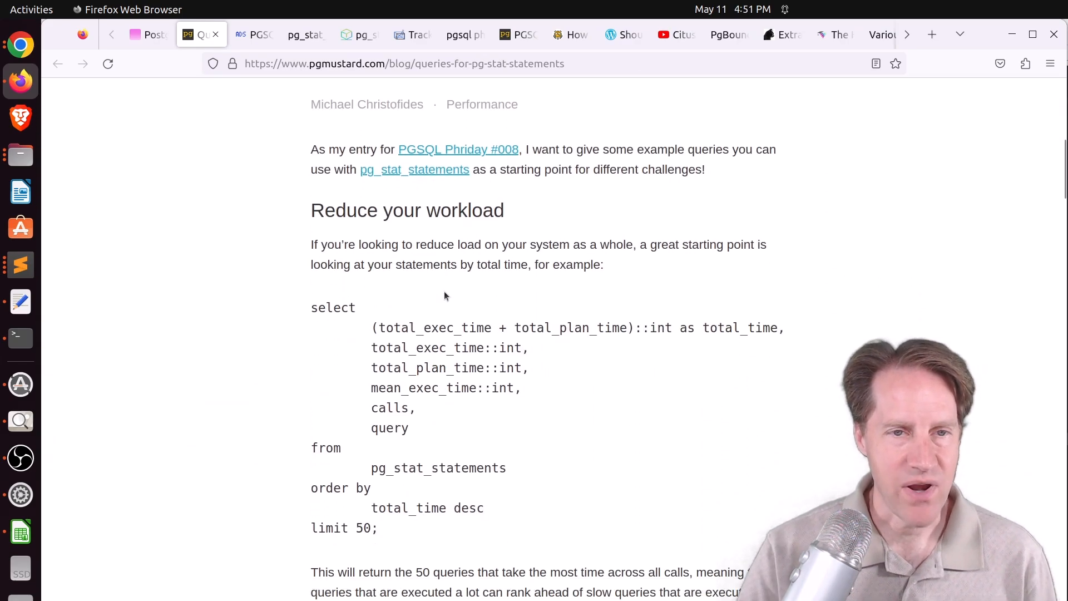
pyautogui.scroll(-3)
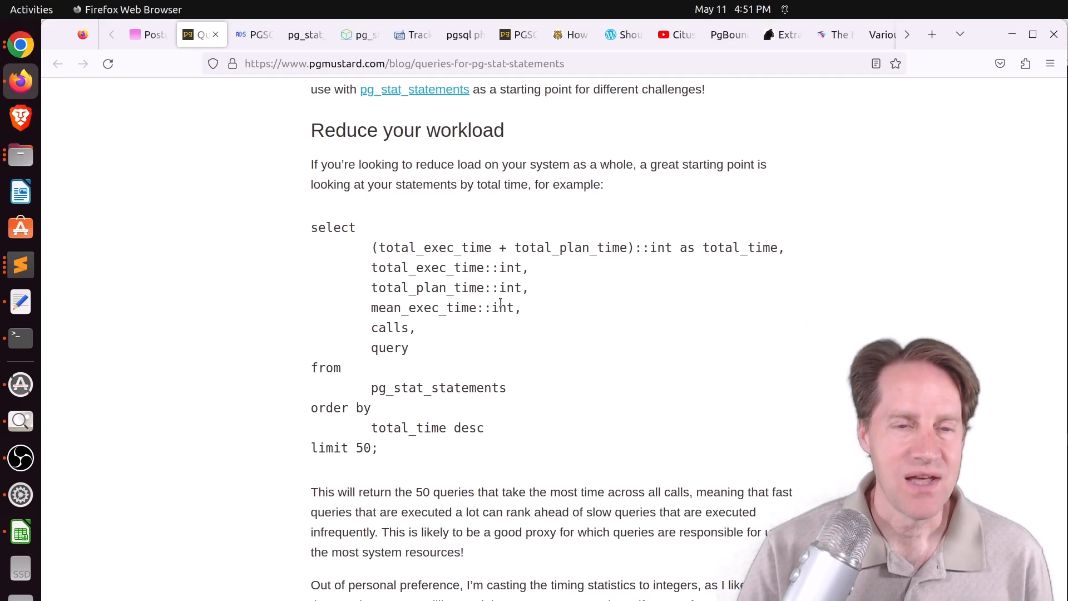
pyautogui.moveTo(485, 431)
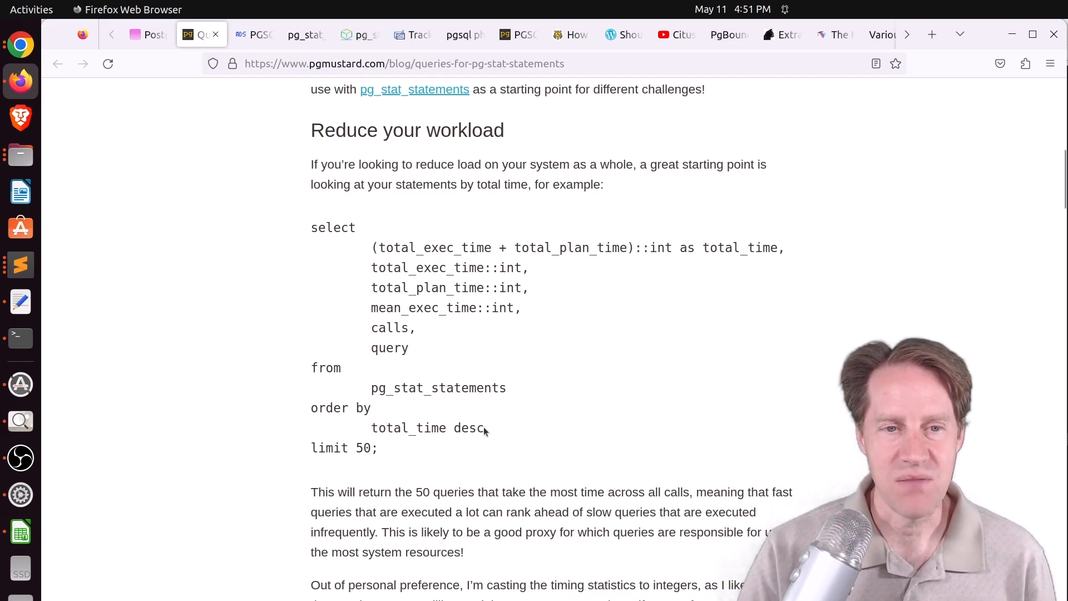
pyautogui.moveTo(371, 428); pyautogui.dragTo(483, 427)
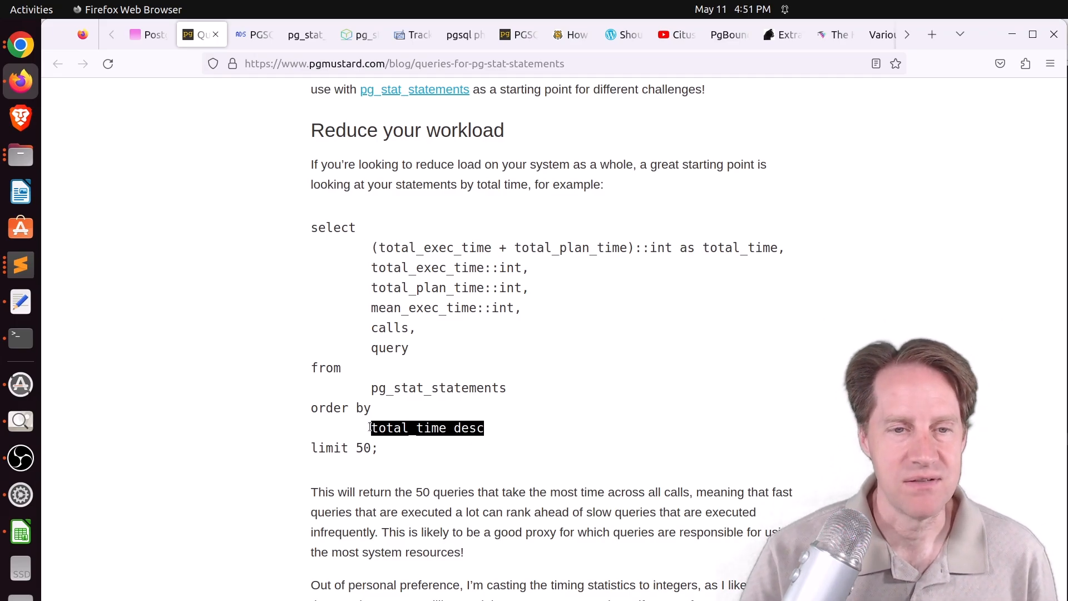
# - Read past the I/O buffers query down to the Tune your JIT settings query
pyautogui.scroll(-3)
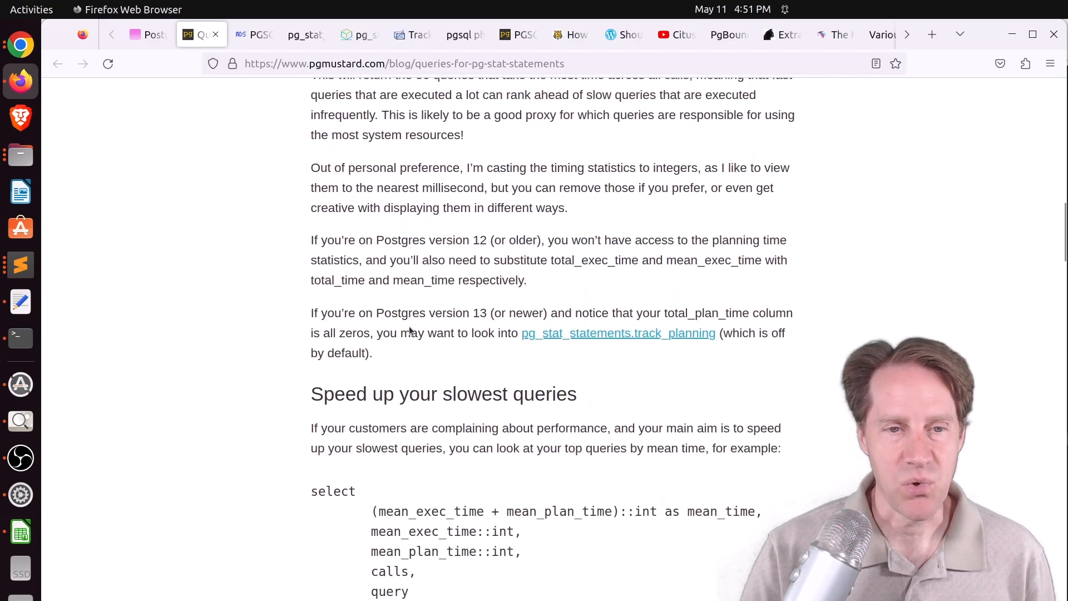
pyautogui.scroll(-3)
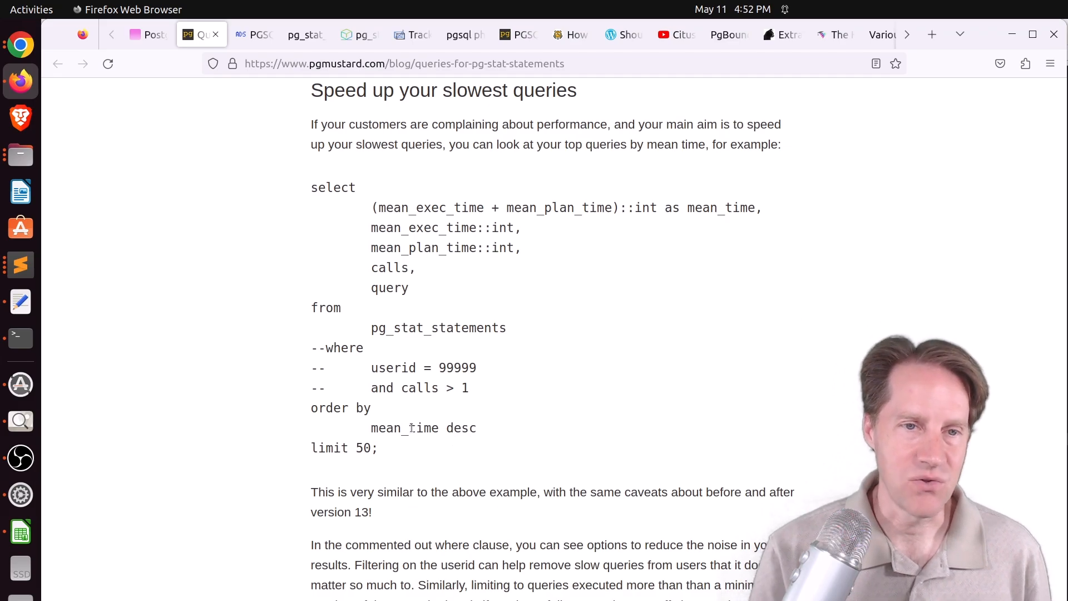
pyautogui.scroll(-3)
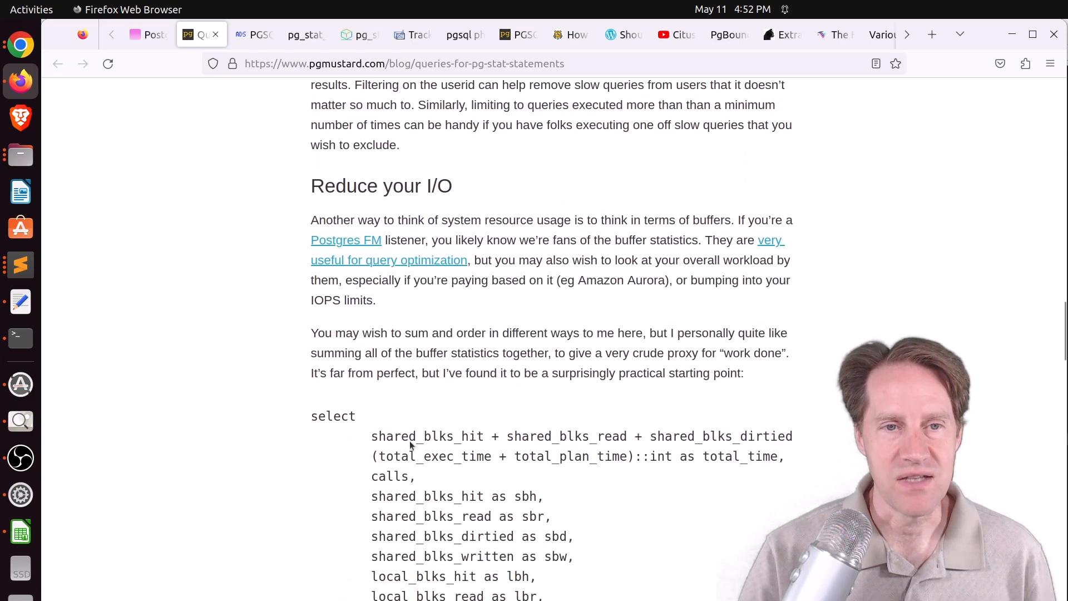
pyautogui.scroll(-3)
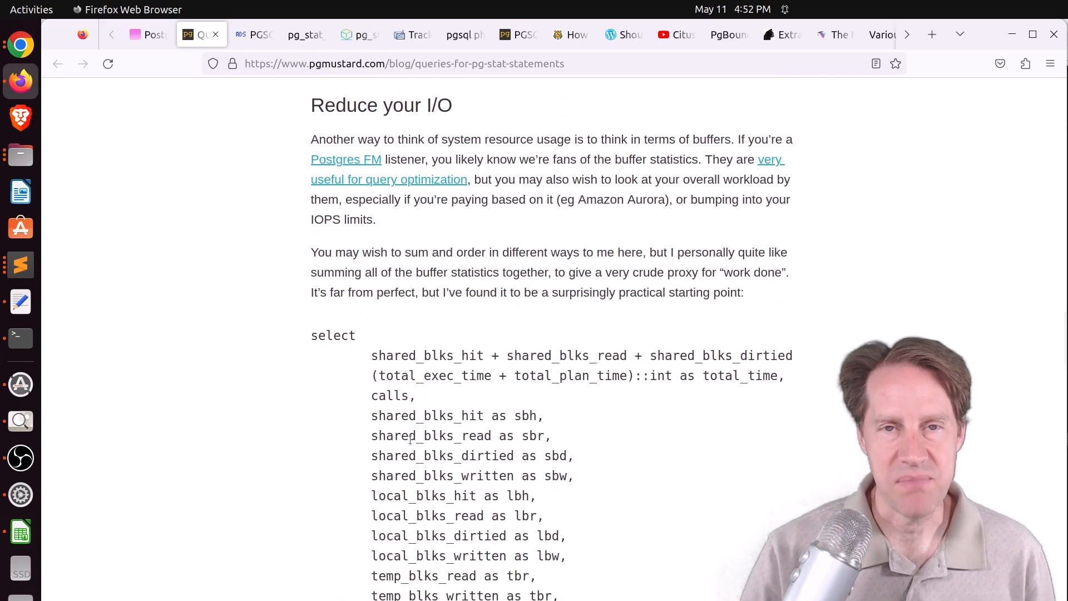
pyautogui.scroll(-3)
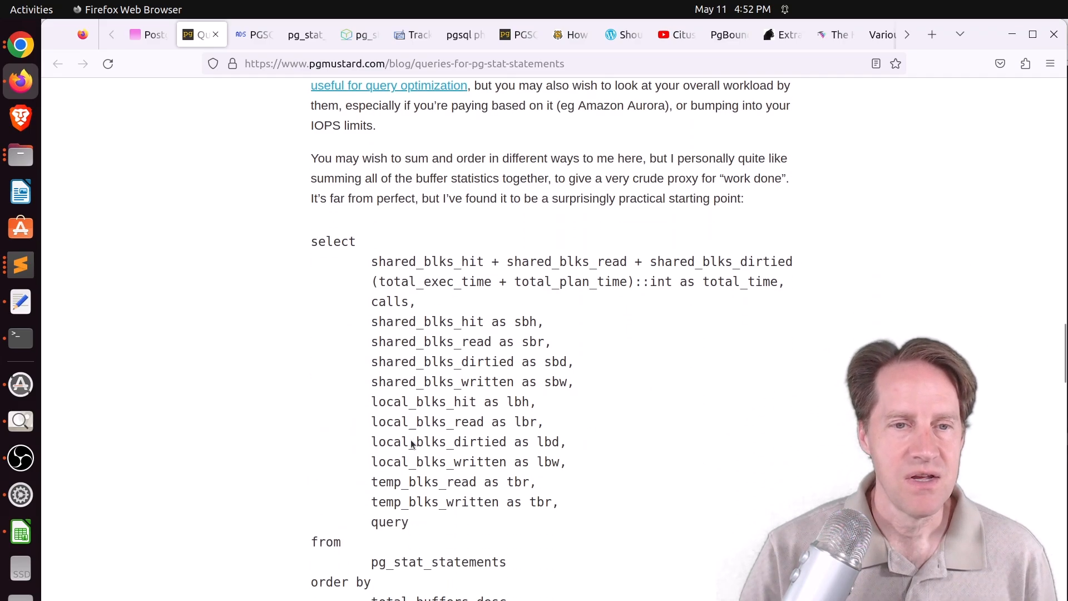
pyautogui.scroll(-3)
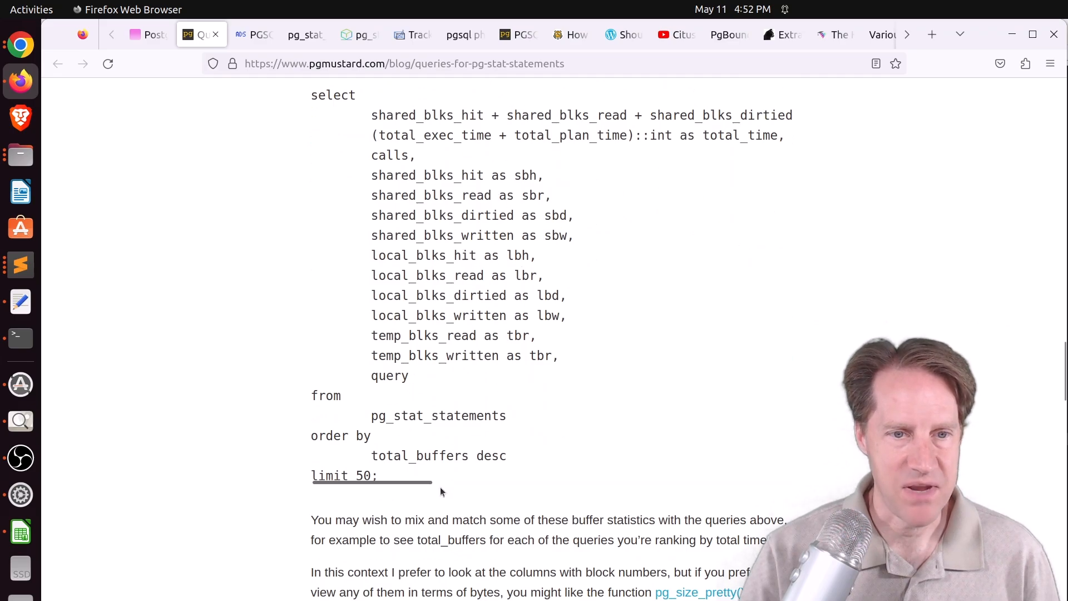
pyautogui.moveTo(454, 456)
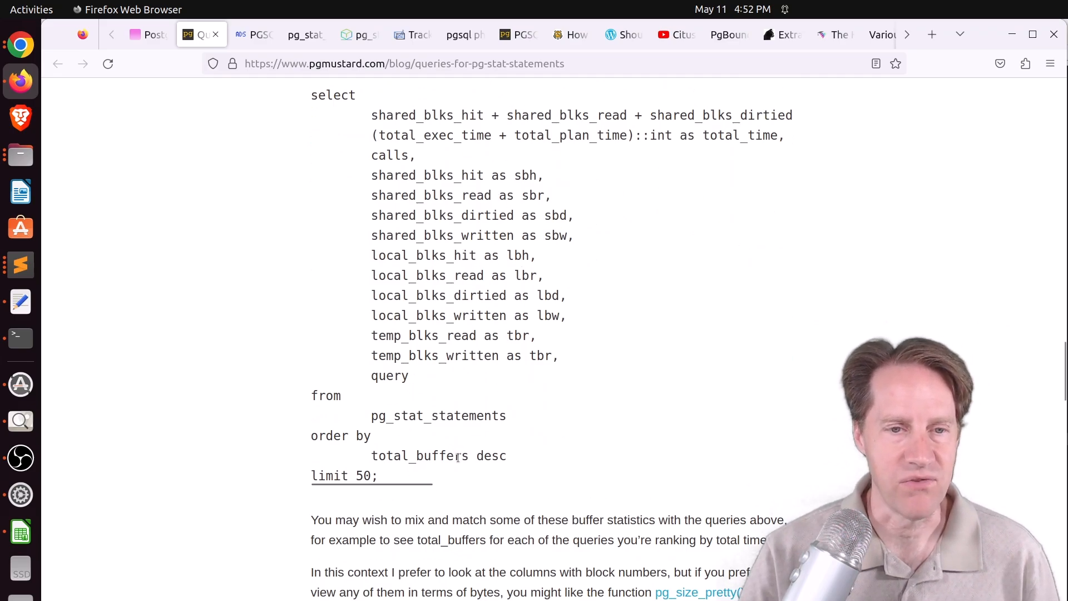
pyautogui.scroll(-3)
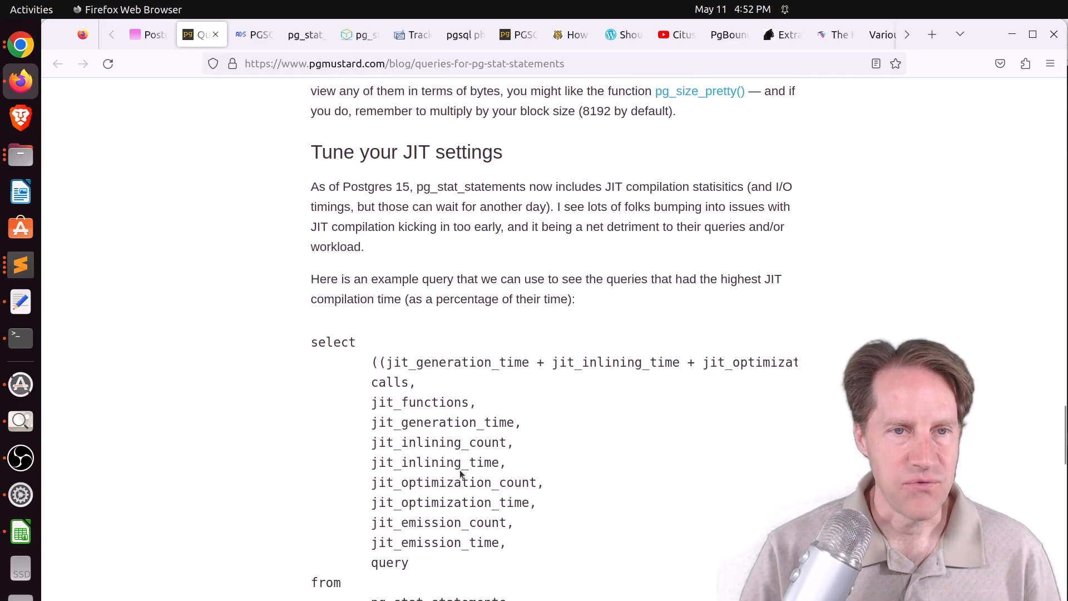
pyautogui.scroll(-3)
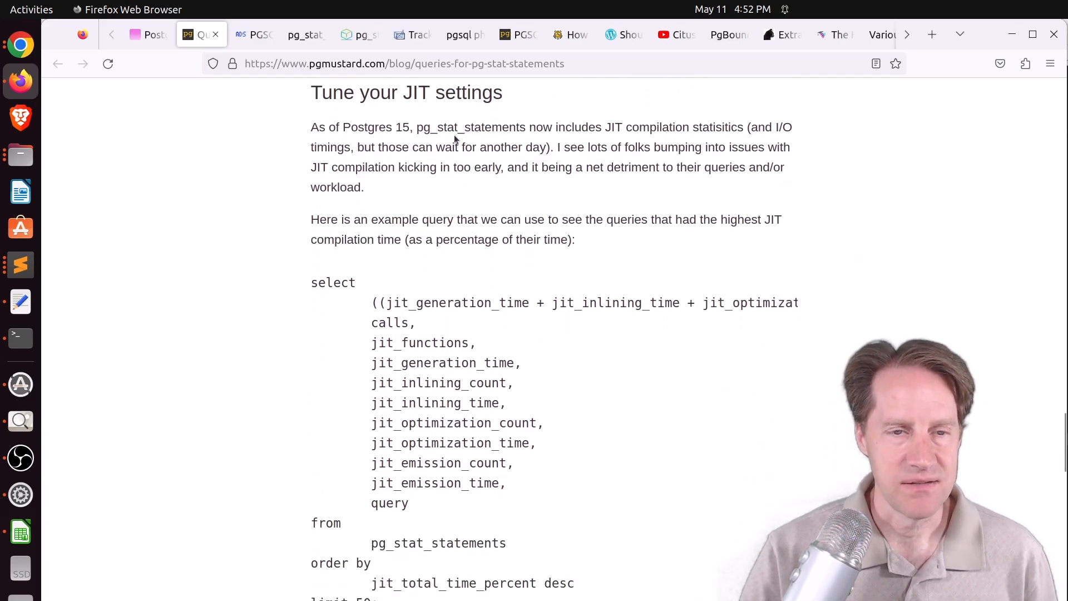
pyautogui.scroll(-3)
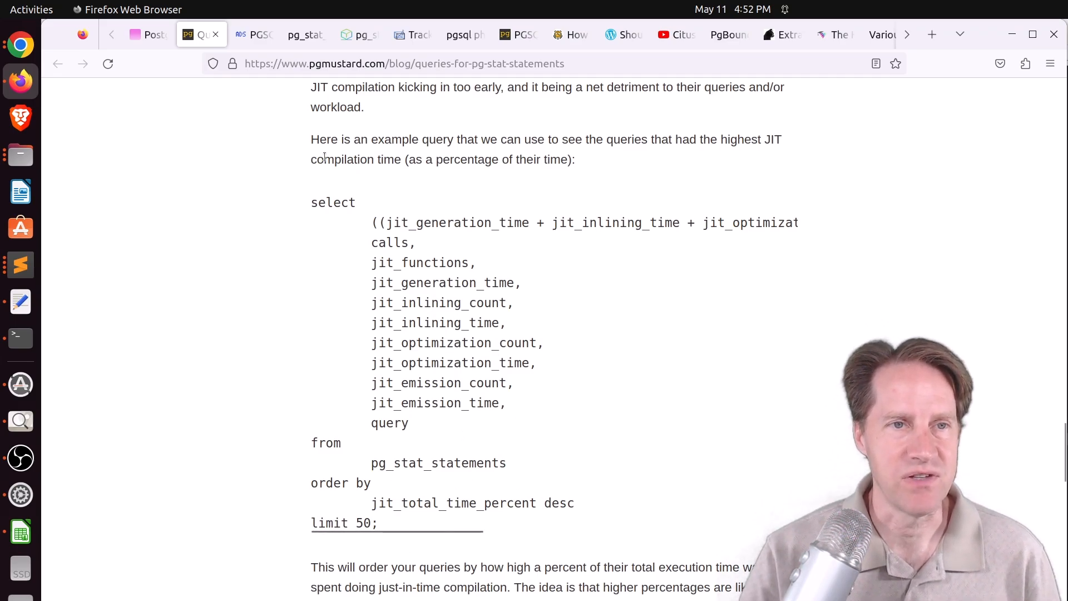
# - Switch to the ads' corner PGSQL Phriday #008 post and scroll to the Favorite extensions chart
pyautogui.click(252, 34)
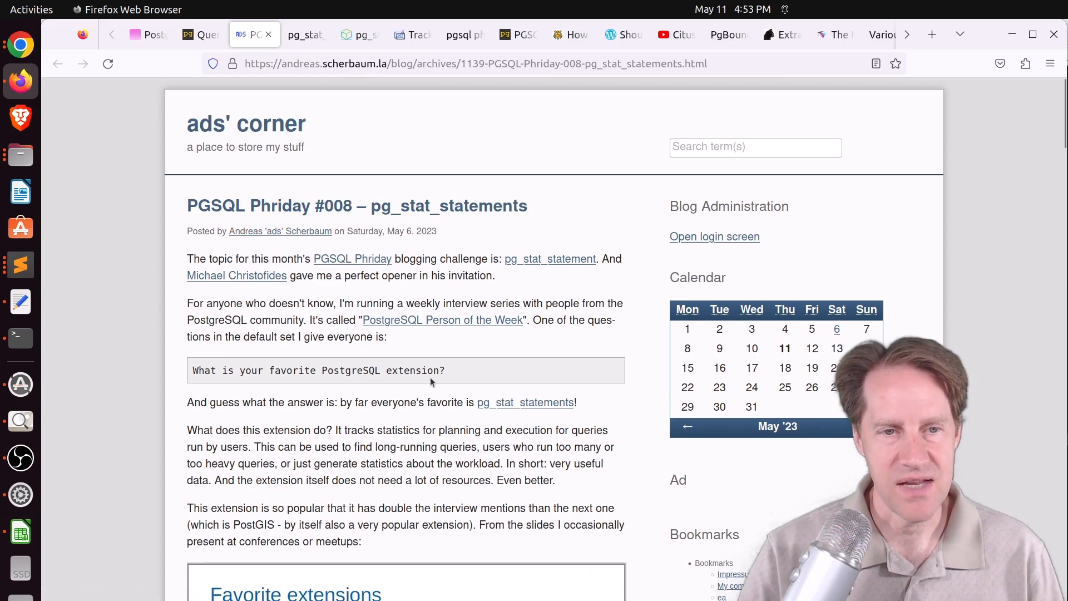
pyautogui.scroll(-3)
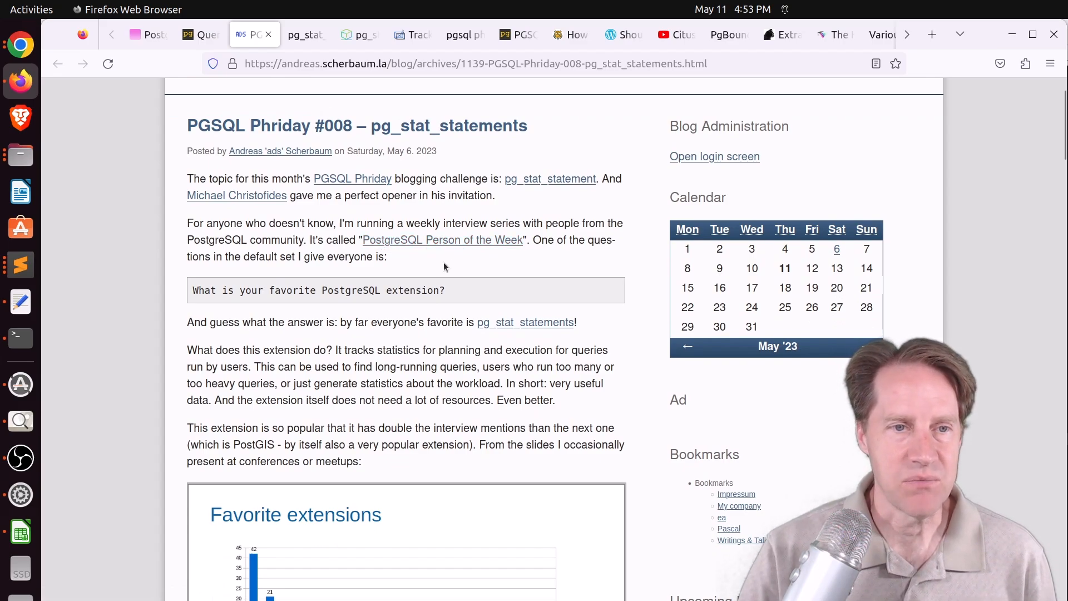
pyautogui.scroll(-3)
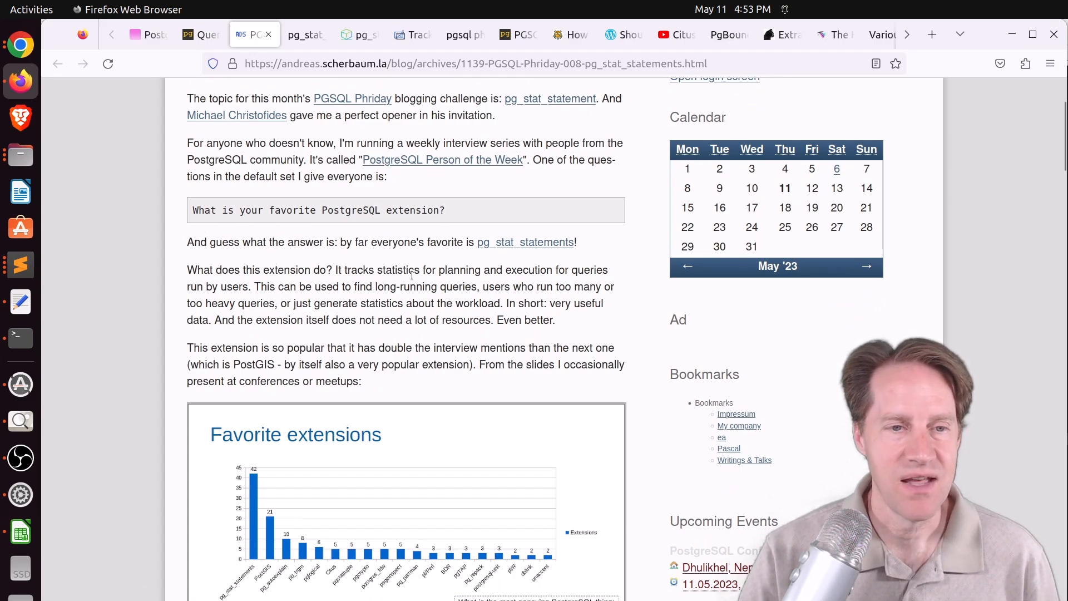
pyautogui.scroll(-3)
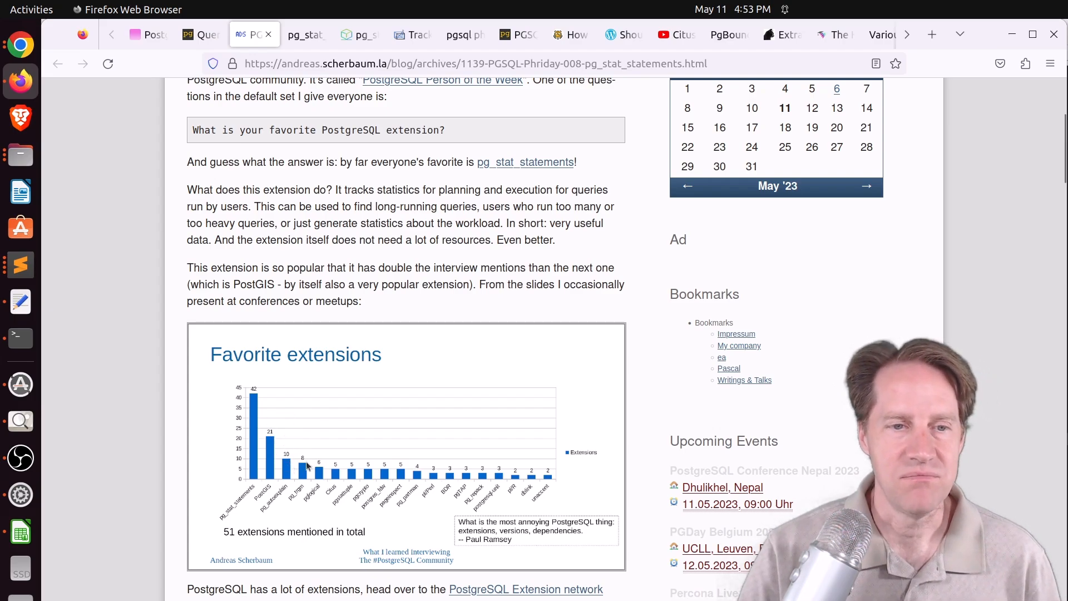
pyautogui.moveTo(310, 445)
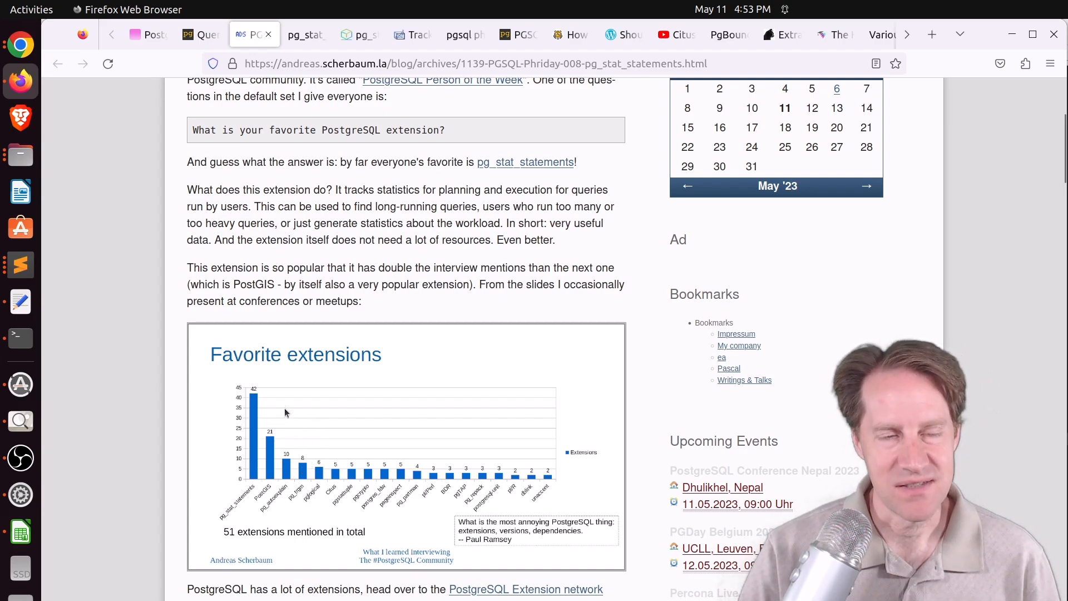
pyautogui.scroll(-3)
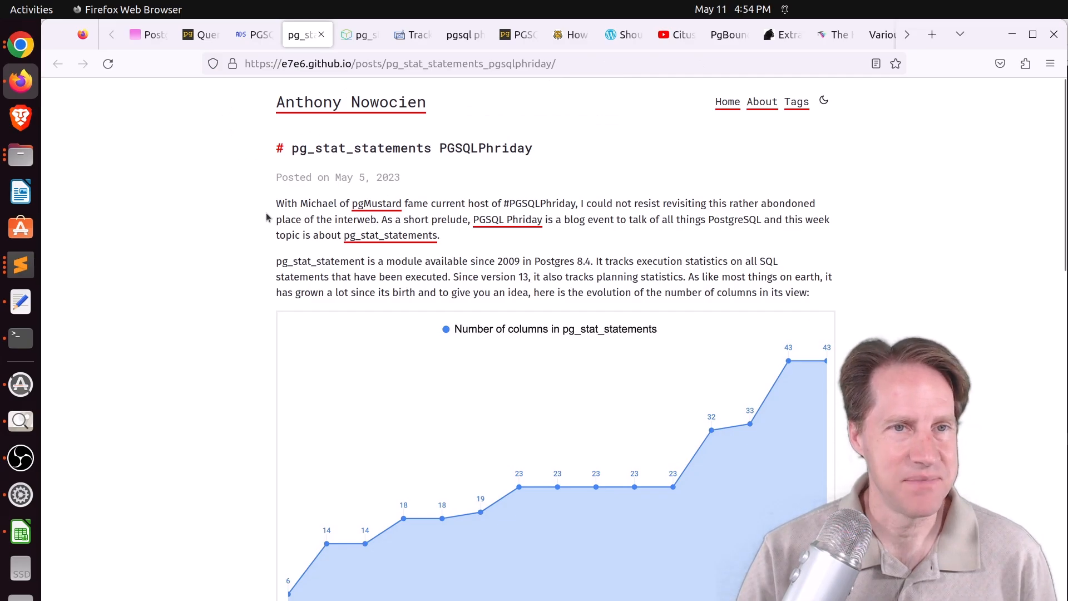
# - Scroll the e7e6.github.io post past its column-count chart and example query to the tags
pyautogui.scroll(-3)
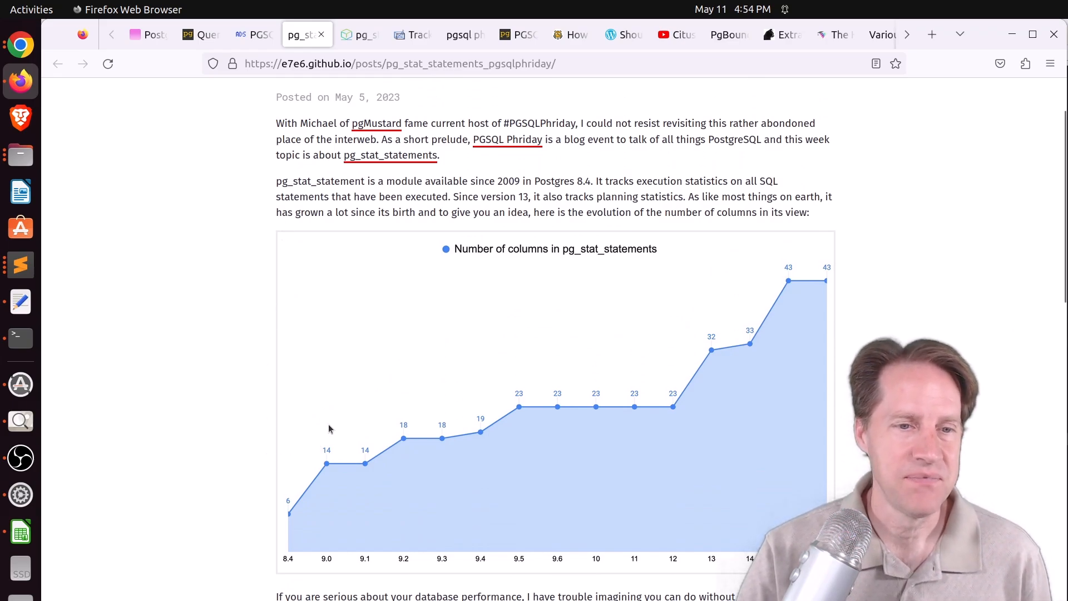
pyautogui.moveTo(292, 514)
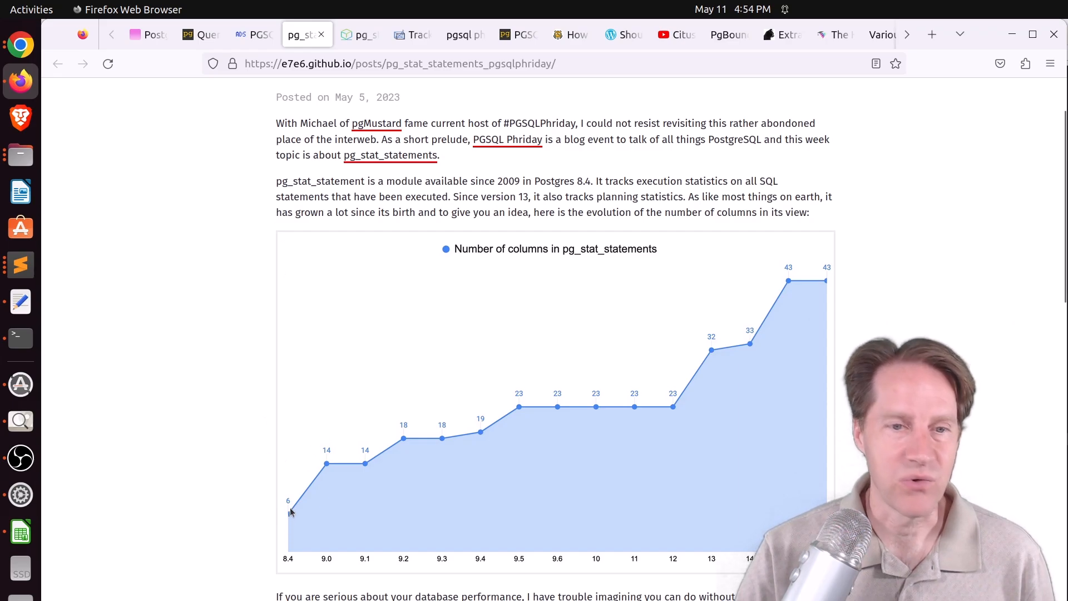
pyautogui.moveTo(828, 288)
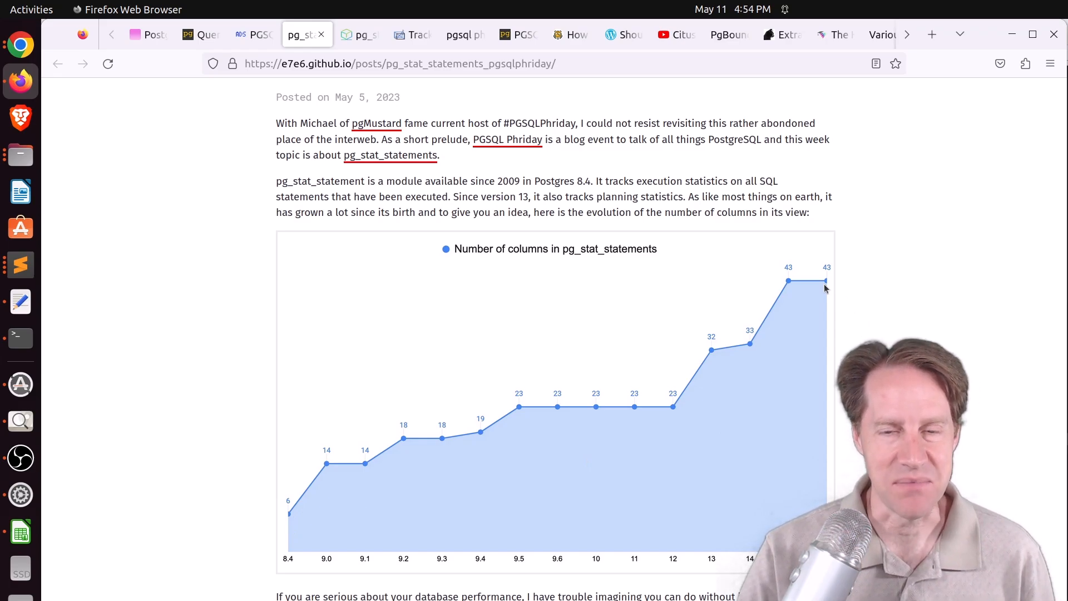
pyautogui.moveTo(737, 507)
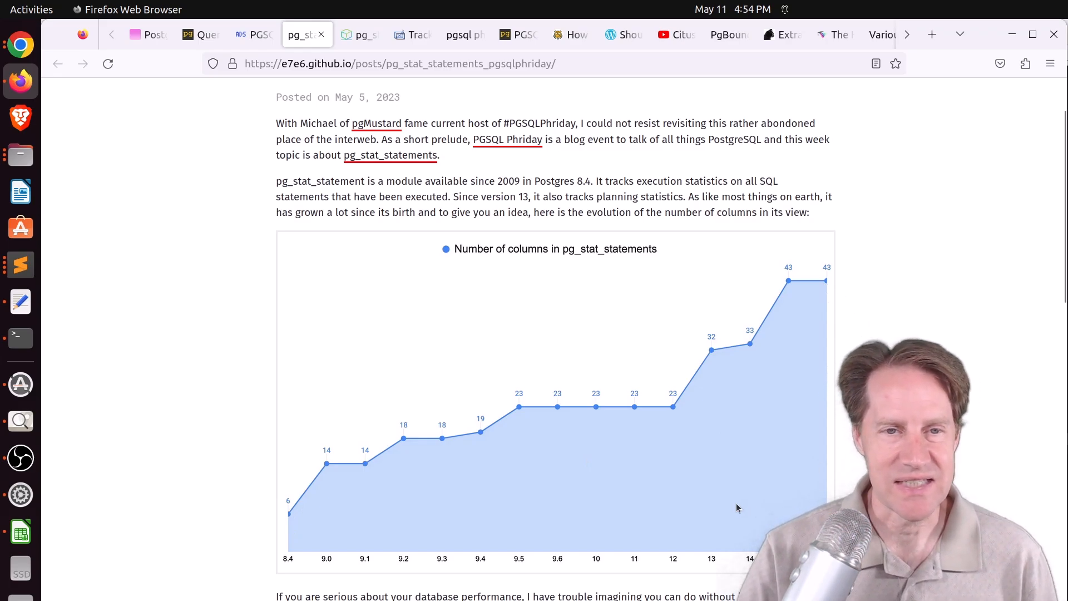
pyautogui.moveTo(493, 452)
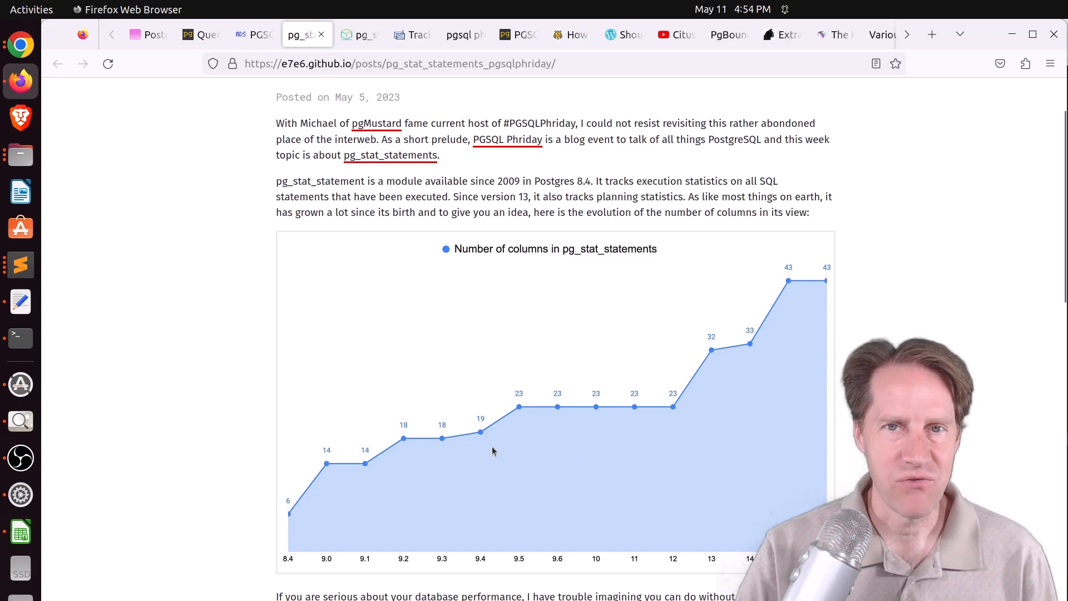
pyautogui.scroll(-3)
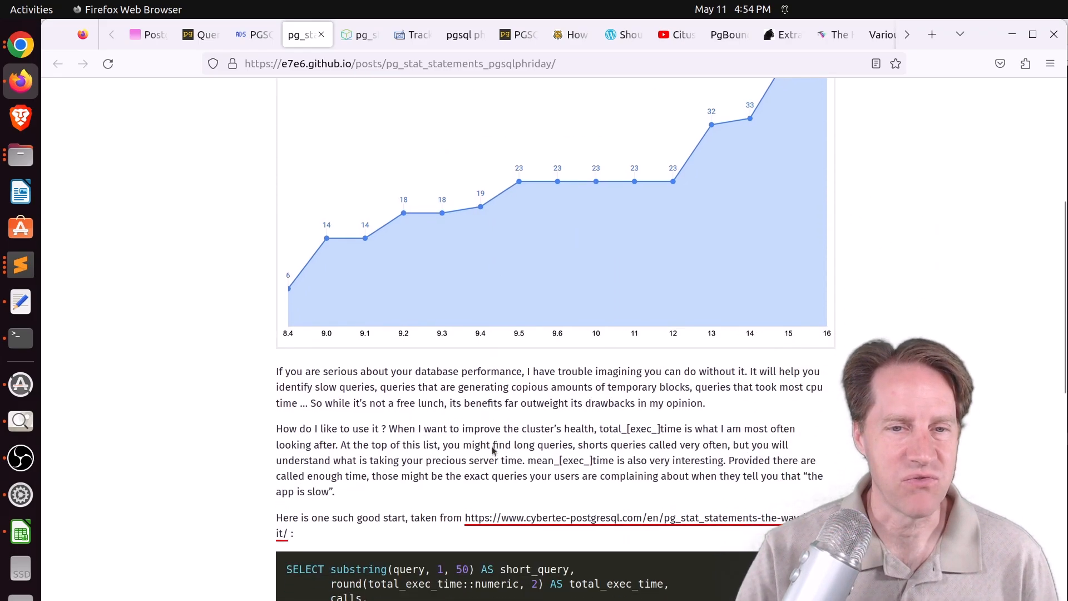
pyautogui.scroll(-3)
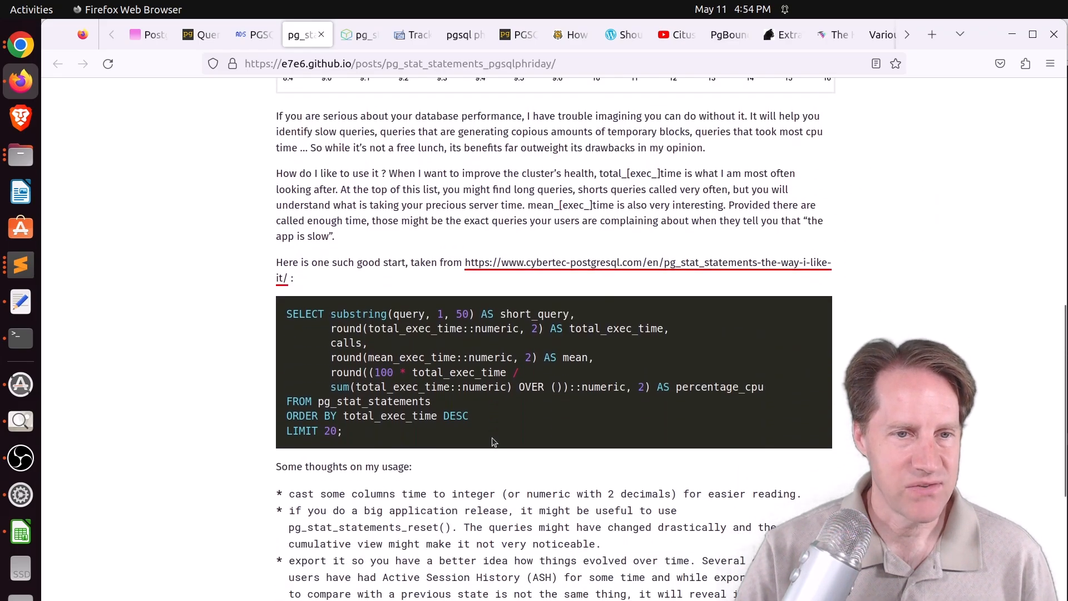
pyautogui.scroll(-3)
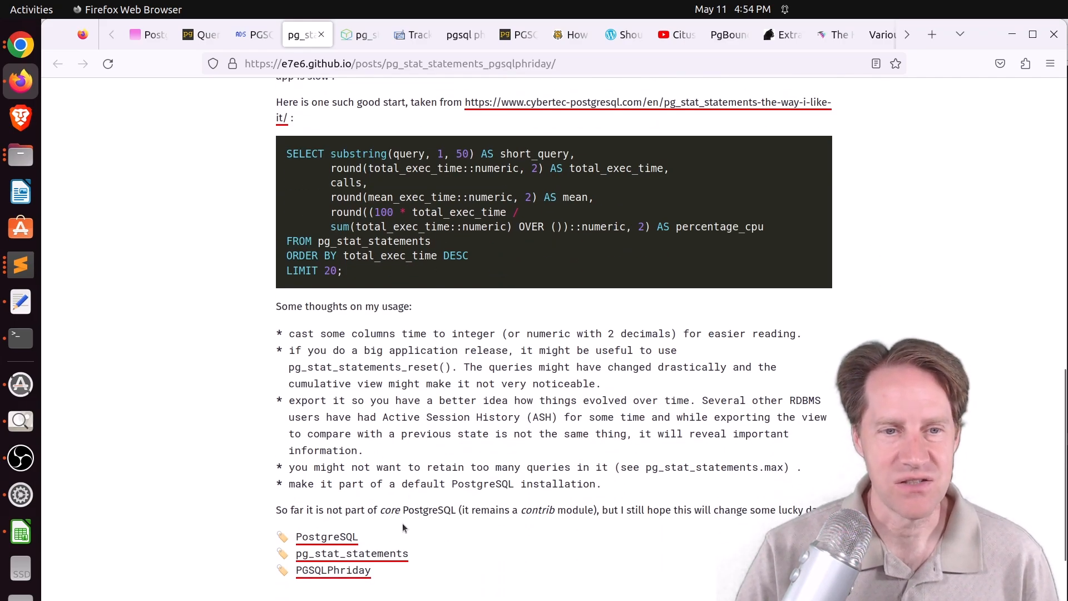
# - Switch to the Stormatics pg_stat_statement post and scroll past Overhead and Shortcomings into Benefits
pyautogui.click(360, 35)
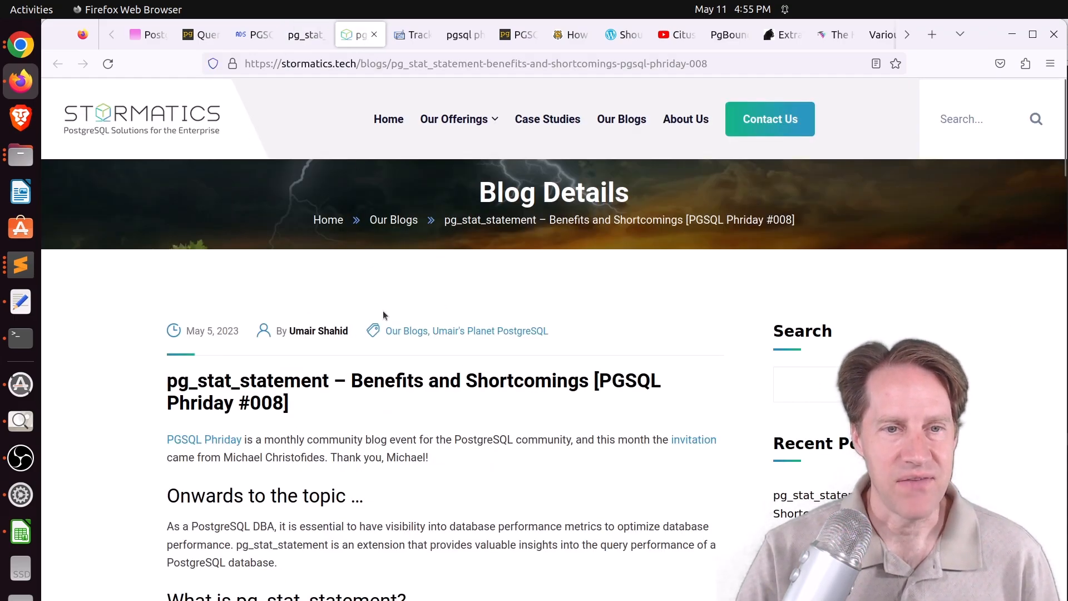
pyautogui.scroll(-3)
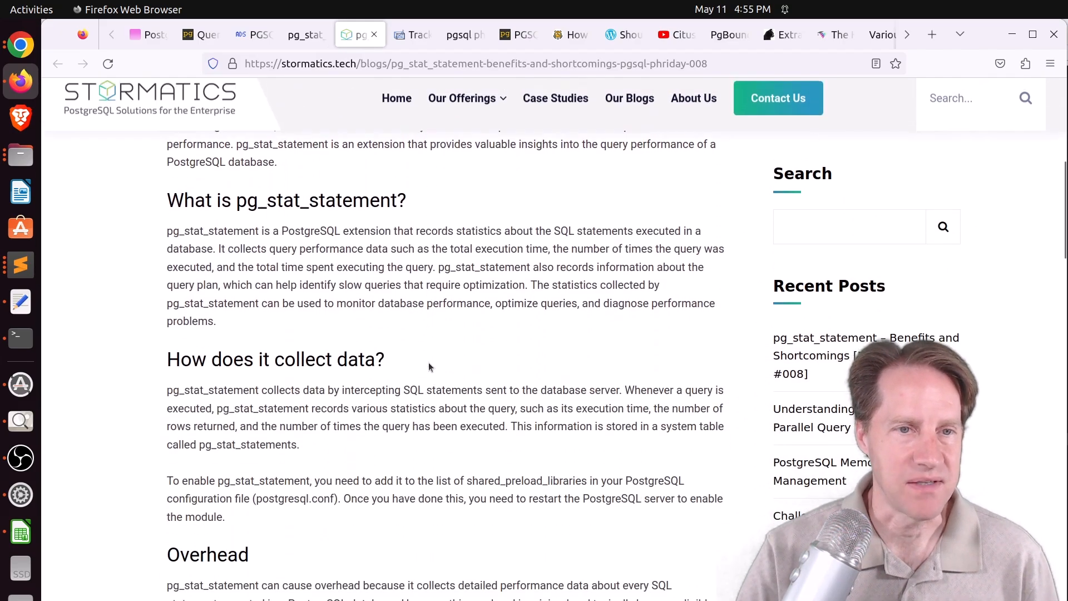
pyautogui.scroll(-3)
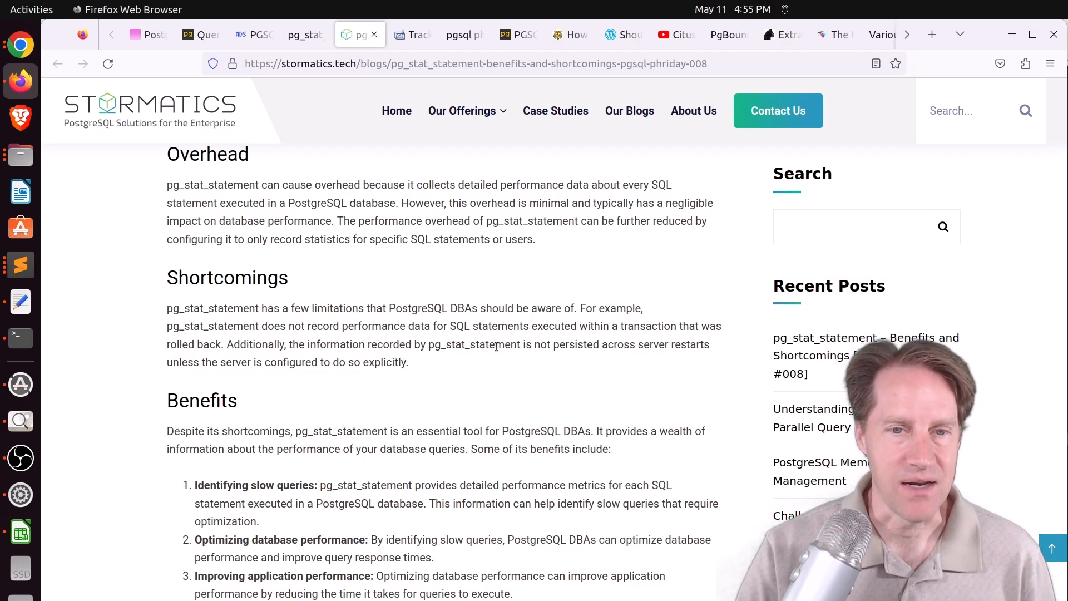
# - Switch to the RustProof Labs post and scroll to the Visuals chart of % difference in time
pyautogui.click(411, 34)
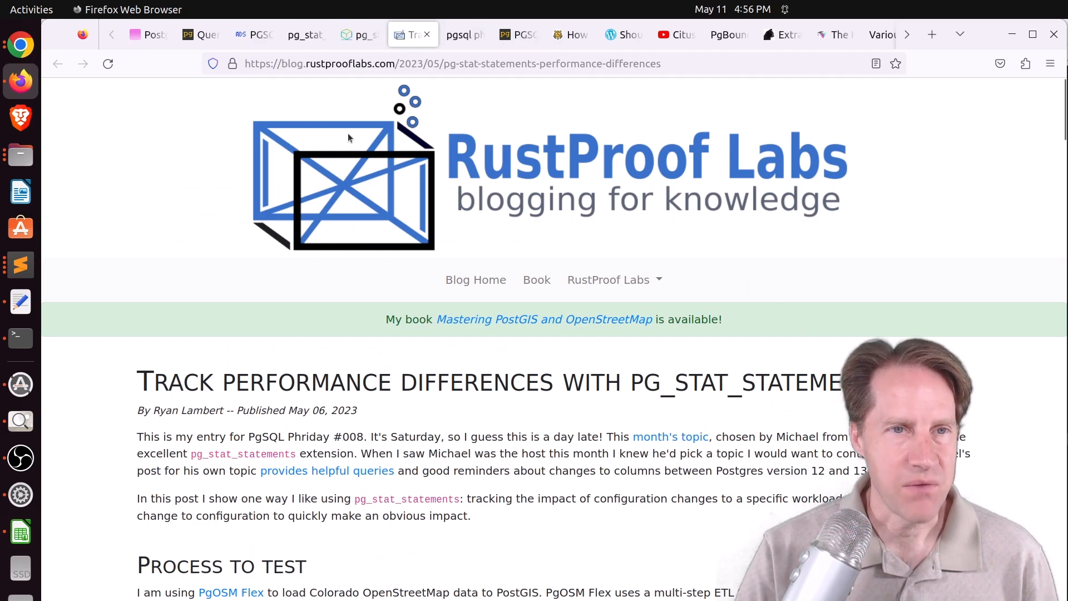
pyautogui.scroll(-3)
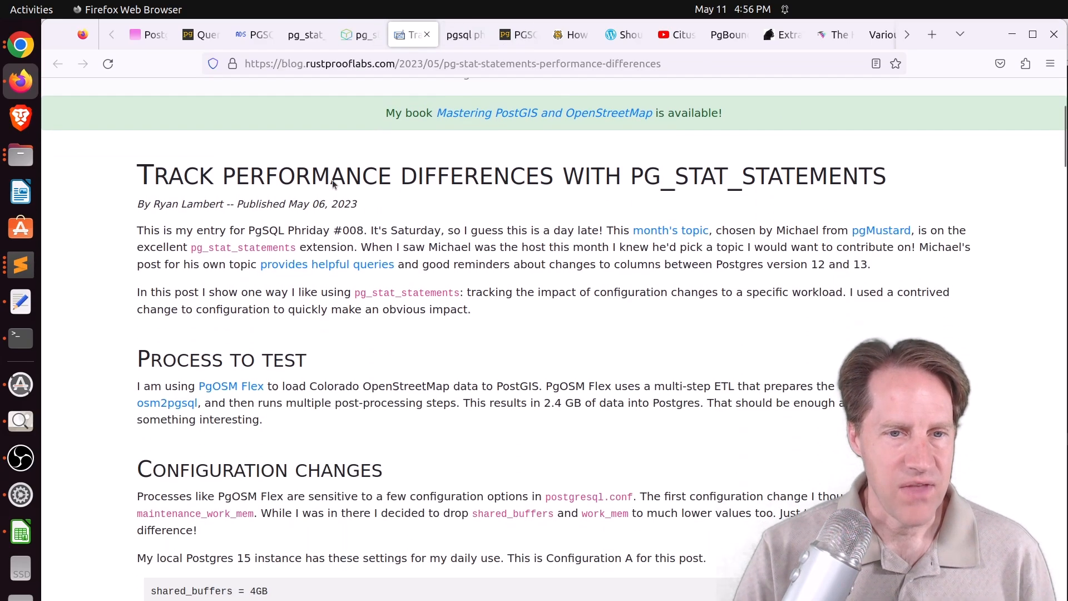
pyautogui.scroll(-3)
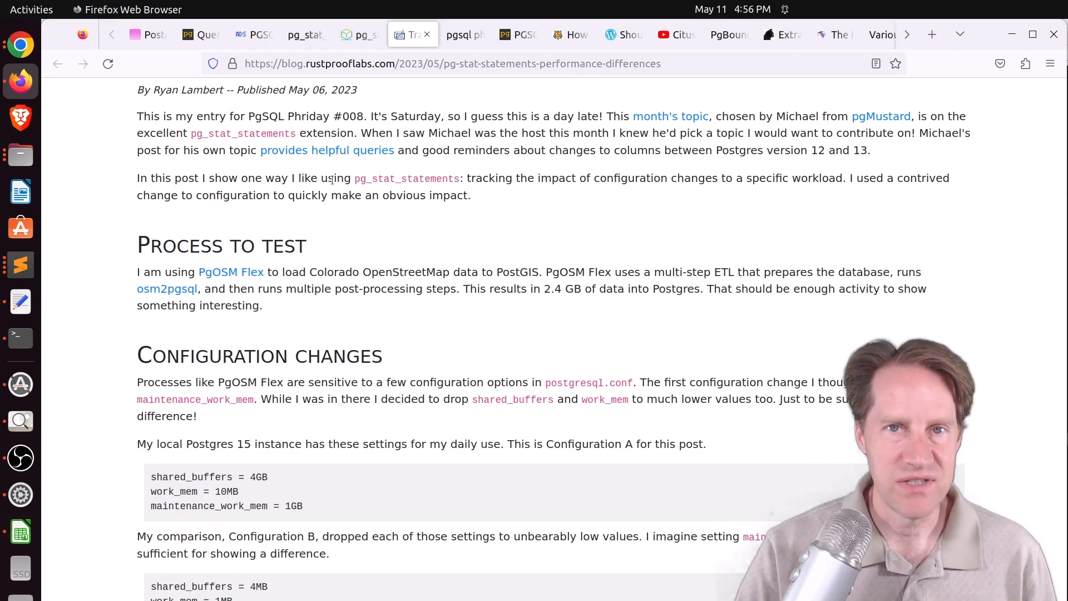
pyautogui.scroll(-3)
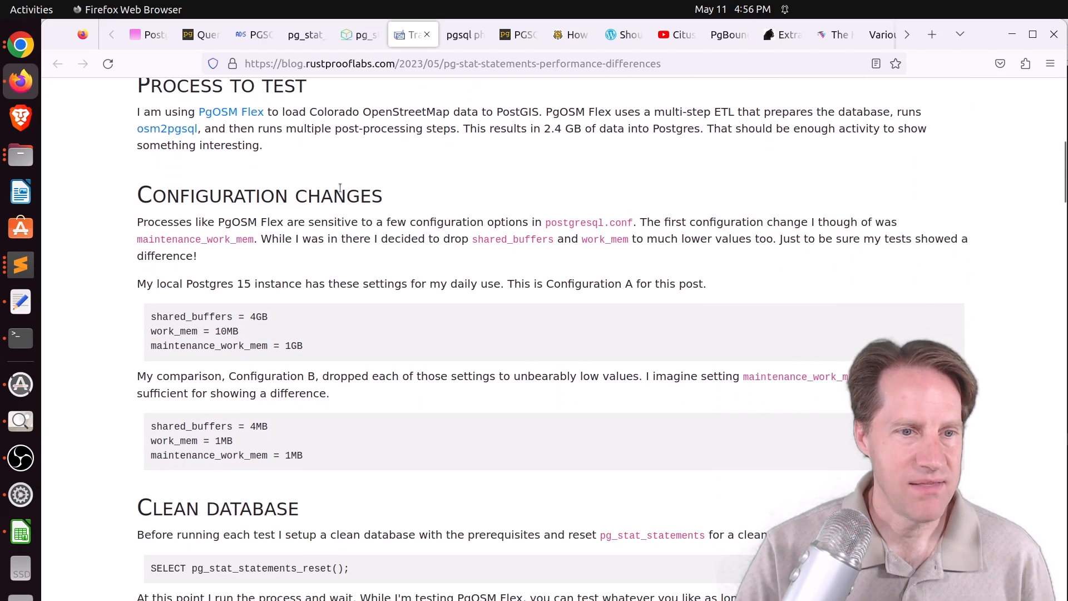
pyautogui.scroll(-3)
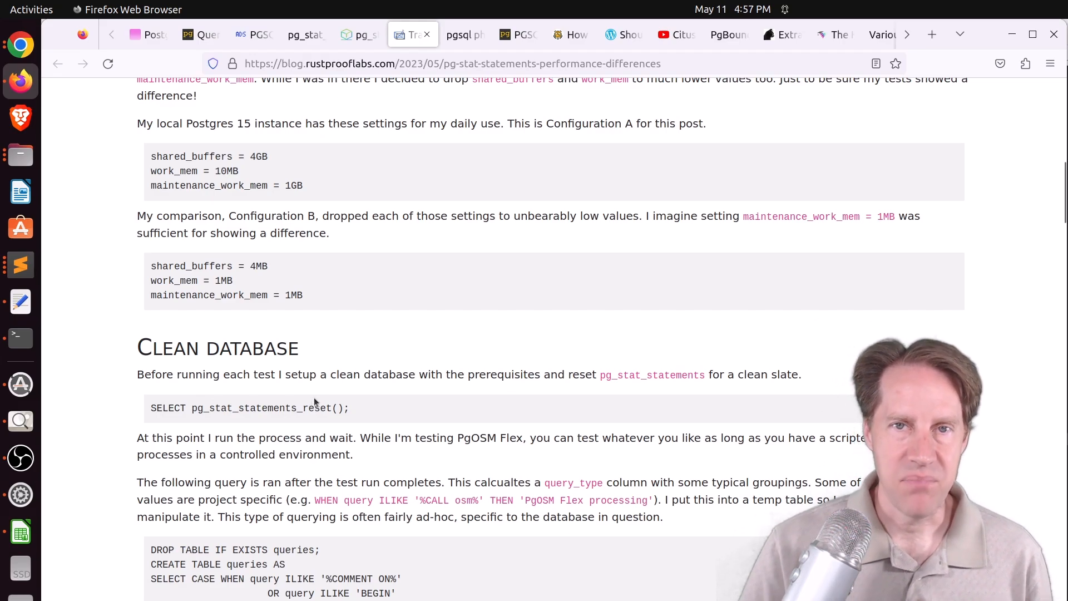
pyautogui.scroll(-3)
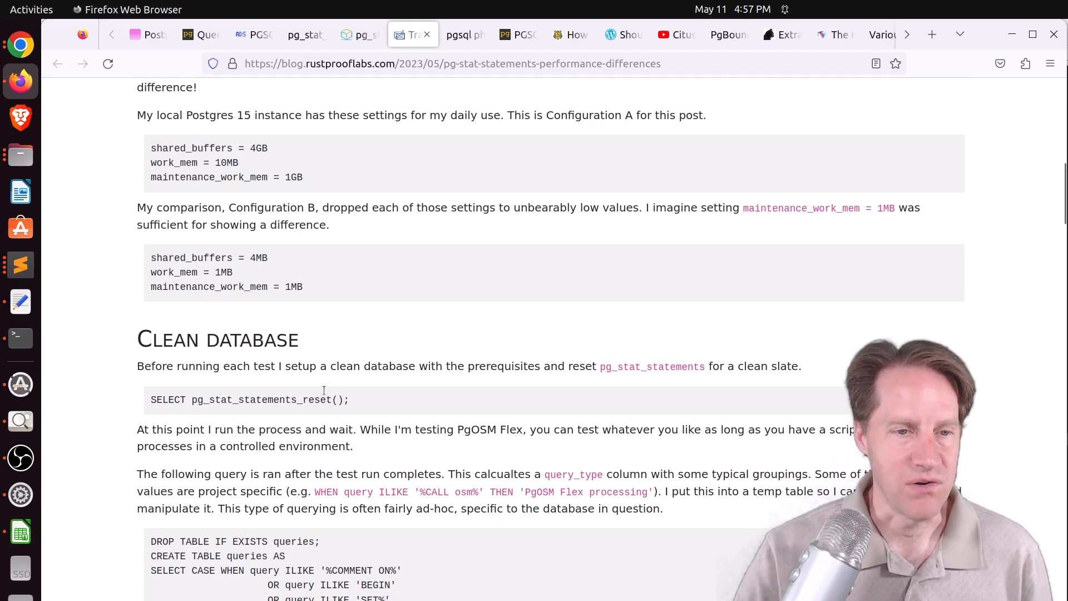
pyautogui.scroll(-3)
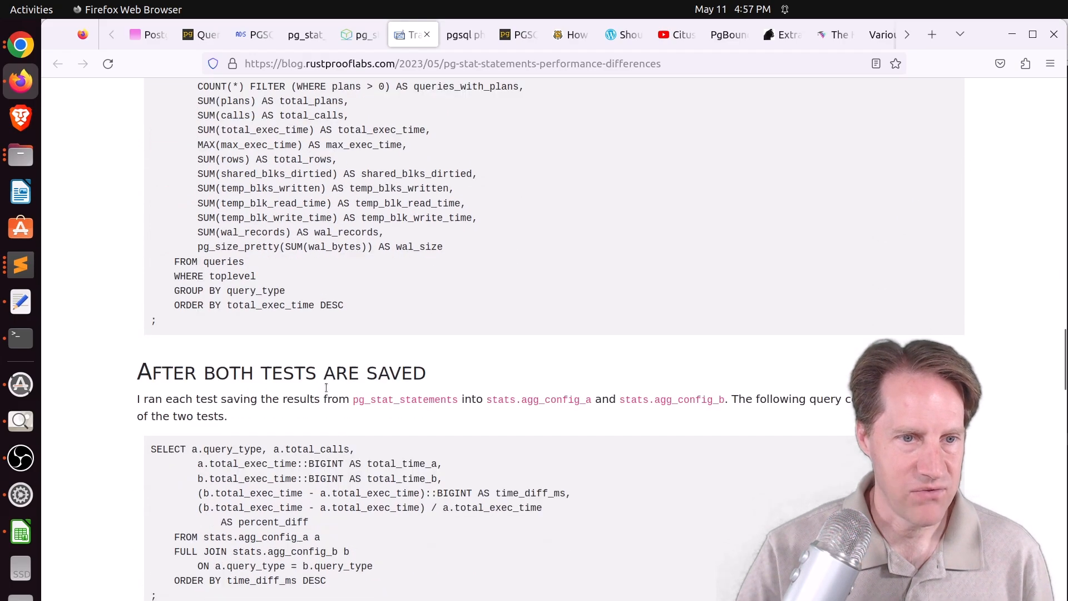
pyautogui.scroll(-3)
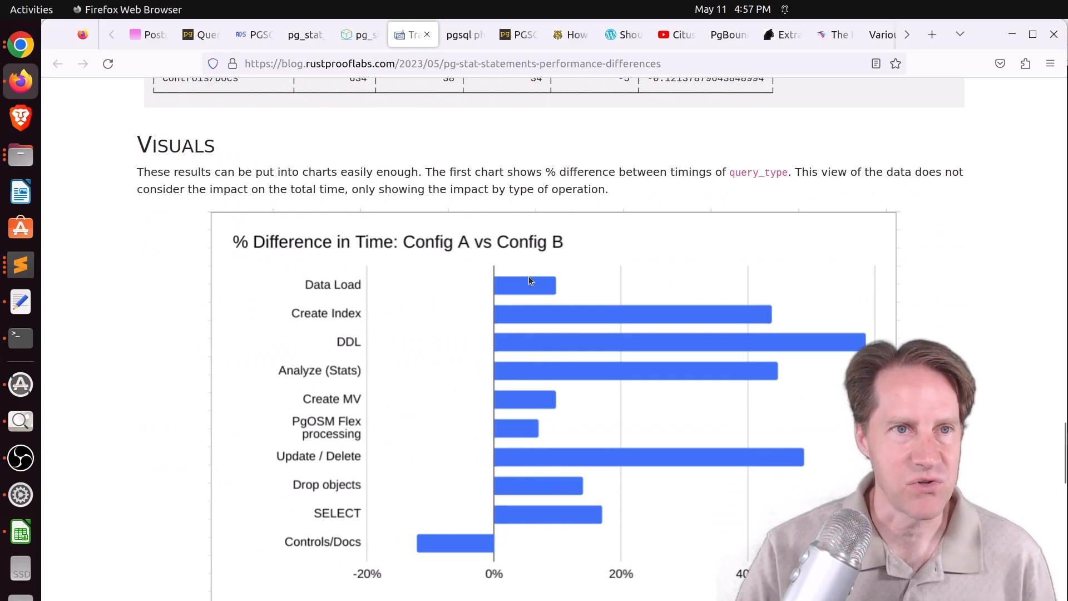
# - Switch to Dian M Fay's pgsql phriday #008 post and scroll past the standard deviation discussion
pyautogui.click(465, 34)
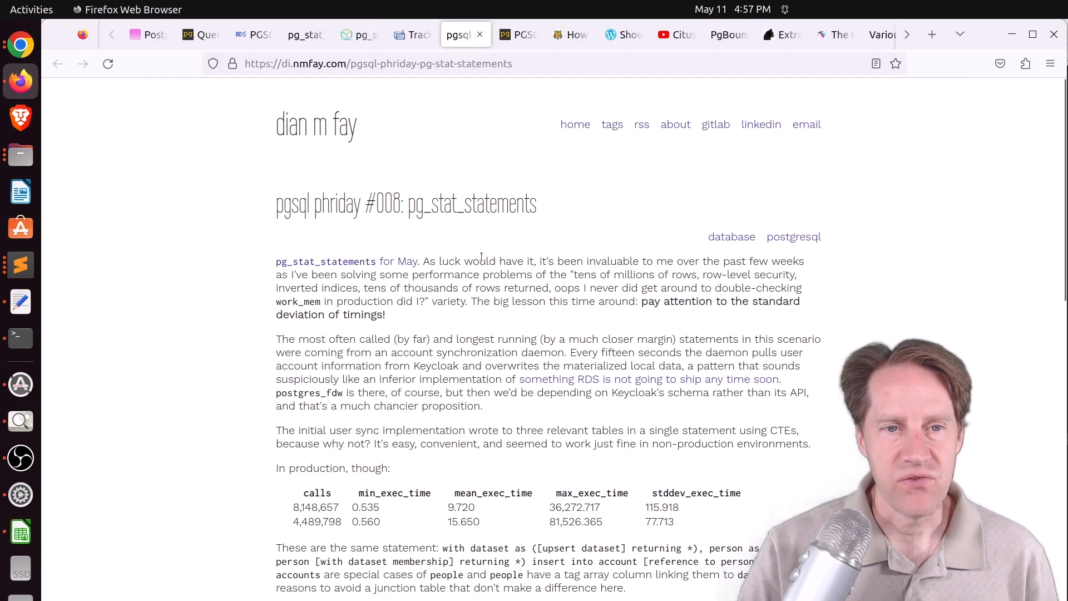
pyautogui.moveTo(503, 276)
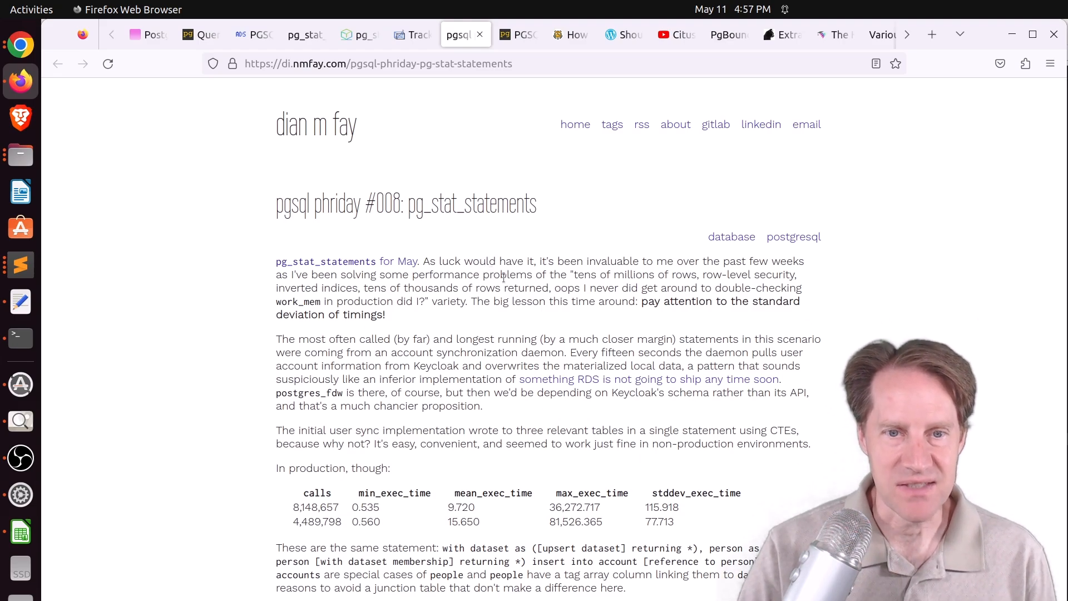
pyautogui.scroll(-3)
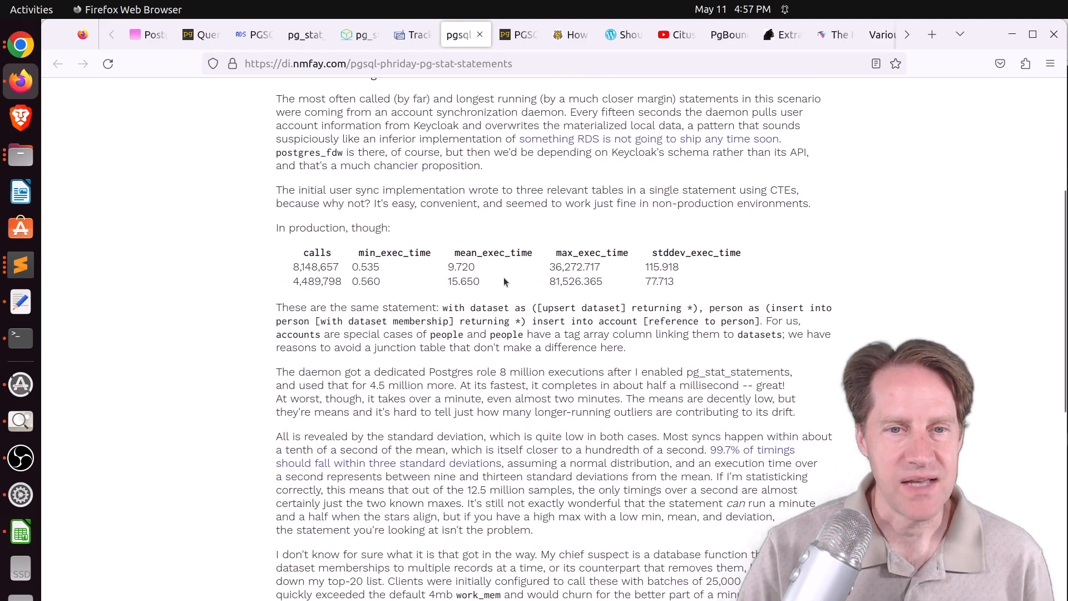
pyautogui.scroll(-3)
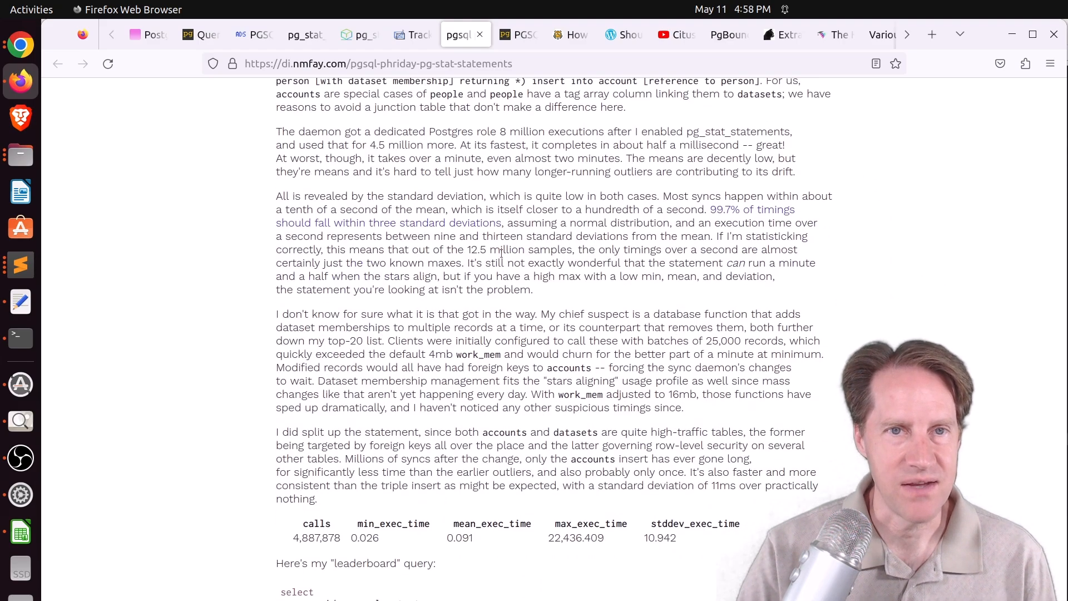
# - Switch to the pgMustard PGSQL Phriday #008 roundup and scroll to What's next and the tags
pyautogui.click(517, 35)
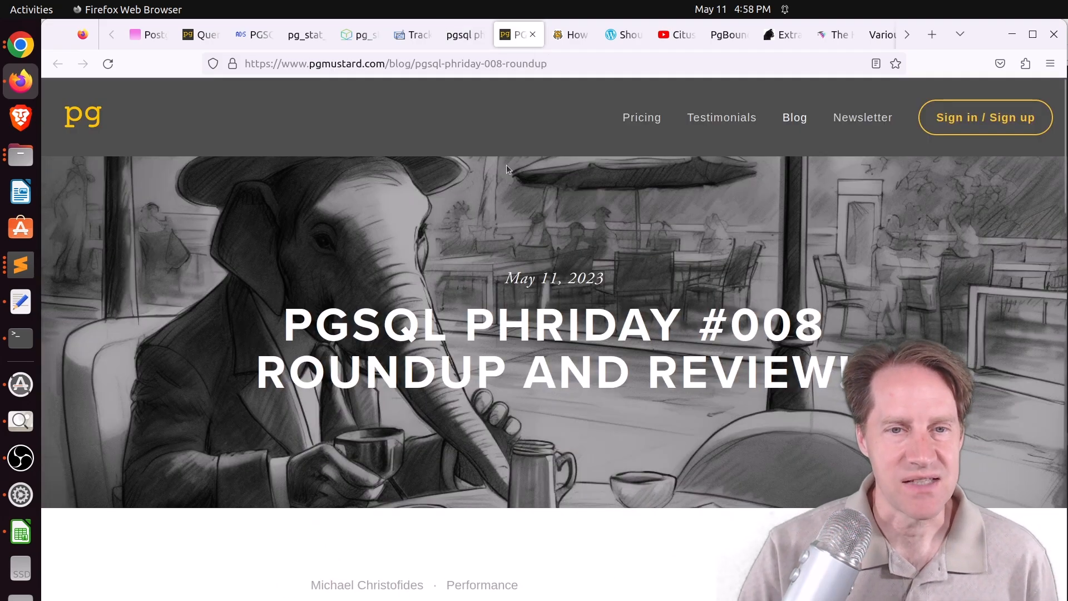
pyautogui.scroll(-3)
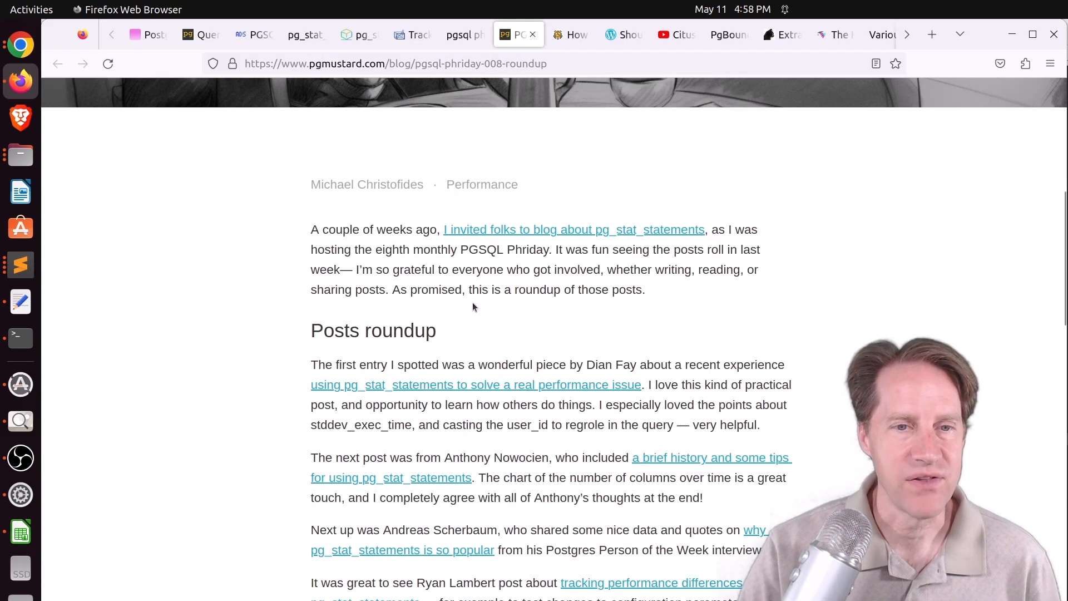
pyautogui.scroll(-3)
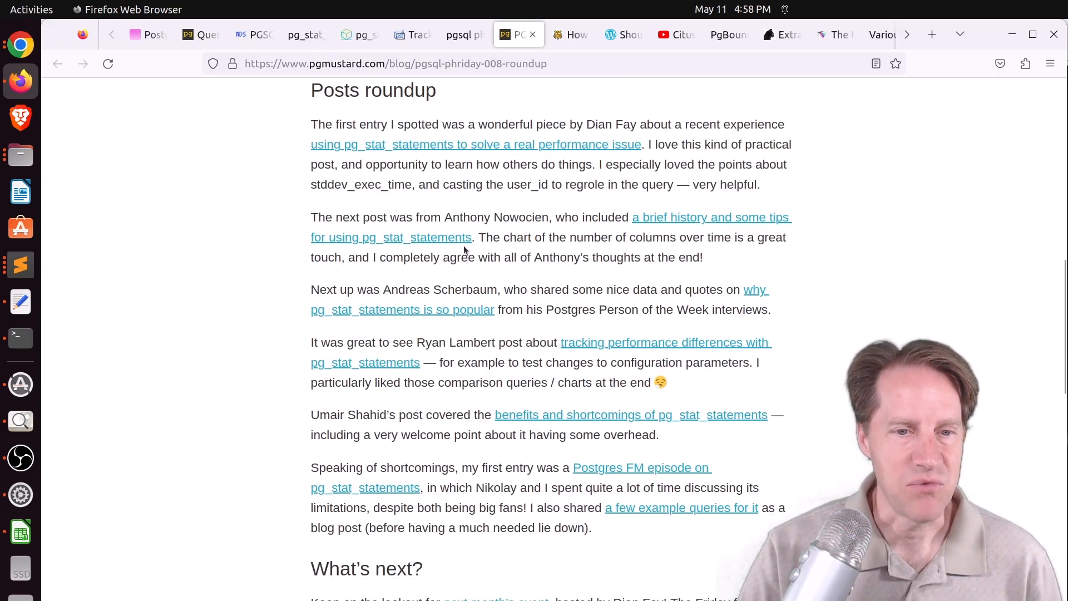
pyautogui.scroll(-3)
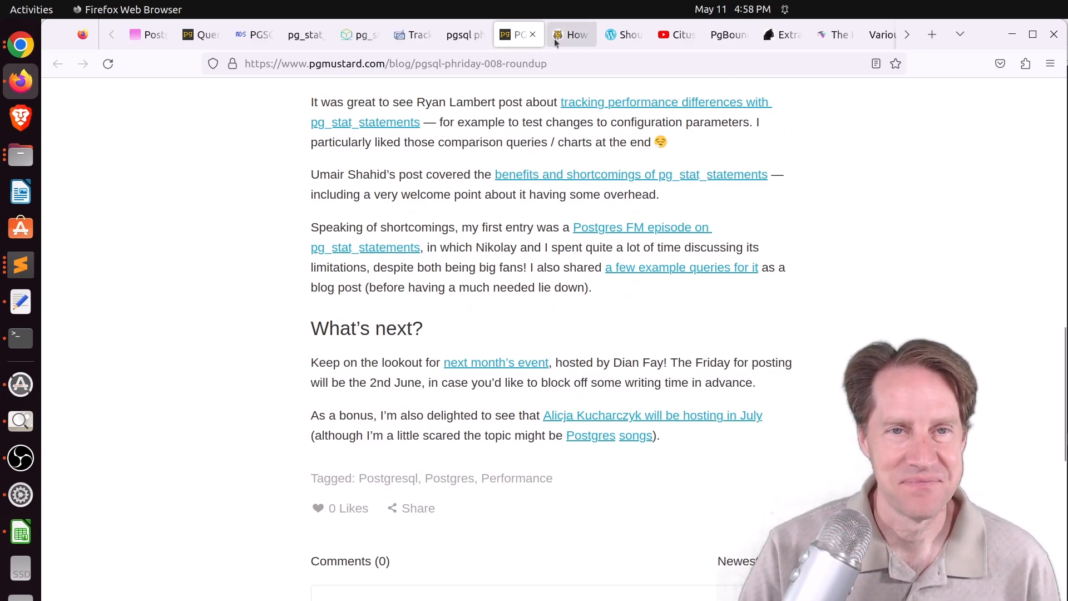
# - Switch to the Timescale wraparound post and scroll past Possible Causes into the resolution section
pyautogui.click(572, 35)
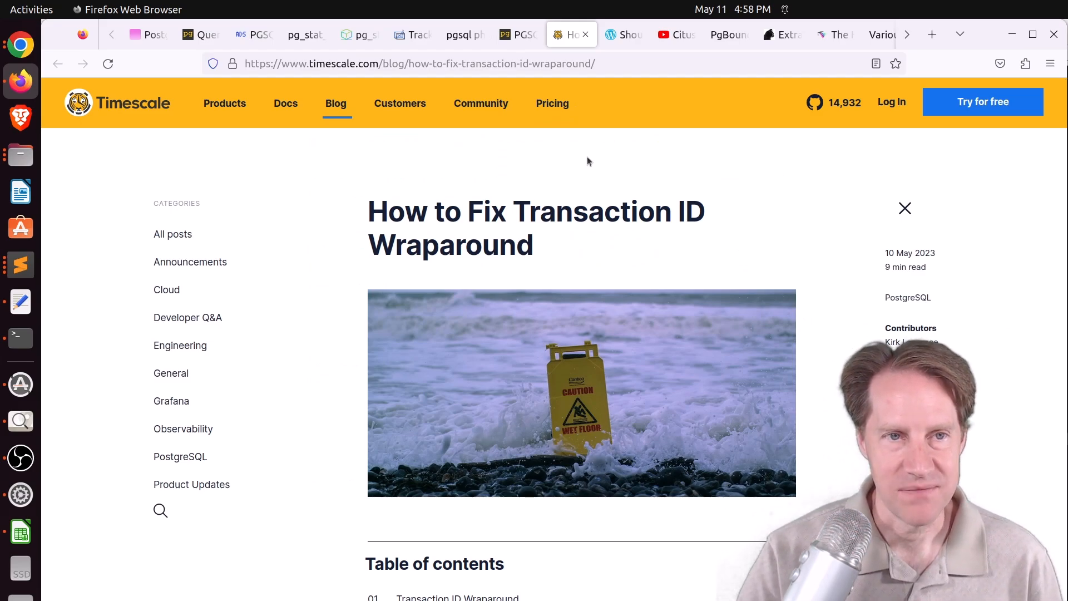
pyautogui.scroll(-3)
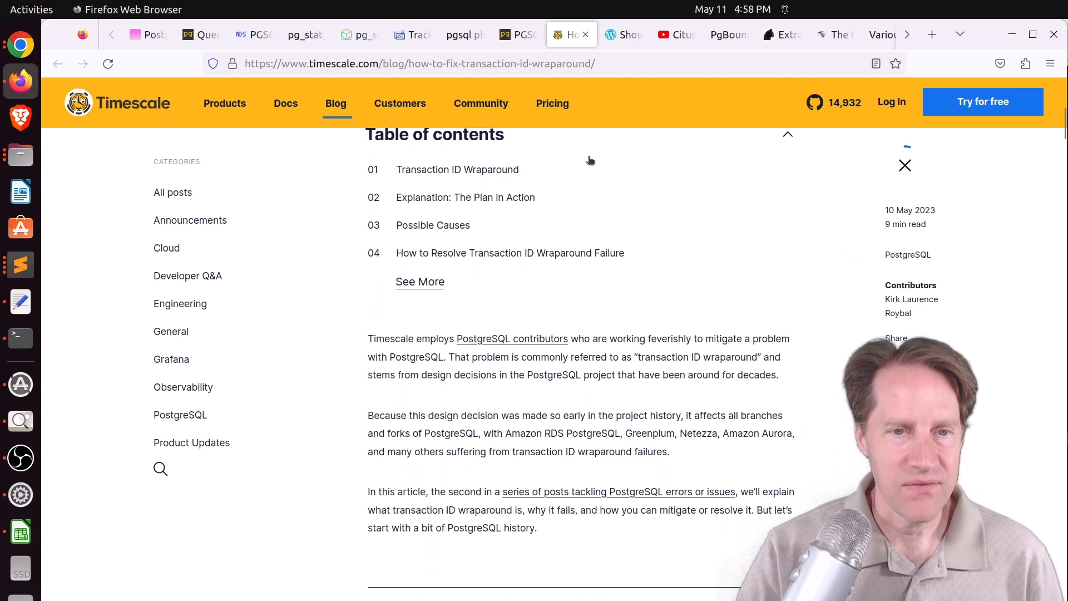
pyautogui.scroll(-3)
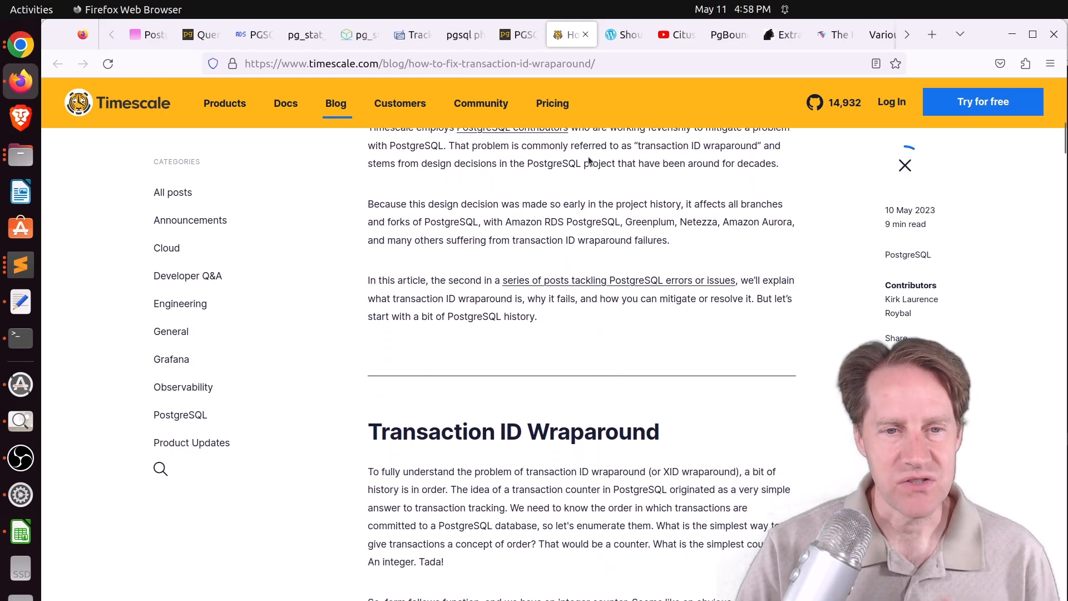
pyautogui.scroll(-3)
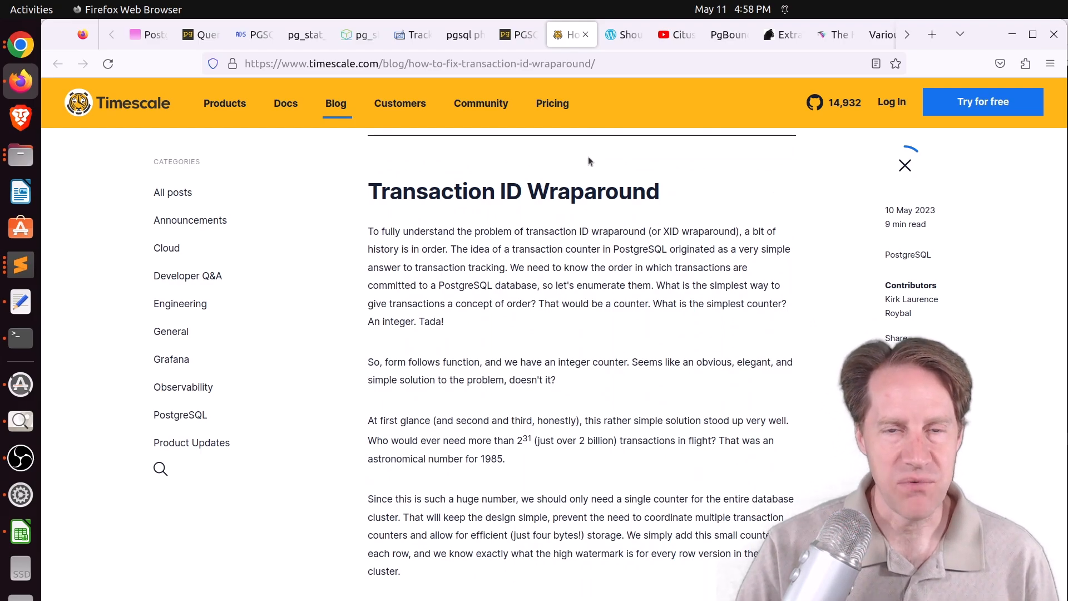
pyautogui.scroll(-3)
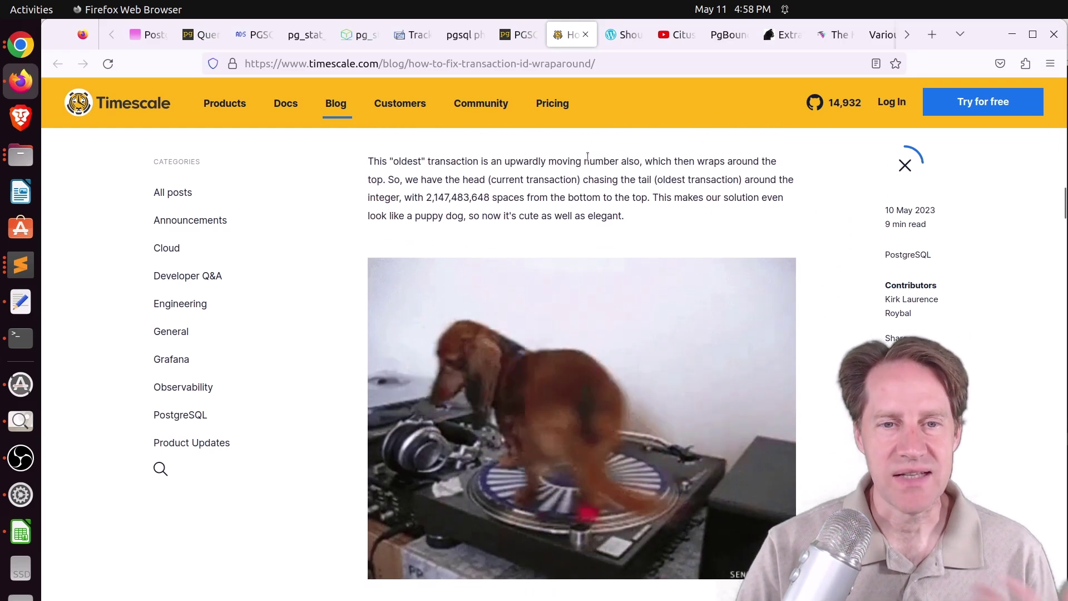
pyautogui.scroll(-3)
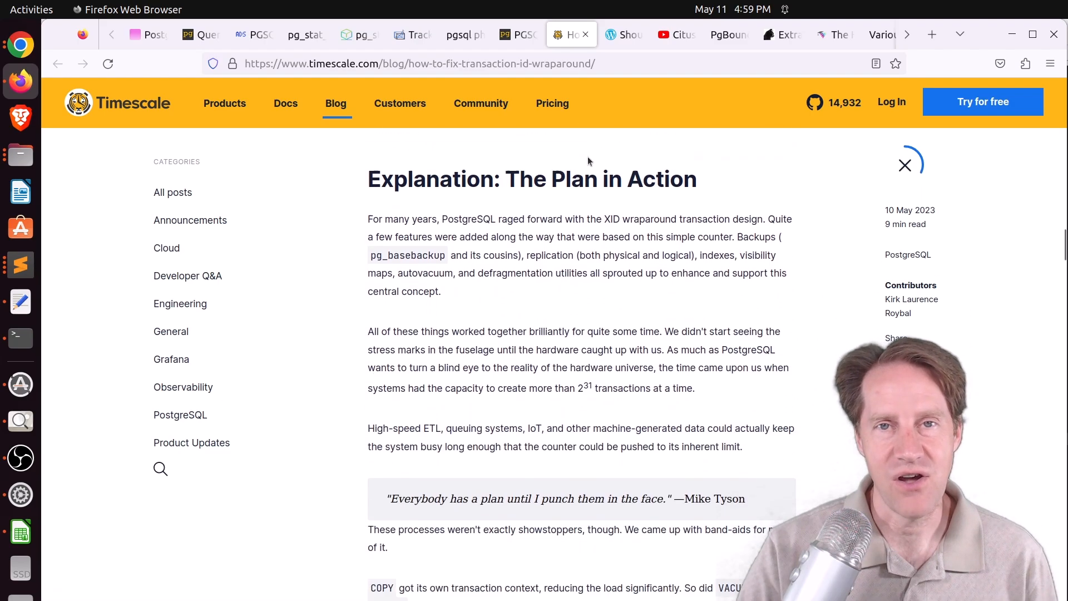
pyautogui.scroll(-3)
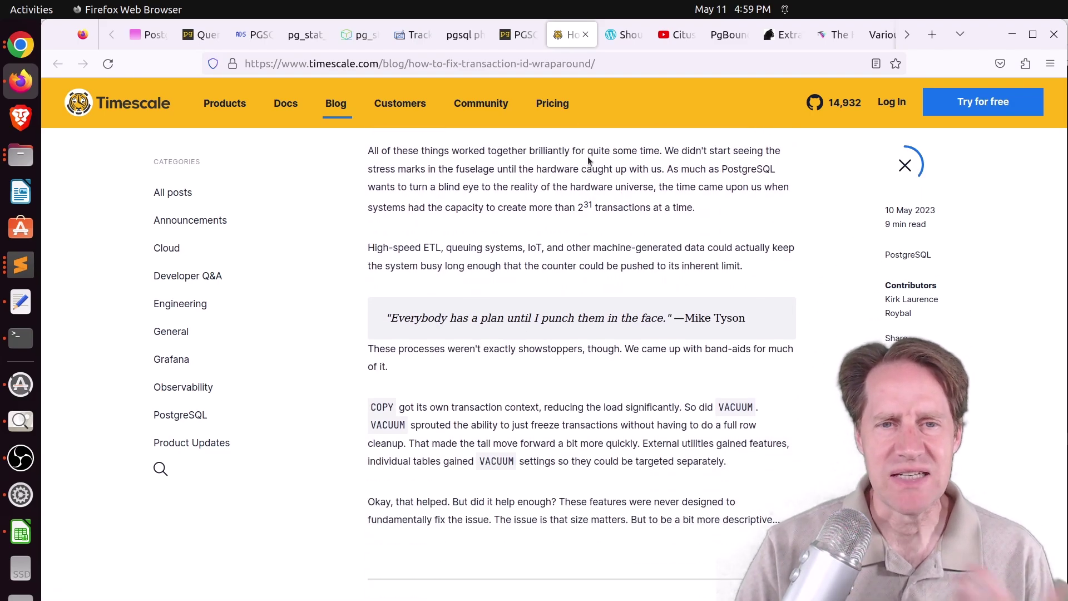
pyautogui.scroll(-3)
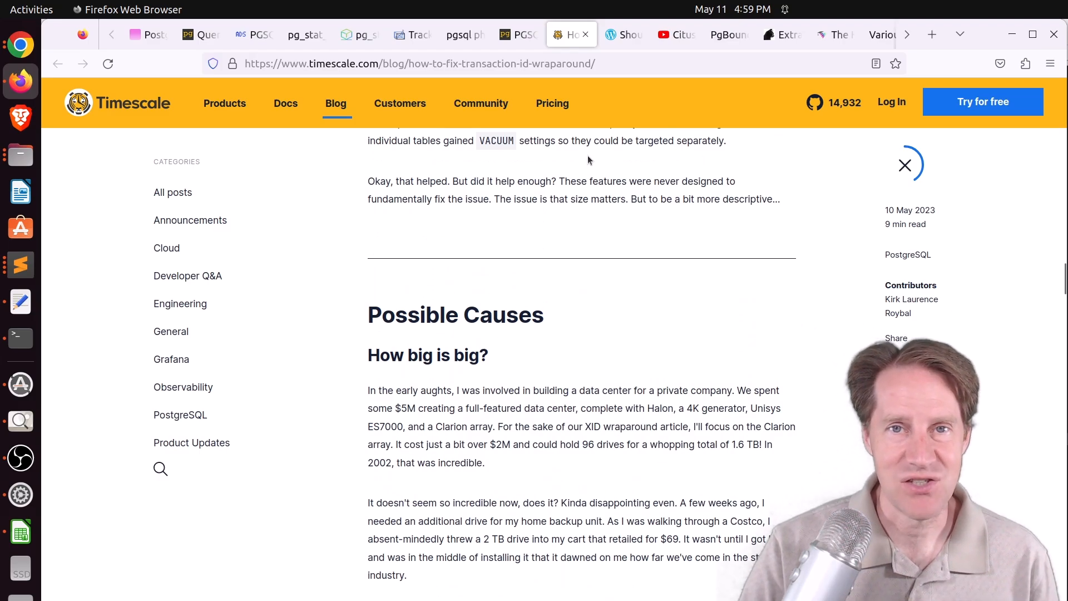
pyautogui.scroll(-3)
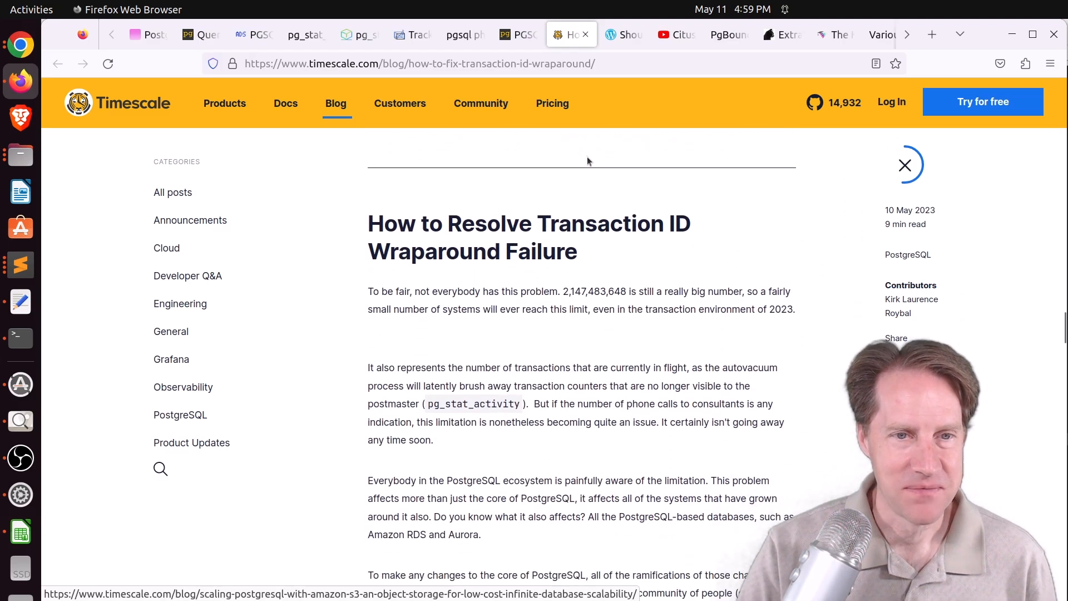
# - Scroll past the transaction-age query to the bulleted list of 64-bit transaction ID enhancements
pyautogui.scroll(-3)
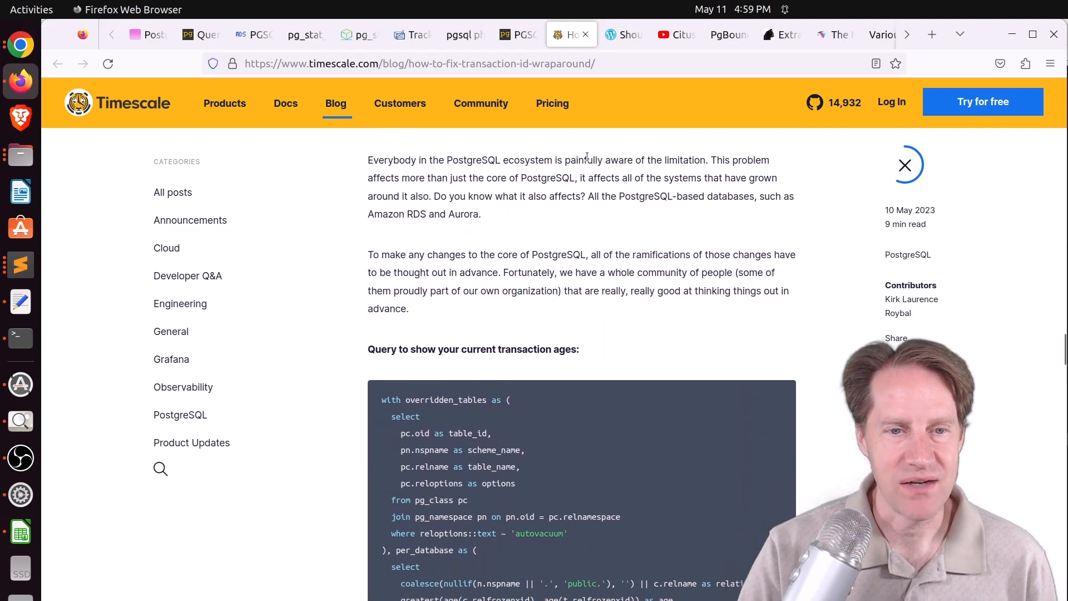
pyautogui.scroll(-3)
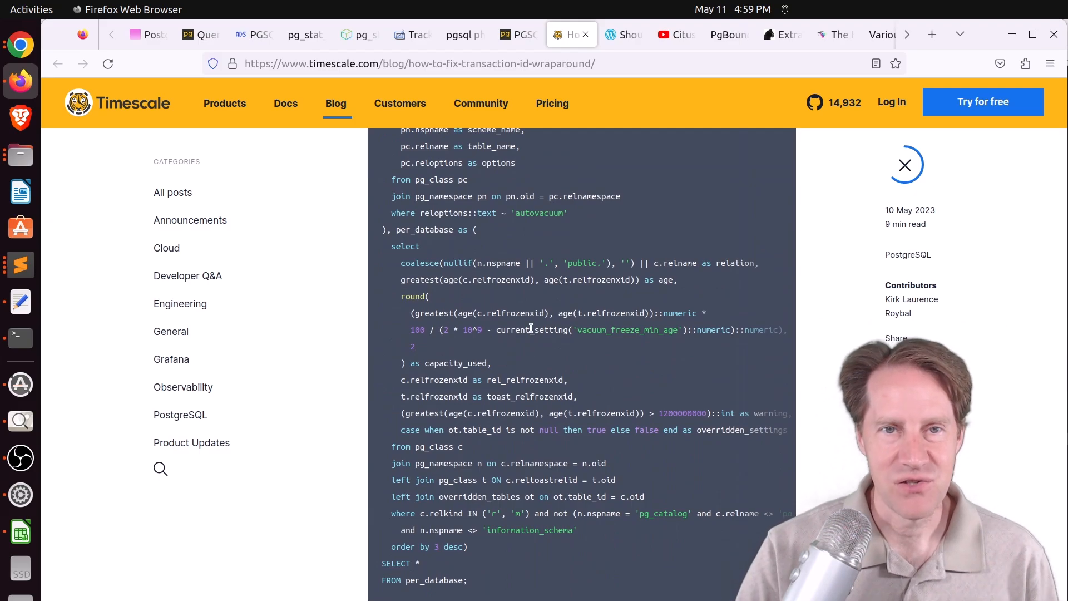
pyautogui.scroll(-3)
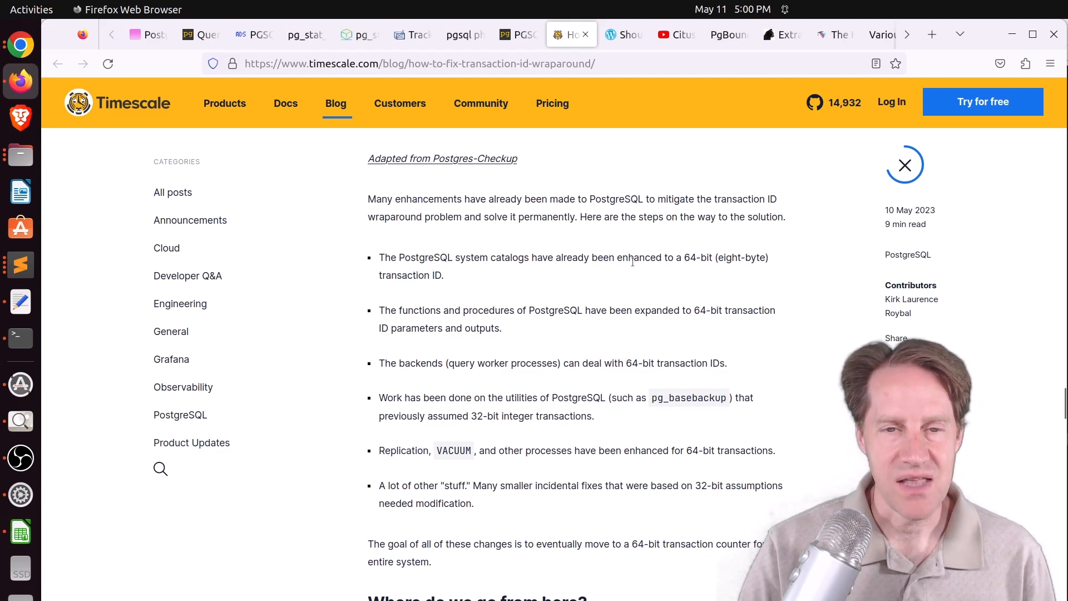
pyautogui.moveTo(637, 268)
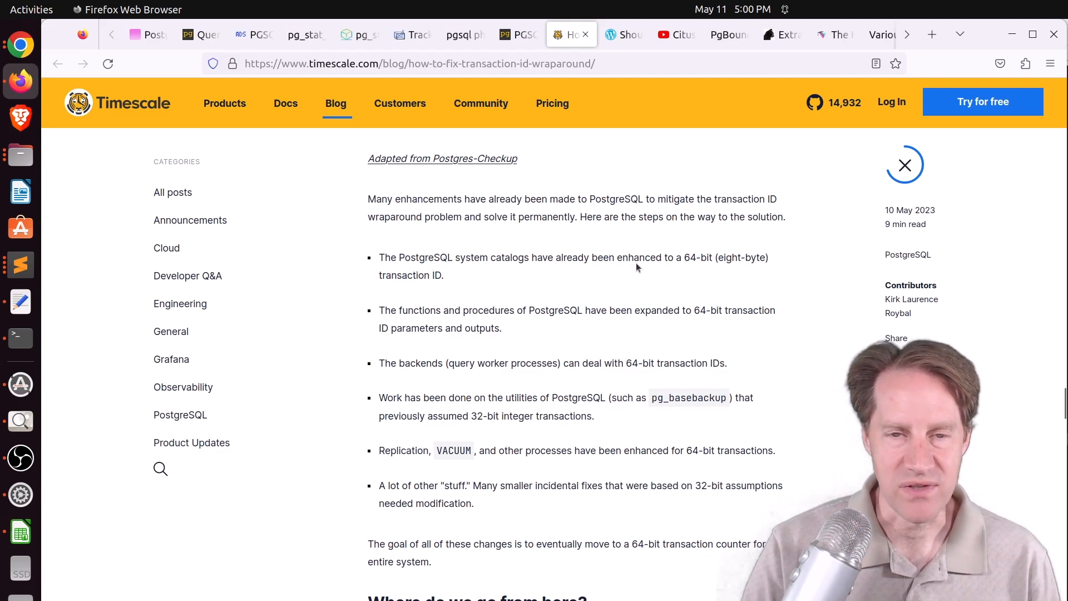
pyautogui.moveTo(524, 258)
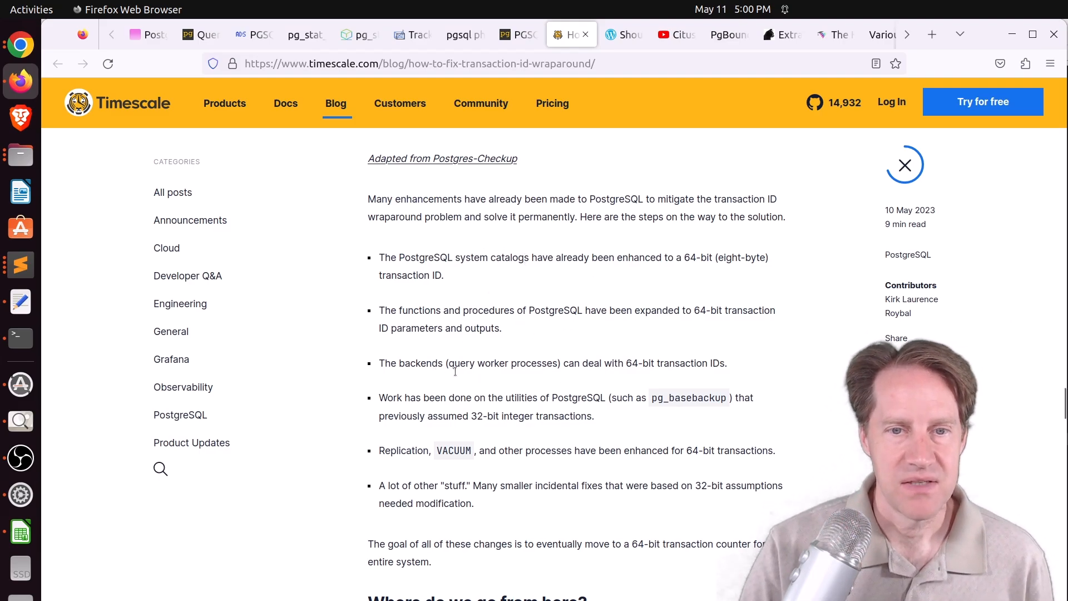
# - Scroll the Timescale wraparound post from 'Where do we go from here?' to 'What to do while you're waiting for infinity'
pyautogui.scroll(-3)
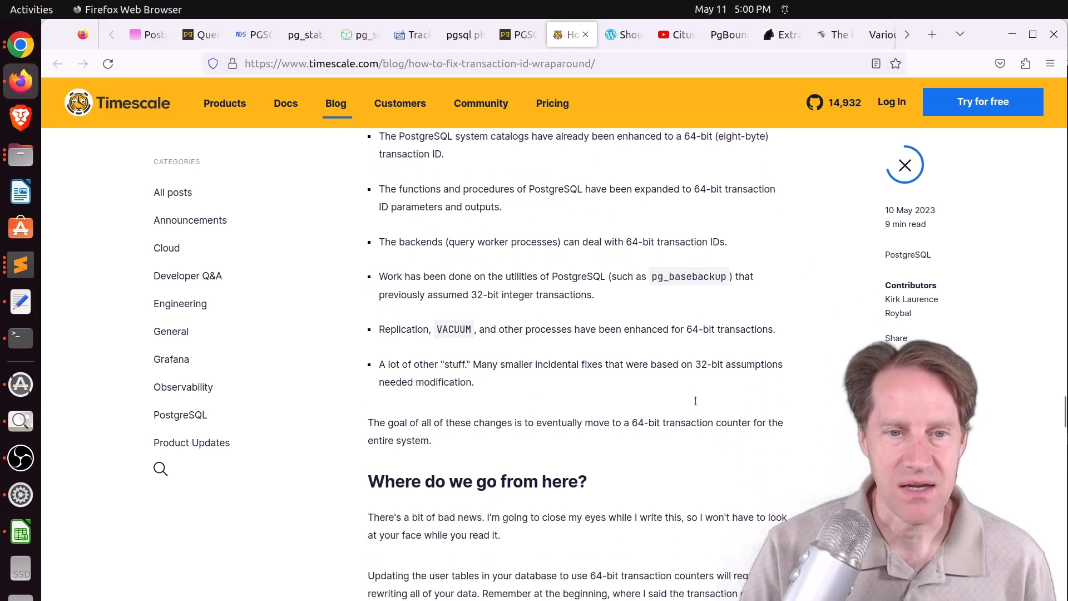
pyautogui.scroll(-3)
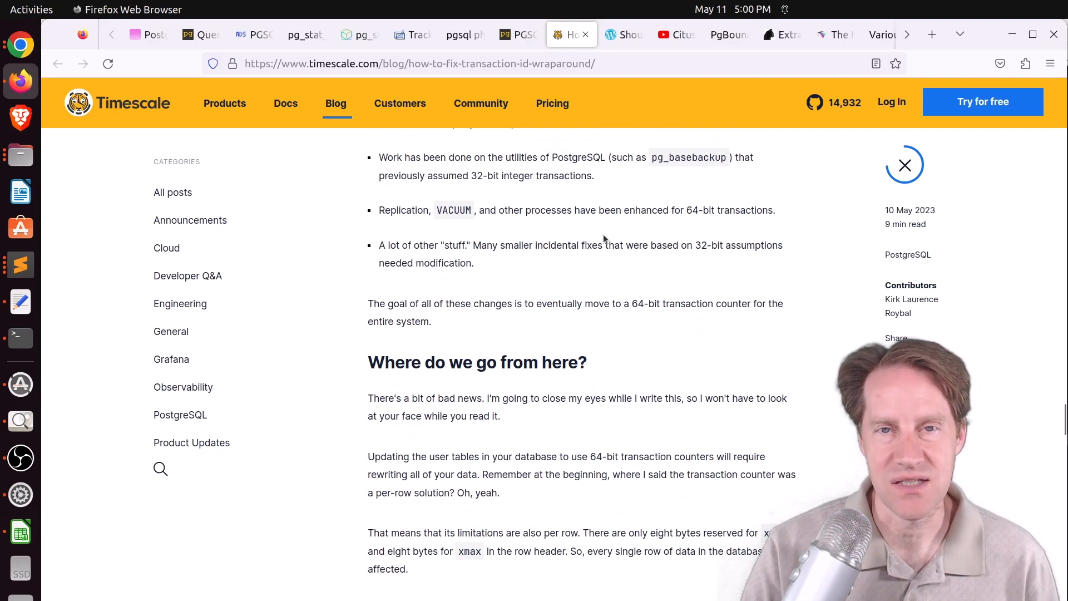
pyautogui.scroll(-3)
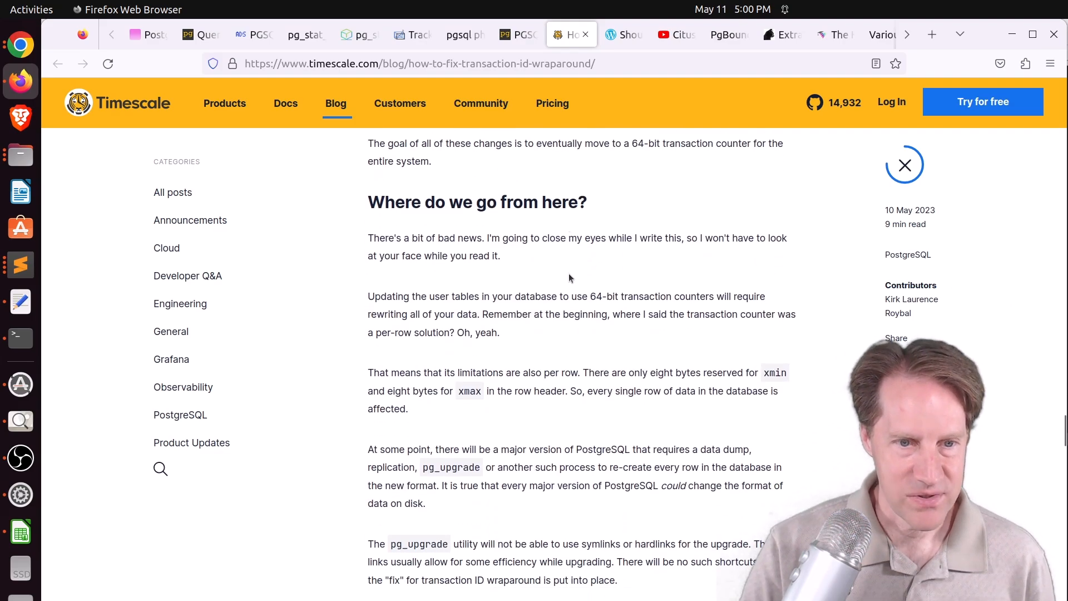
pyautogui.scroll(-3)
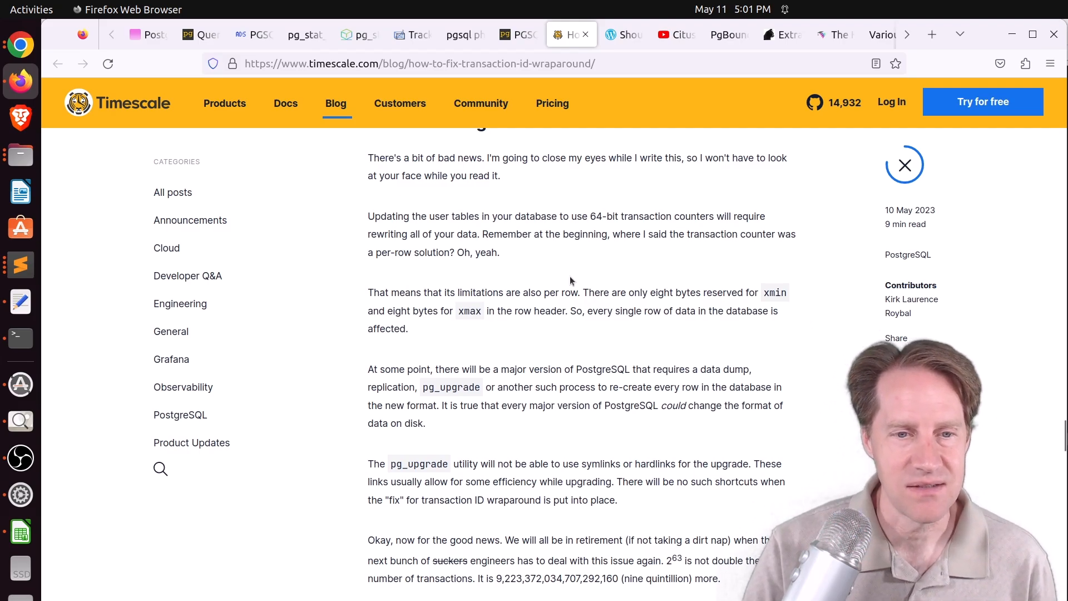
pyautogui.scroll(-3)
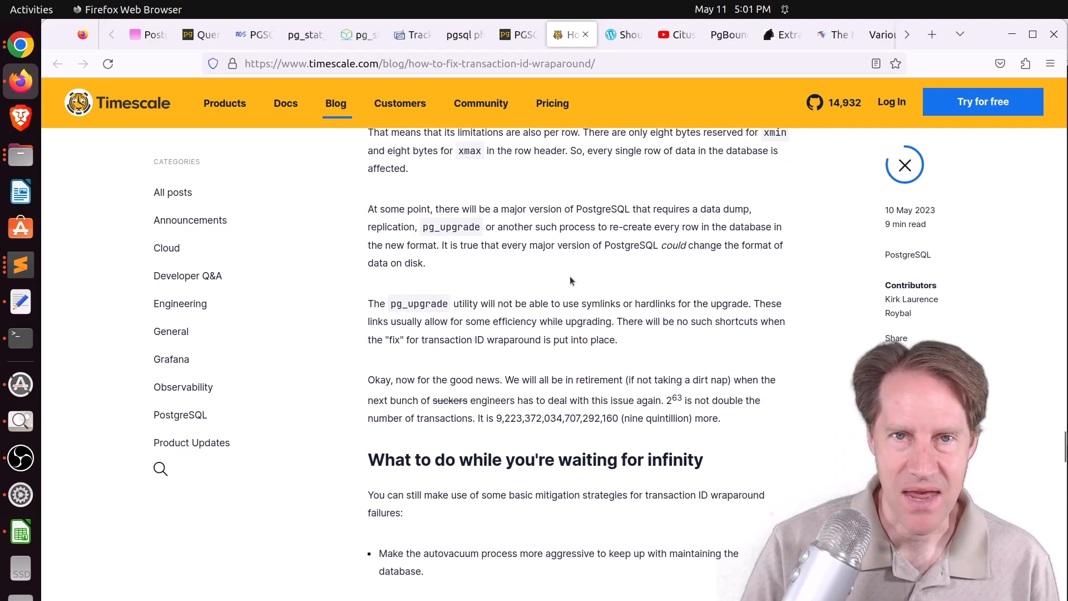
# - Scroll through the wraparound mitigation bullets to the batching tip and closing summary
pyautogui.scroll(-3)
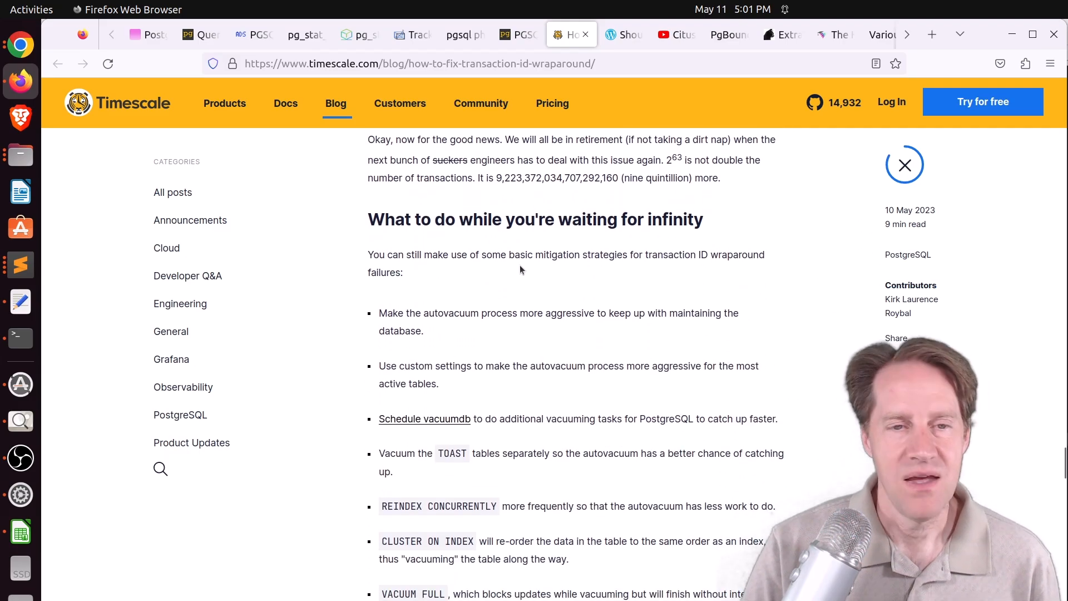
pyautogui.scroll(-3)
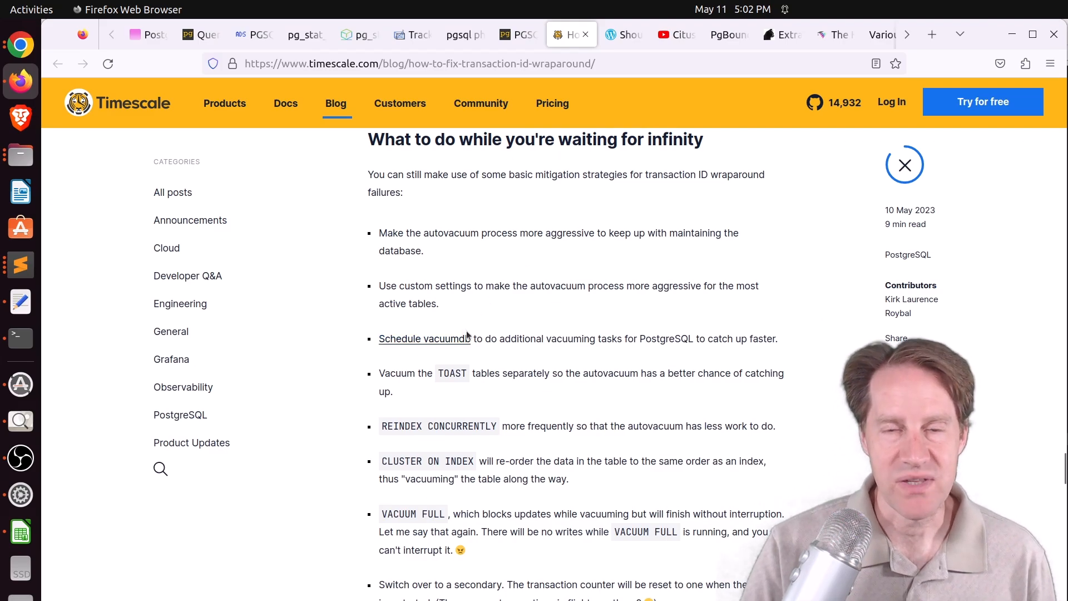
pyautogui.scroll(-3)
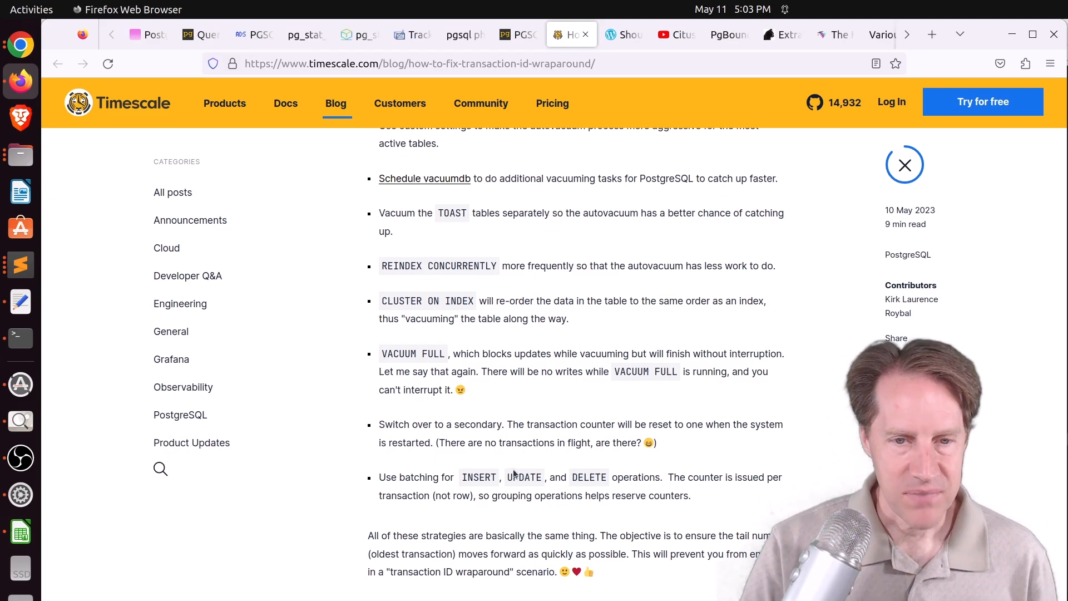
pyautogui.scroll(-3)
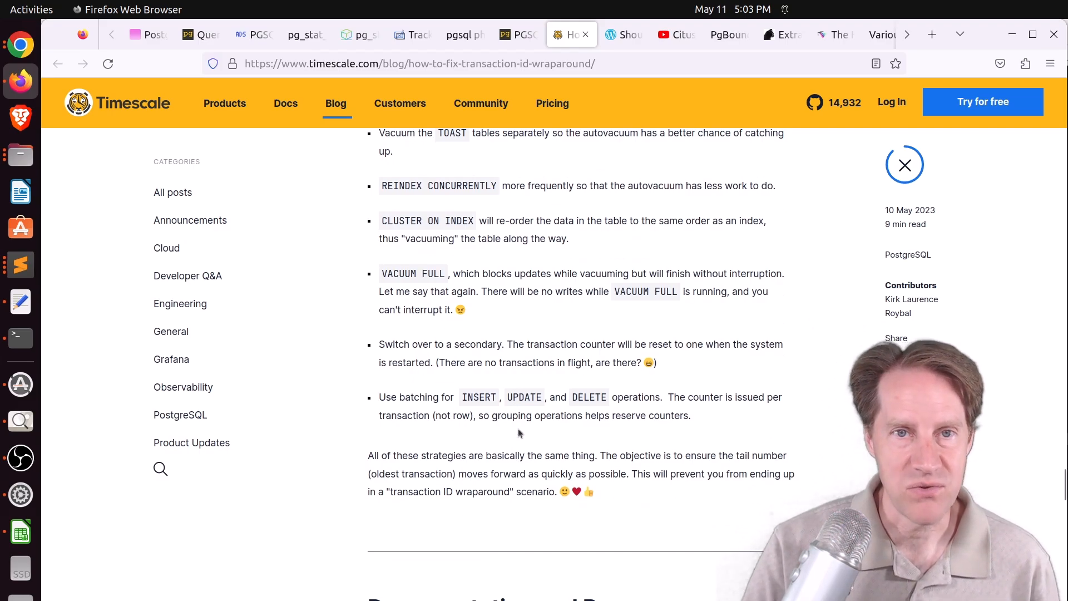
# - Open 'Should a consultant know everything?' and highlight 'you are expected to know everything'
pyautogui.click(625, 34)
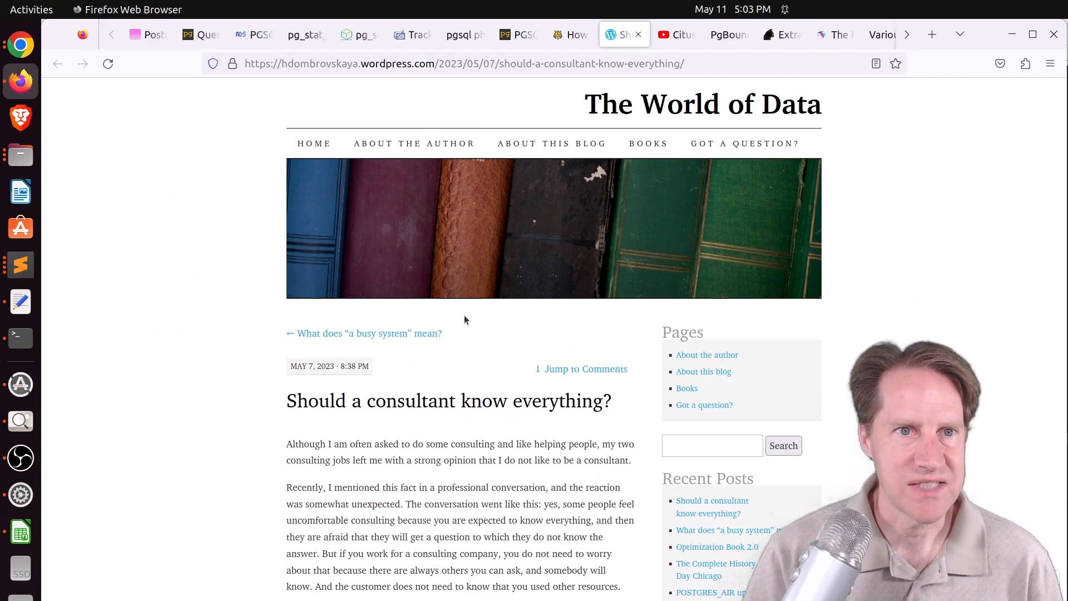
pyautogui.moveTo(460, 271)
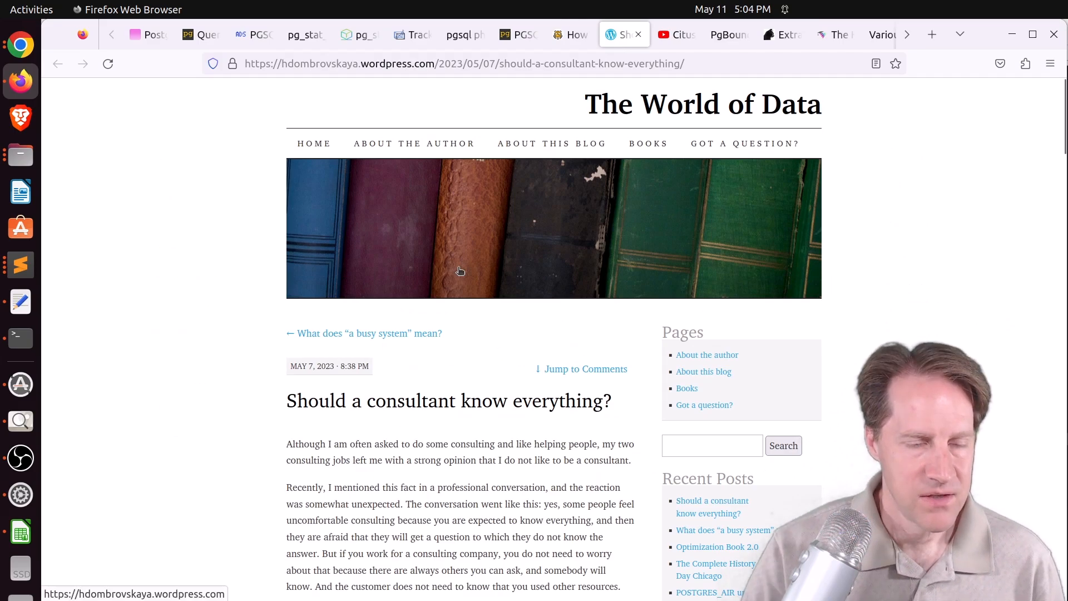
pyautogui.scroll(-3)
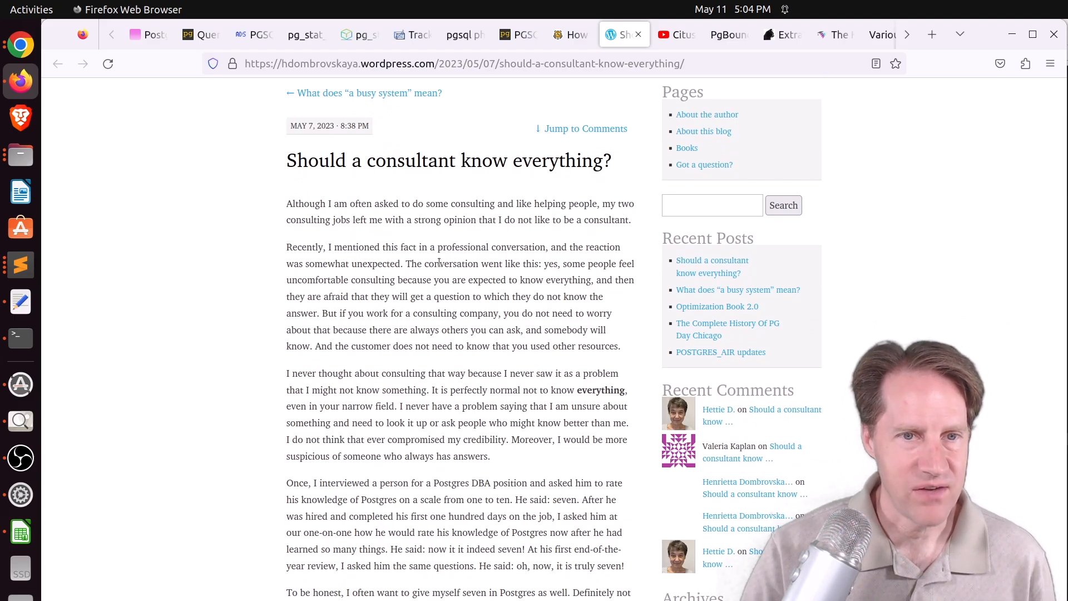
pyautogui.moveTo(434, 279); pyautogui.dragTo(497, 279)
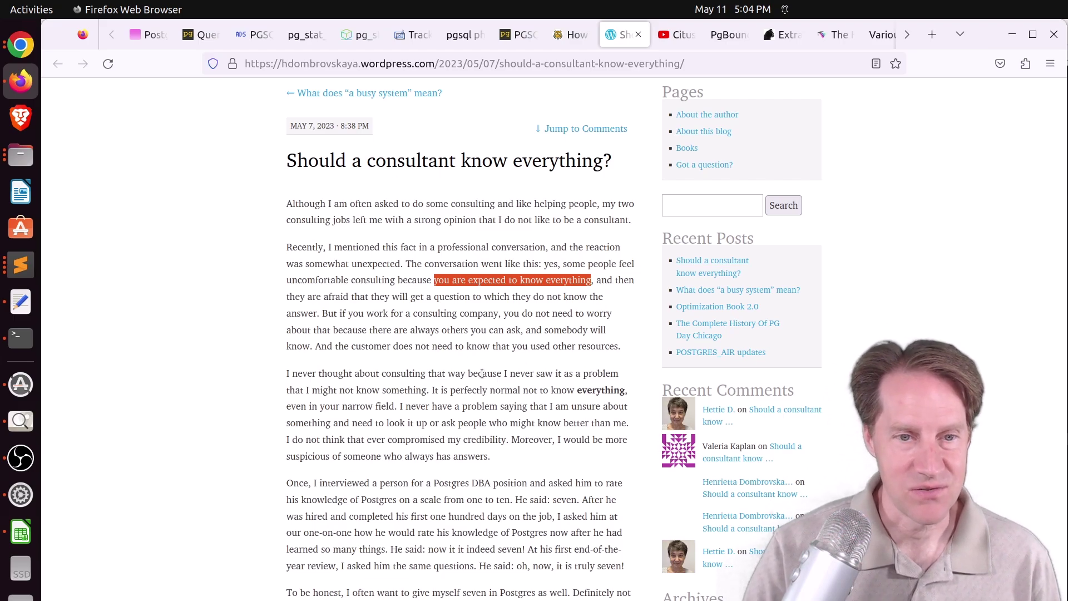
pyautogui.scroll(-3)
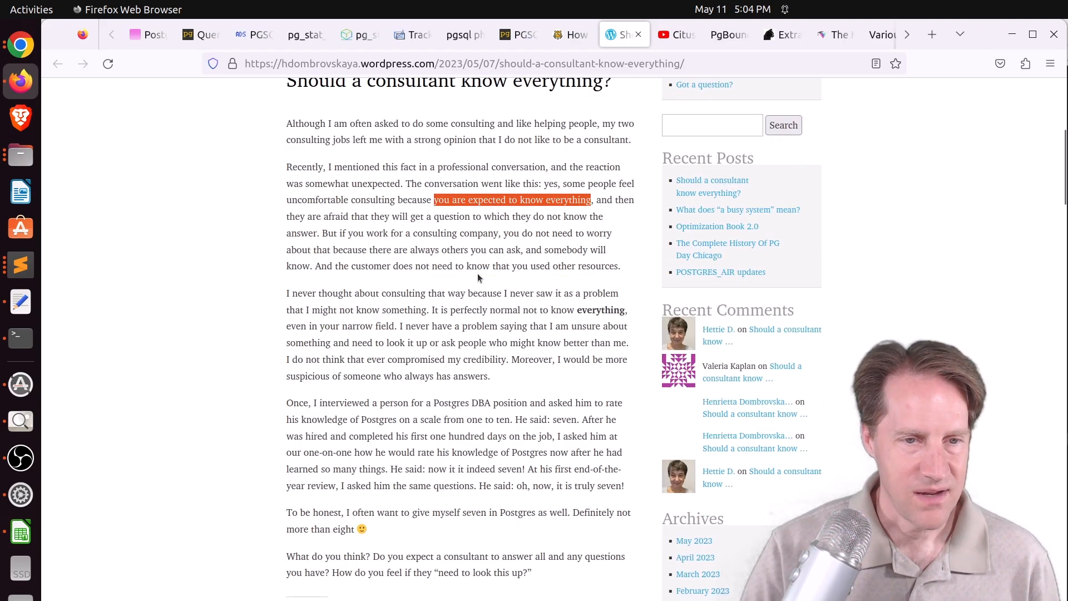
pyautogui.moveTo(395, 400)
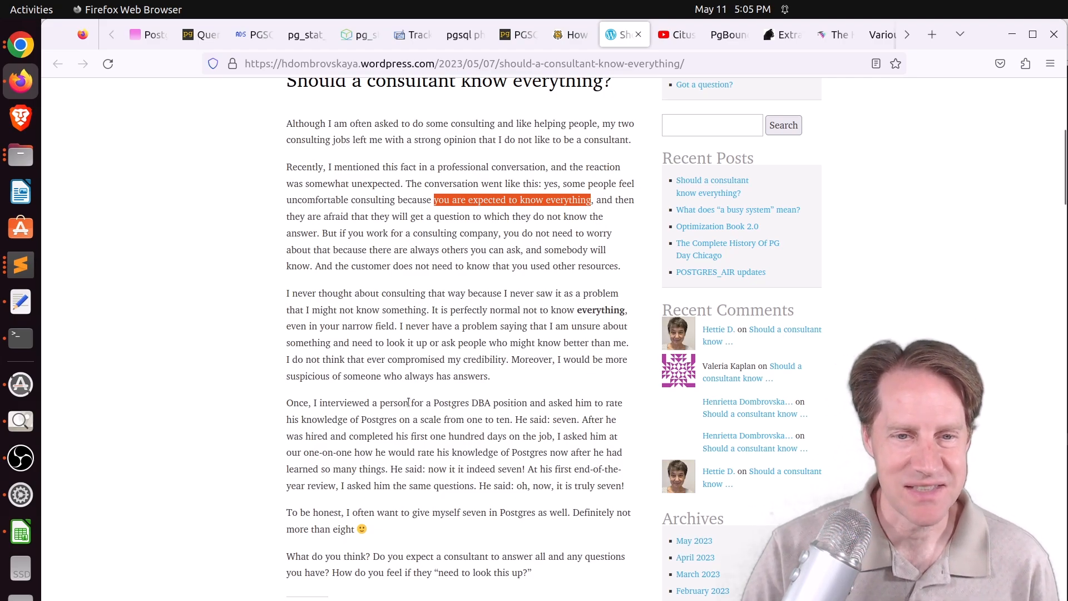
pyautogui.scroll(-3)
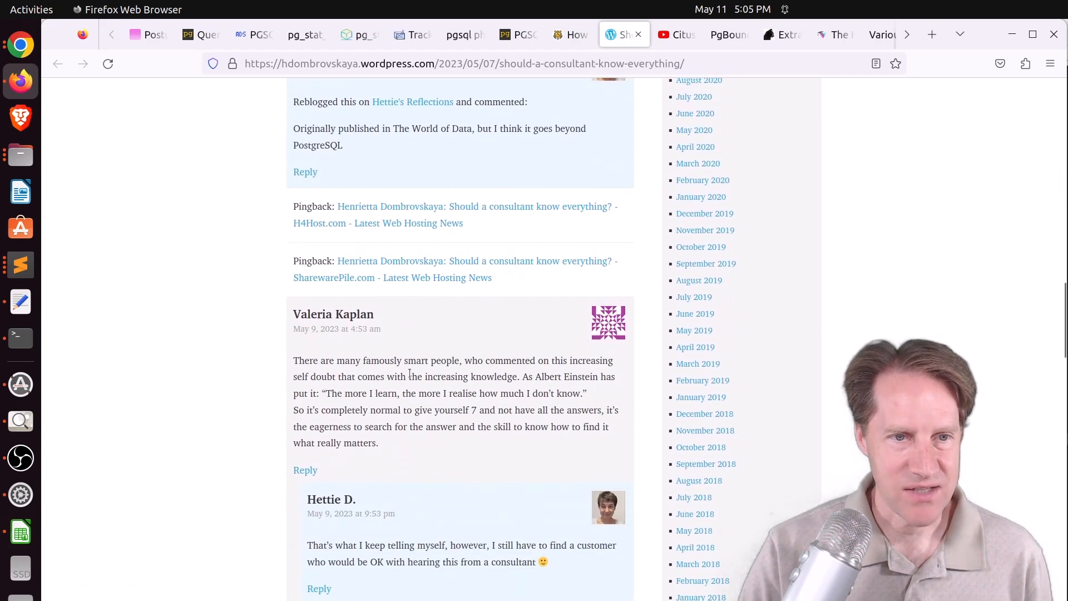
pyautogui.moveTo(476, 389)
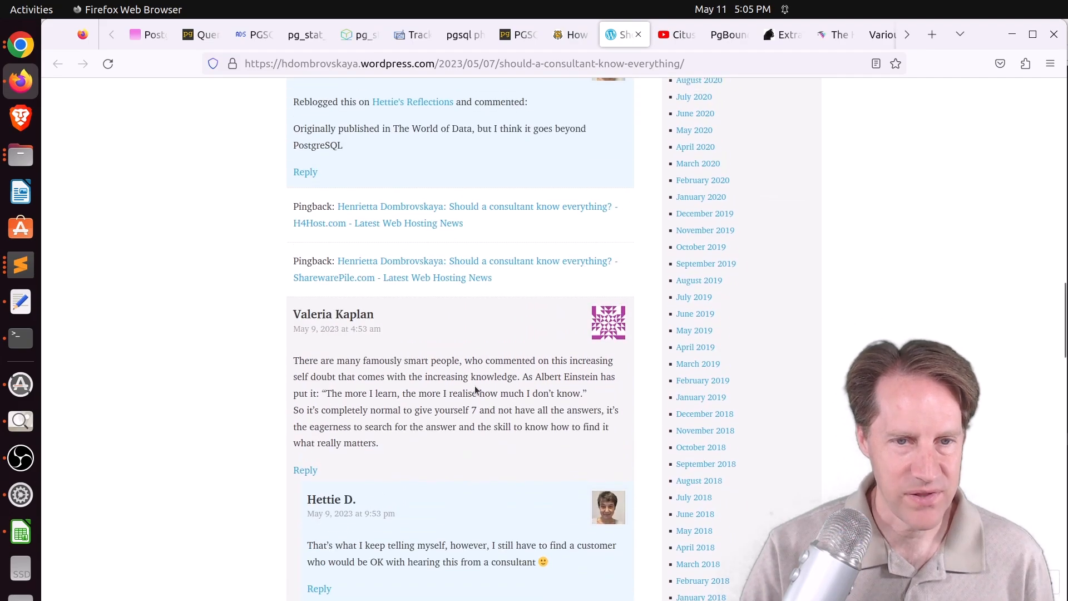
pyautogui.moveTo(296, 392)
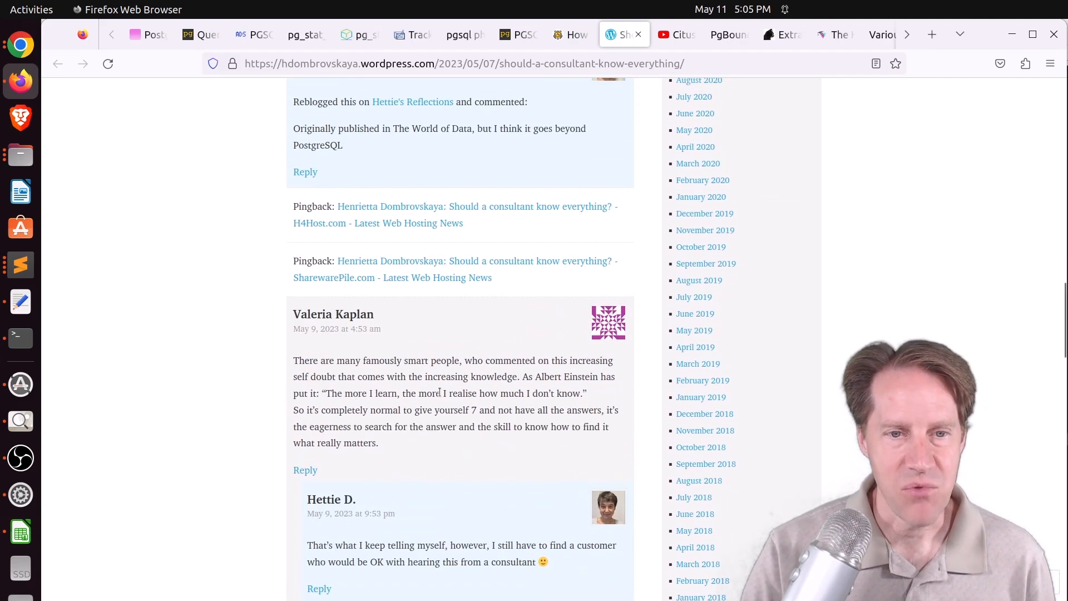
pyautogui.scroll(3)
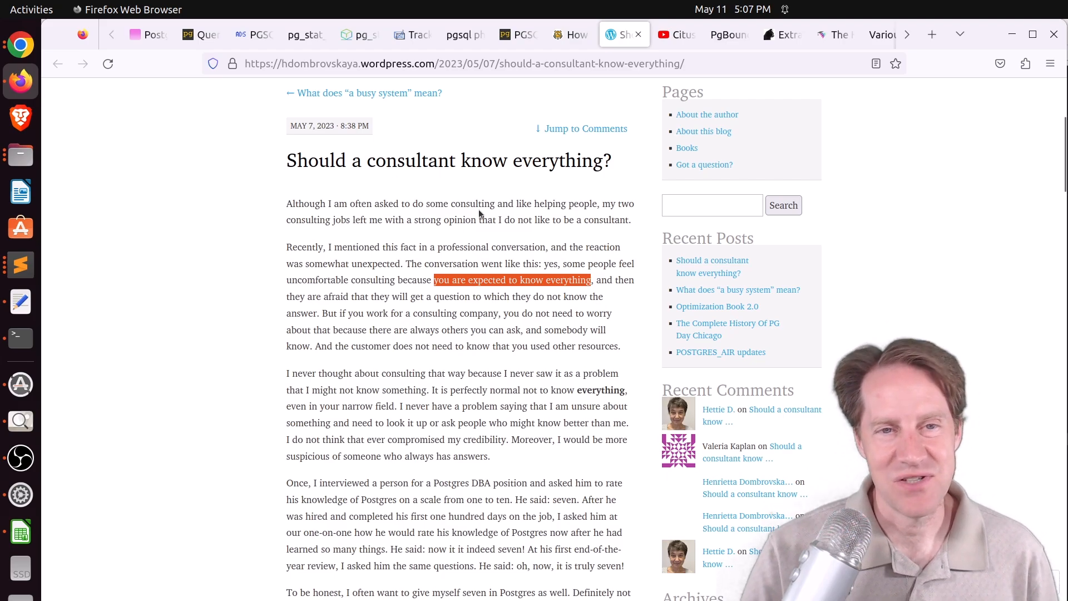
pyautogui.moveTo(488, 215)
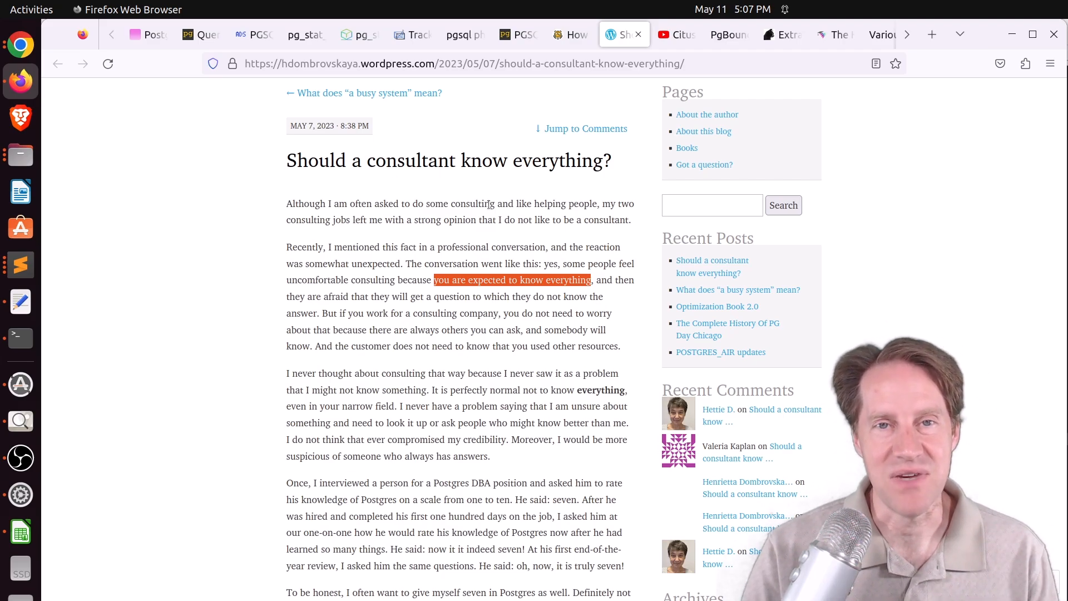
pyautogui.moveTo(495, 201)
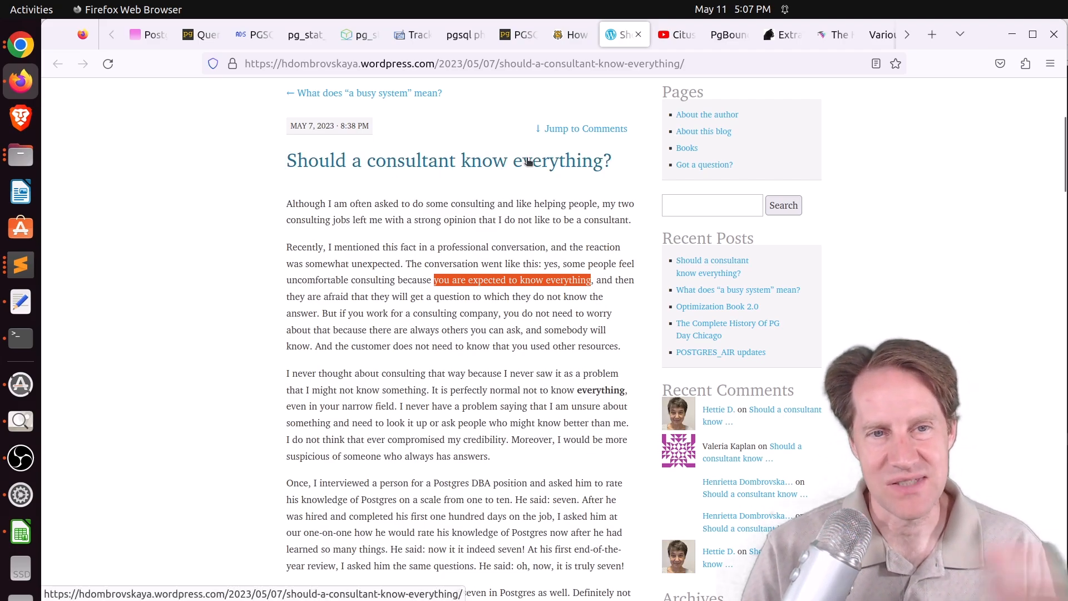
pyautogui.moveTo(536, 174)
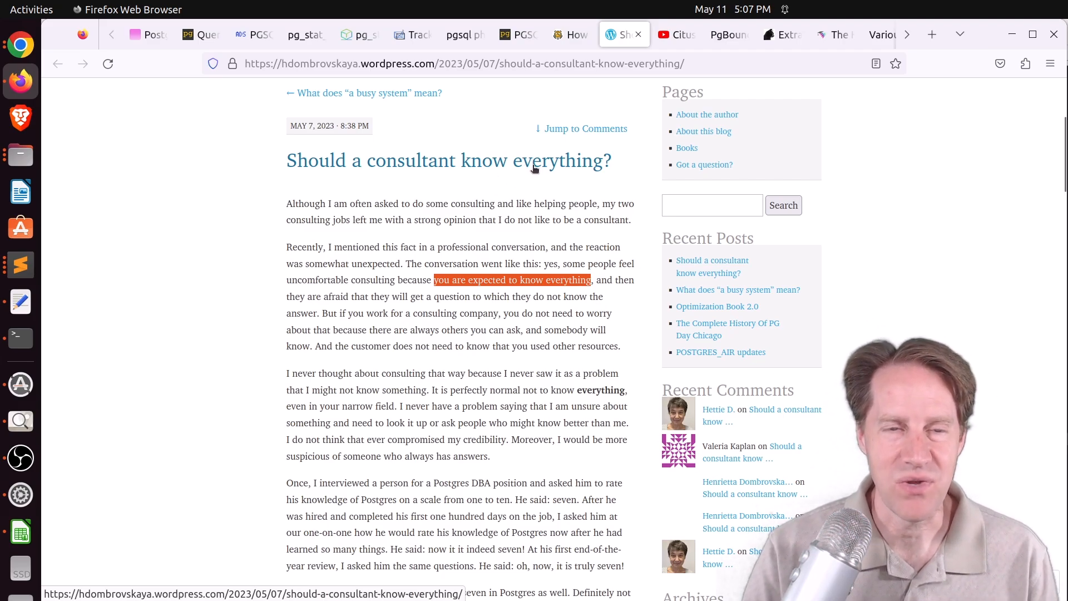
# - Switch to the YouTube tab showing the Citus Con 2023 playlist of 39 videos
pyautogui.click(674, 34)
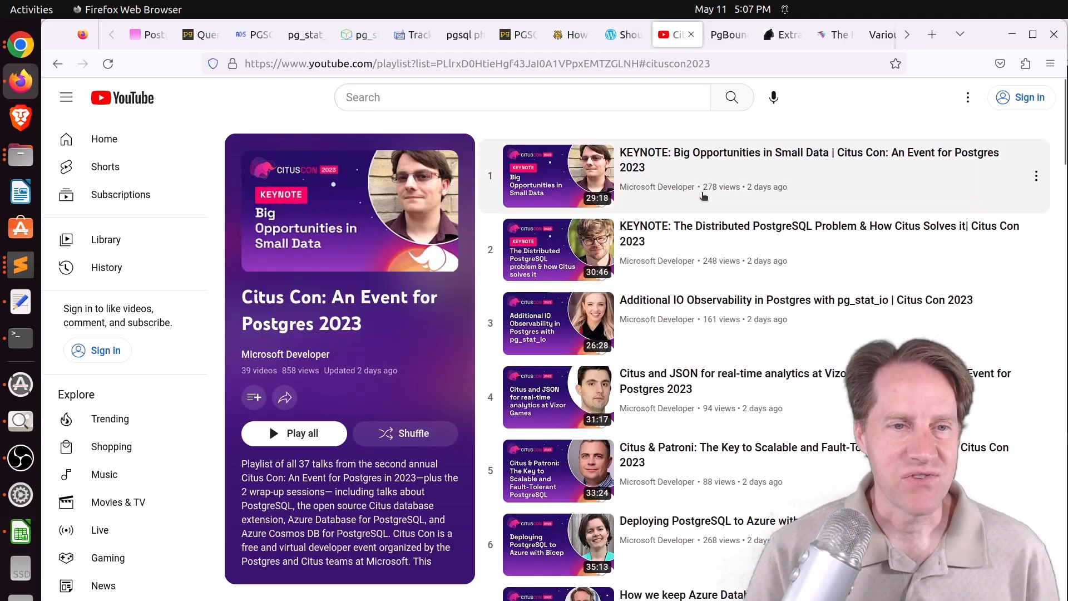
pyautogui.moveTo(594, 172)
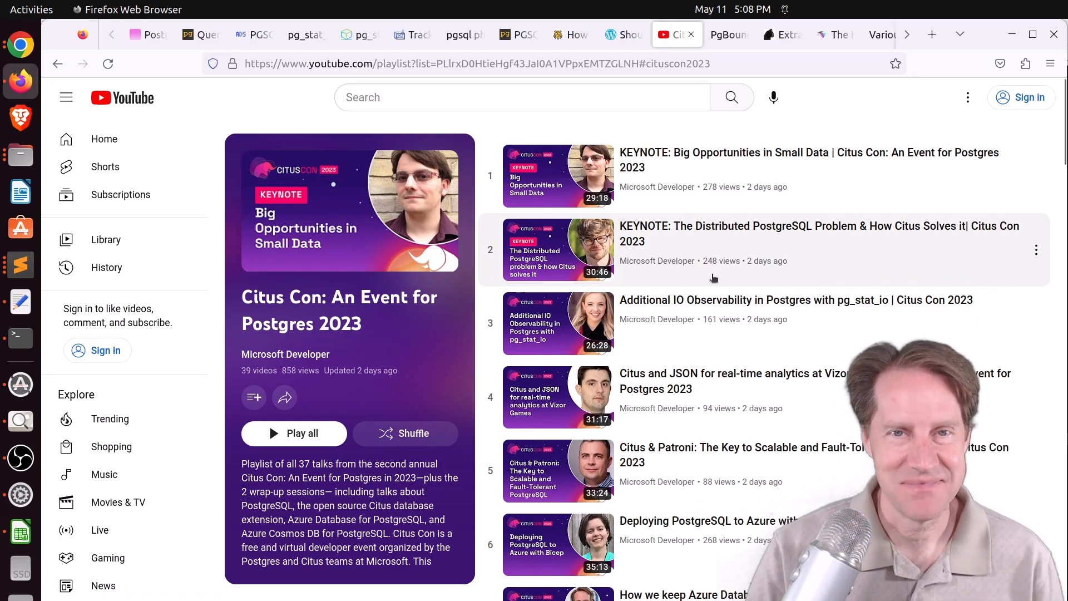
# - Open the PgBouncer 1.19.0 release tab and select 'SHOW STATE' in the post
pyautogui.click(725, 34)
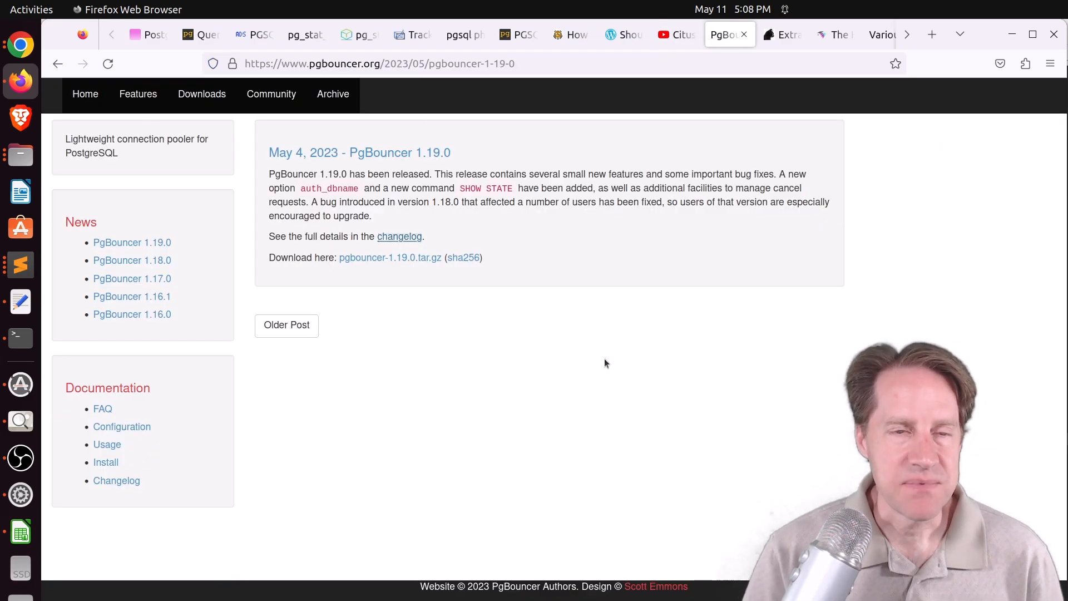
pyautogui.moveTo(599, 315)
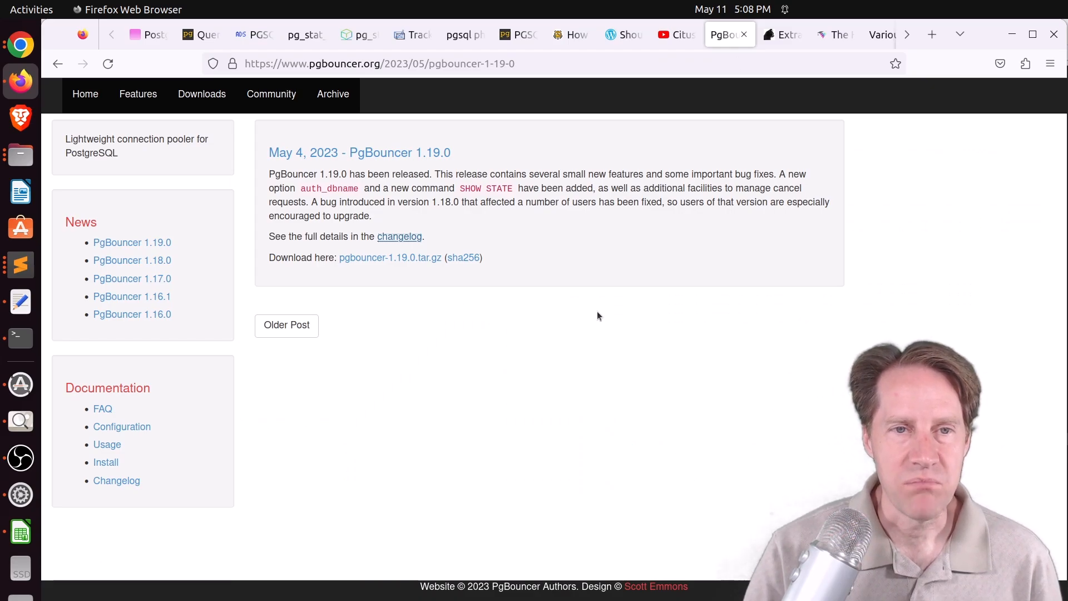
pyautogui.moveTo(596, 274)
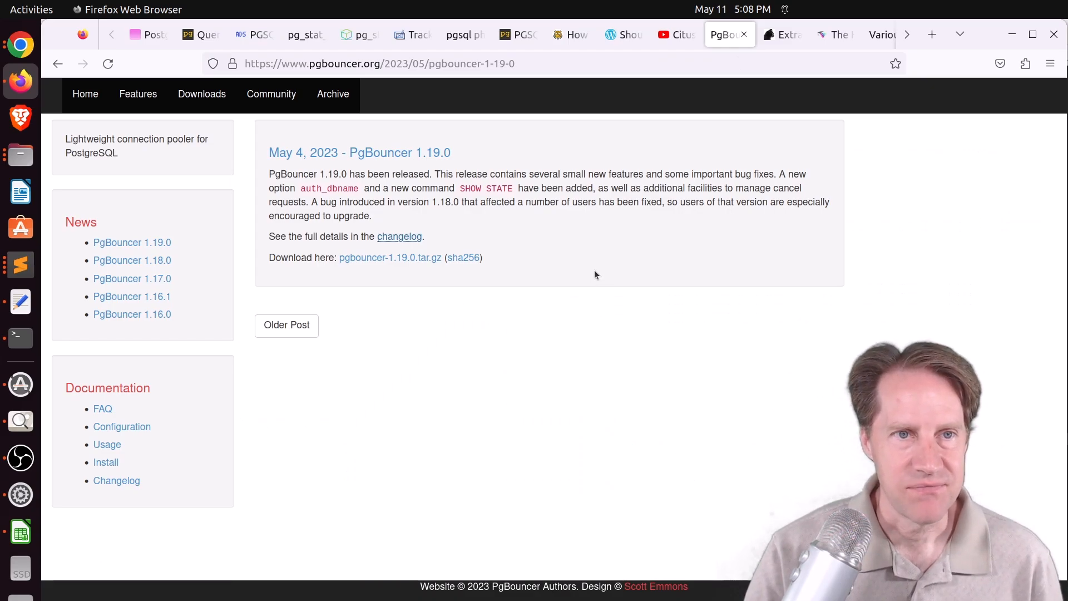
pyautogui.moveTo(446, 184)
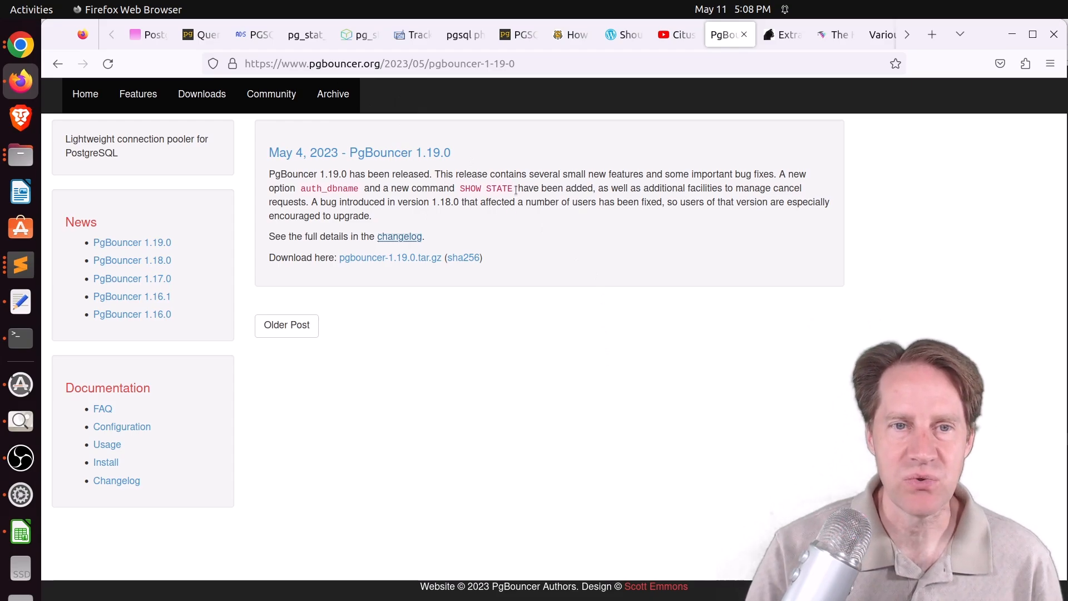
pyautogui.doubleClick(486, 188)
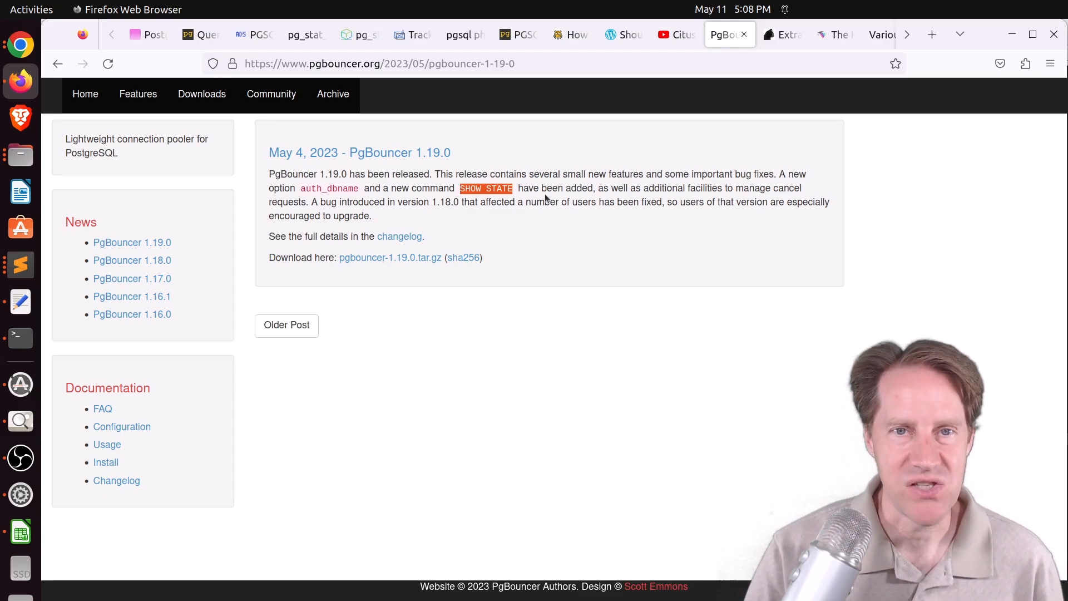
# - Open the fluca1978 'Extracting the list of columns' post and scroll to the trigger example's end
pyautogui.click(782, 35)
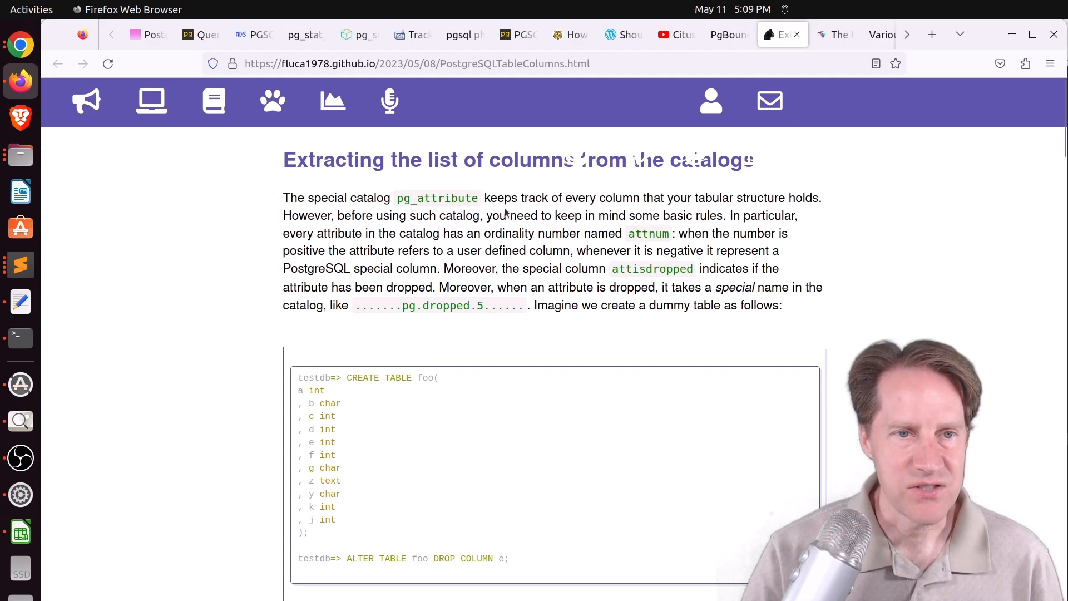
pyautogui.scroll(-3)
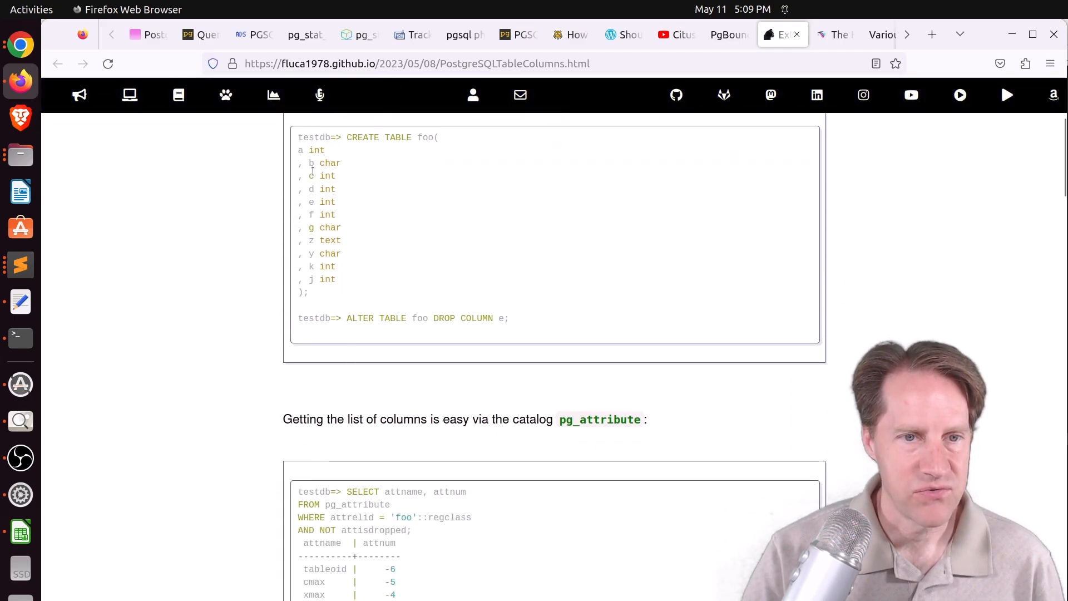
pyautogui.moveTo(351, 233)
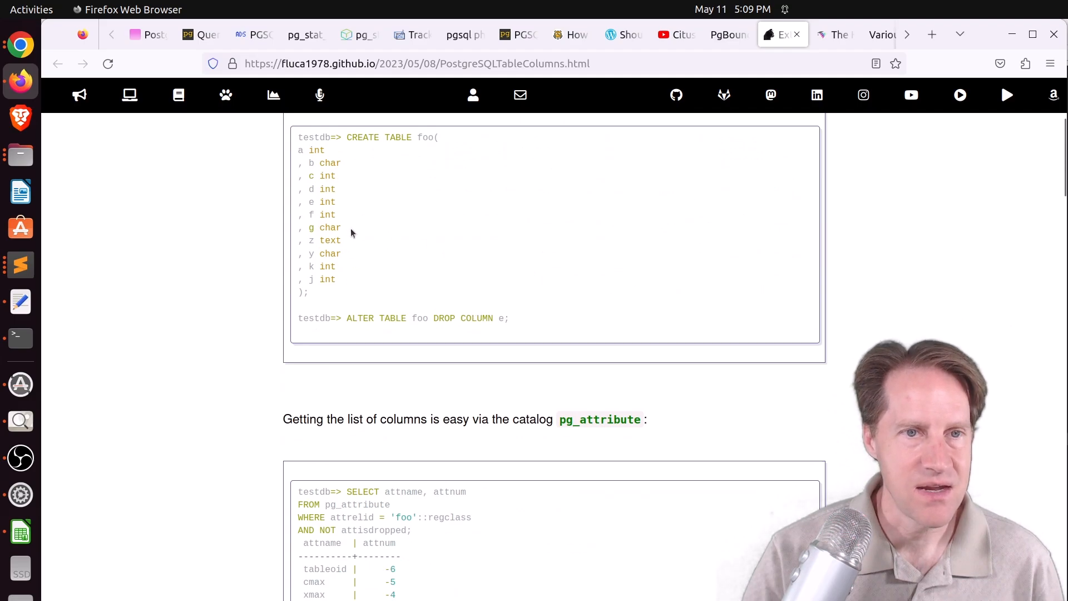
pyautogui.scroll(-3)
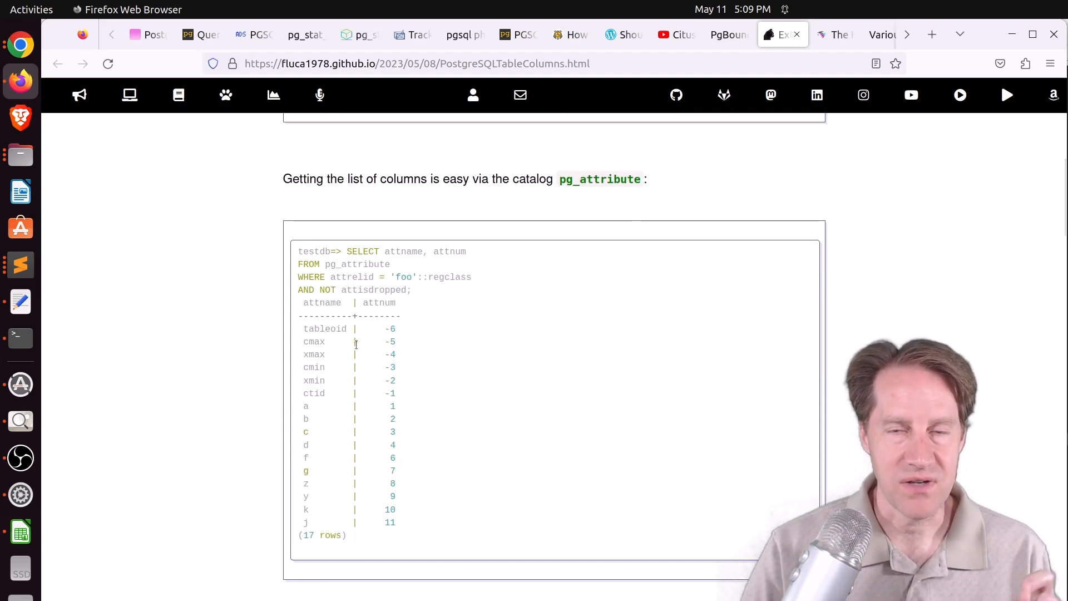
pyautogui.scroll(-3)
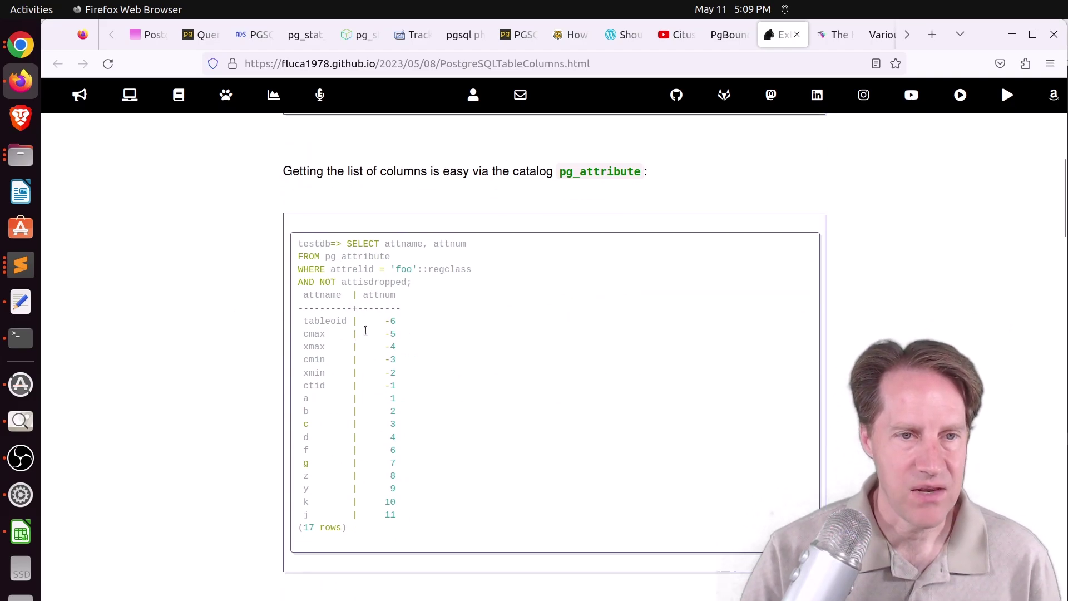
pyautogui.scroll(-3)
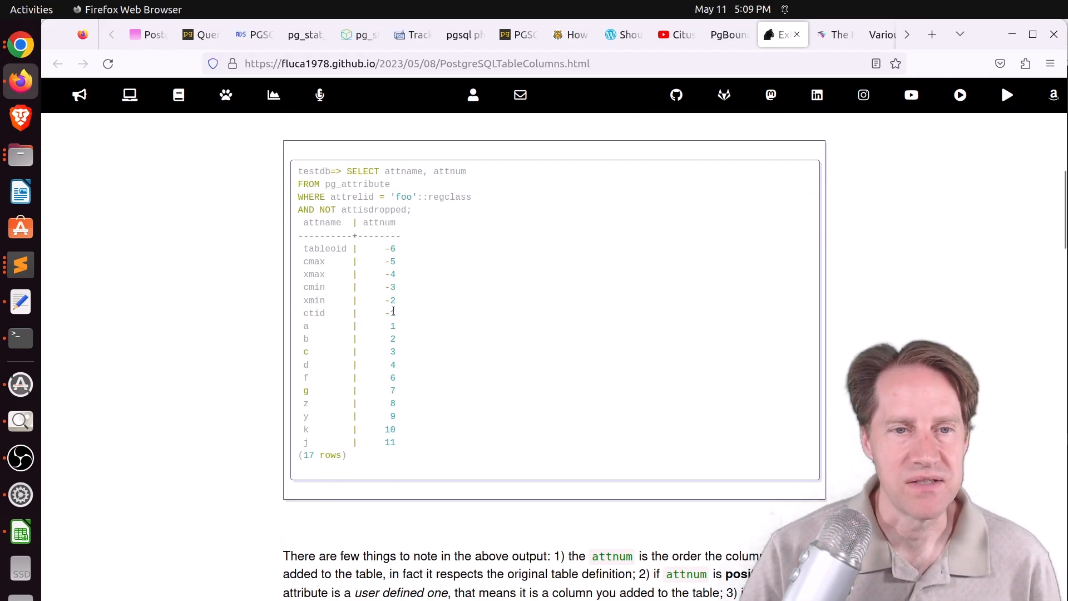
pyautogui.moveTo(392, 325)
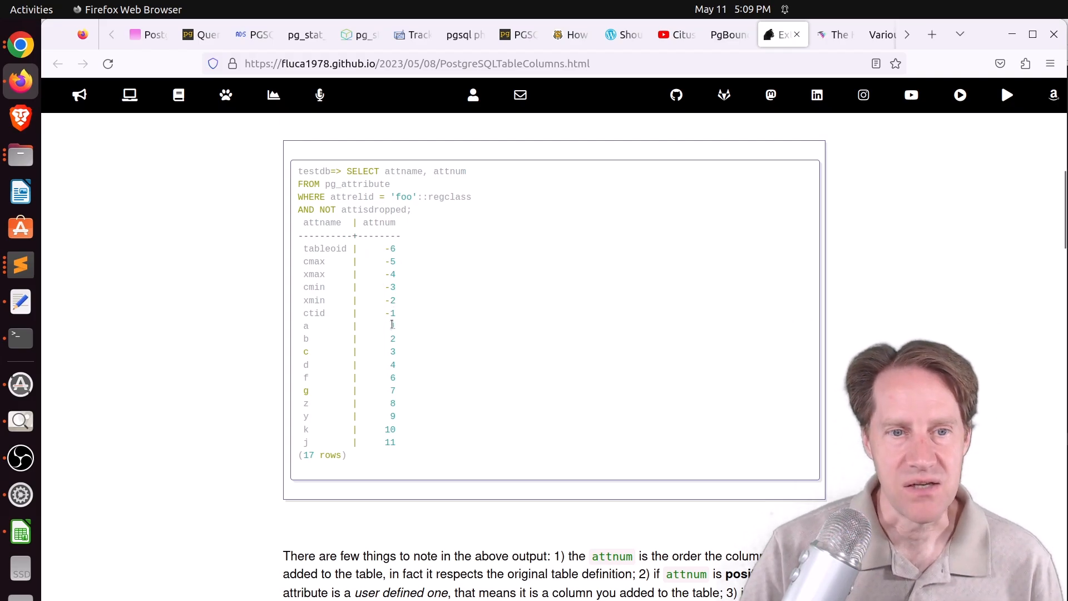
pyautogui.moveTo(299, 388)
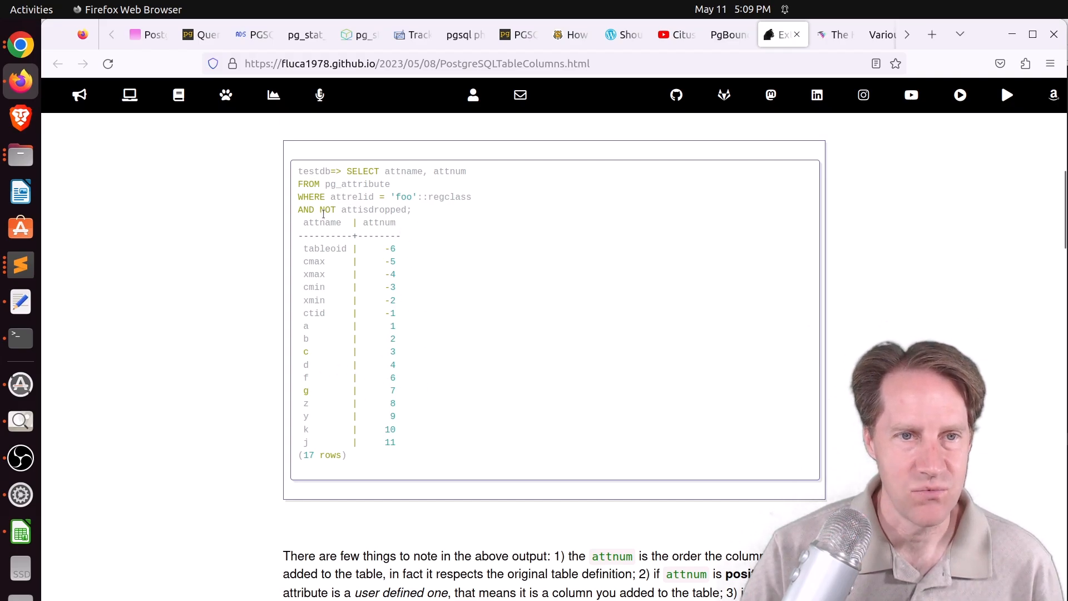
pyautogui.scroll(-3)
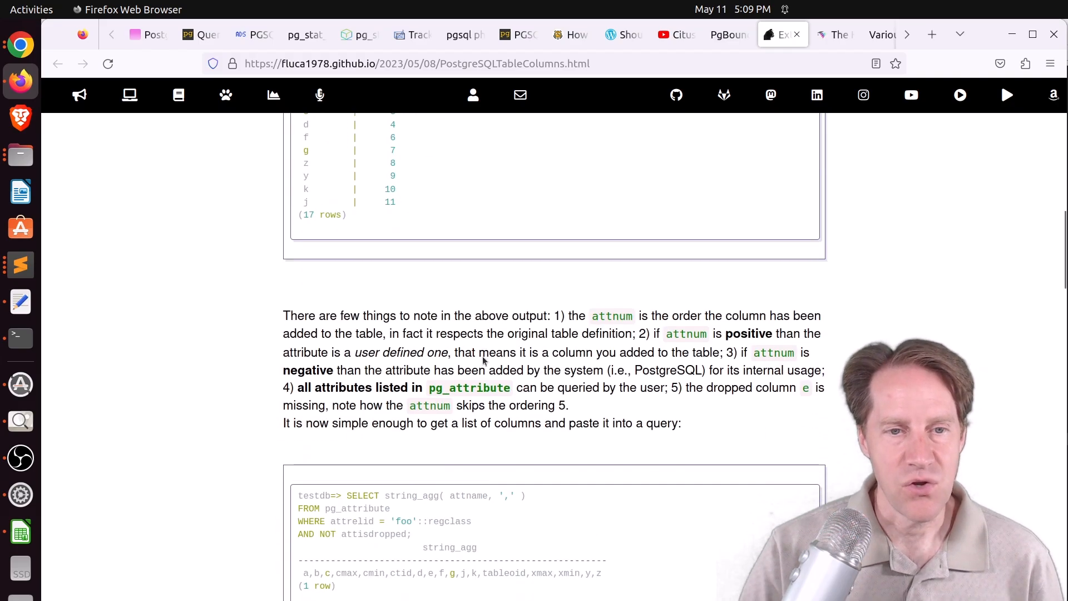
pyautogui.scroll(-3)
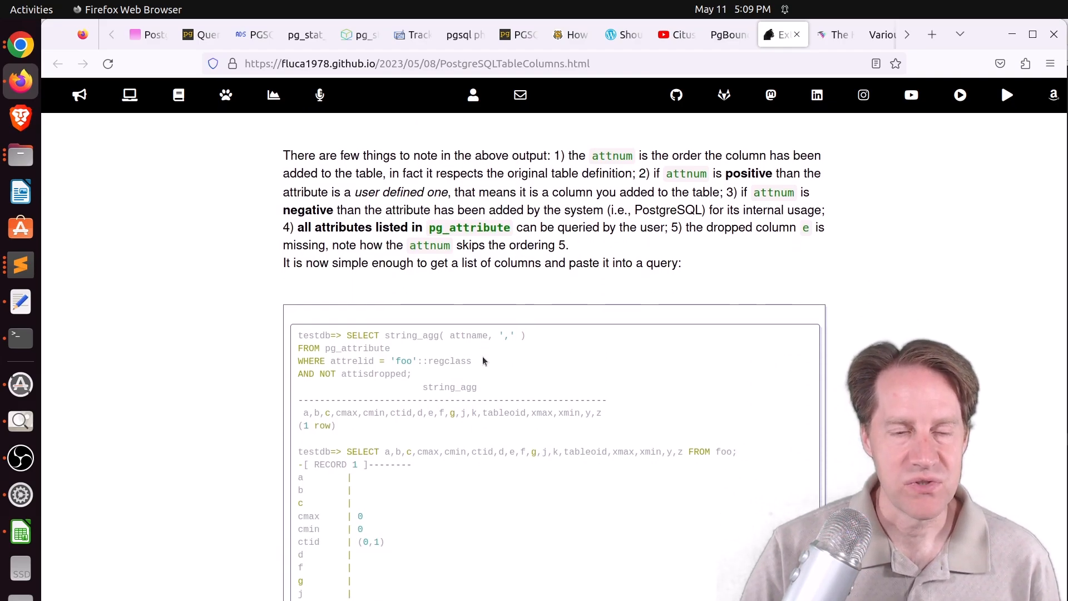
pyautogui.scroll(3)
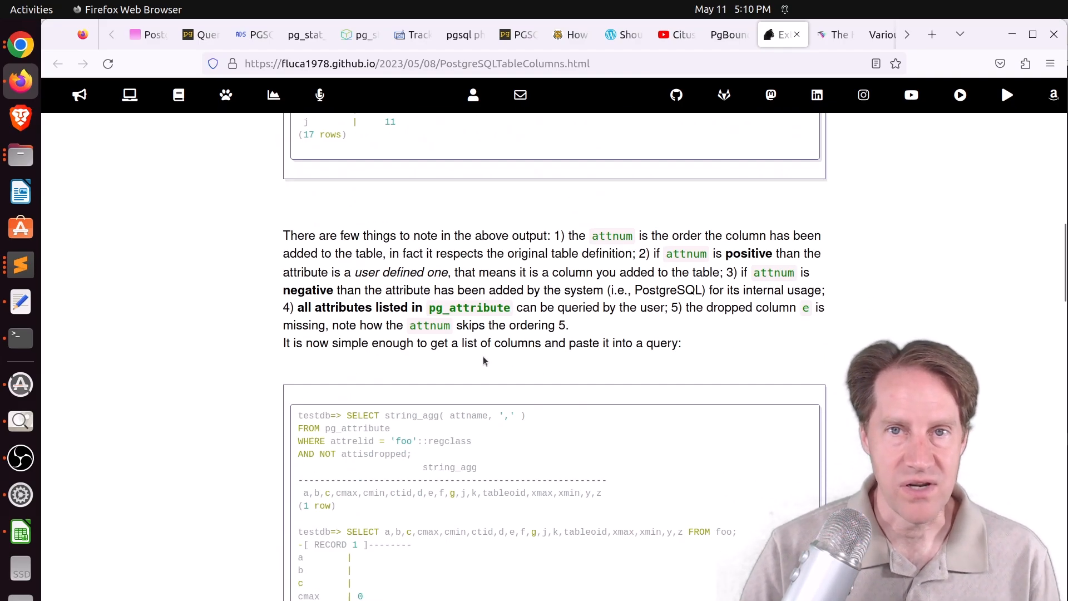
pyautogui.scroll(-3)
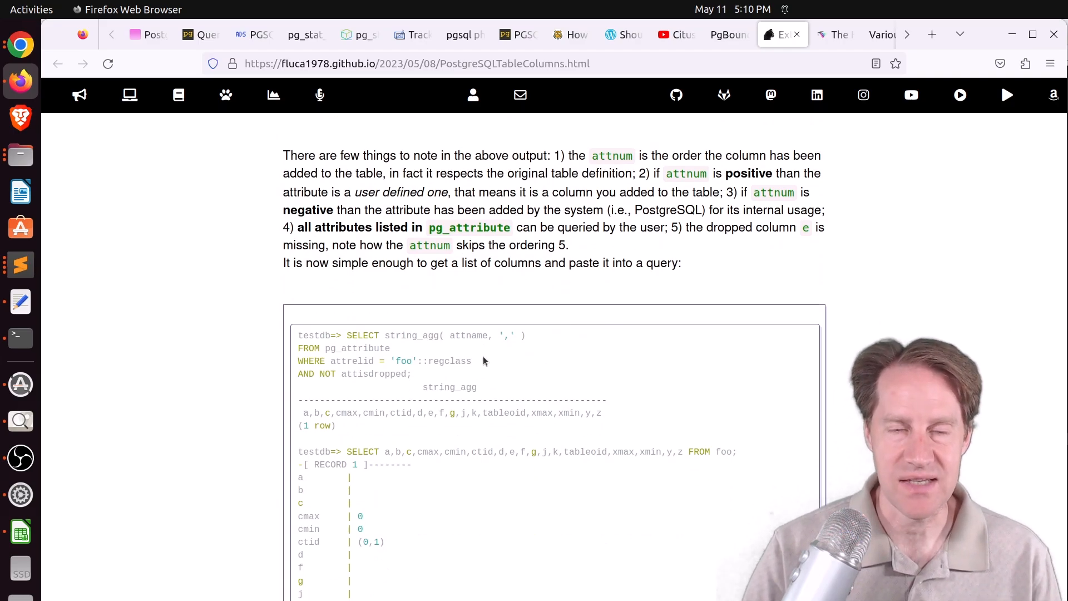
pyautogui.scroll(-3)
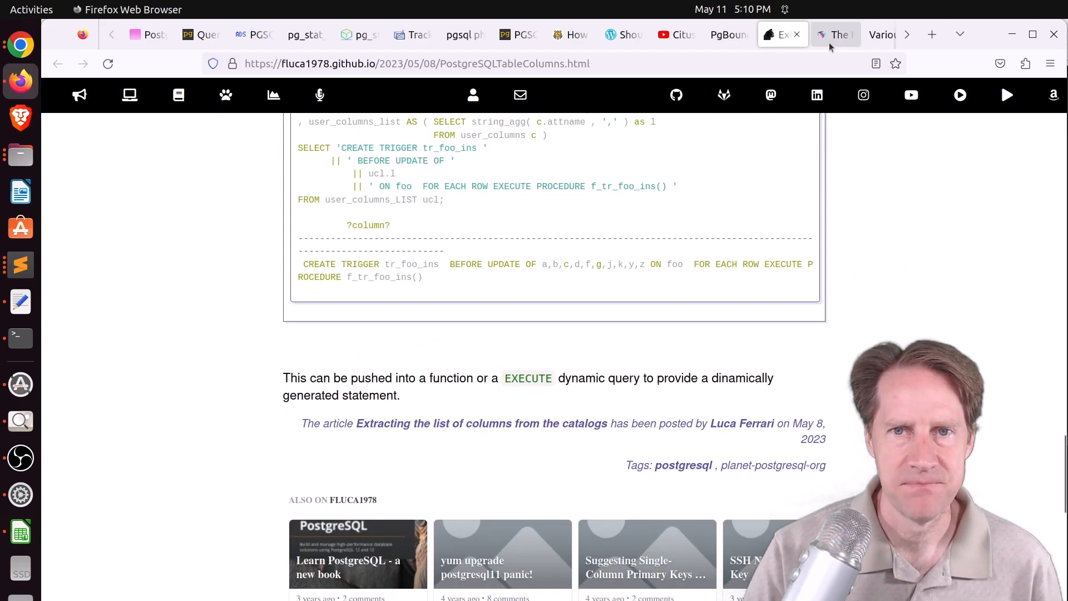
# - Open Vertabelo's History of Slonik and scroll past the logo zoo to 'The Elephant Arises'
pyautogui.click(836, 35)
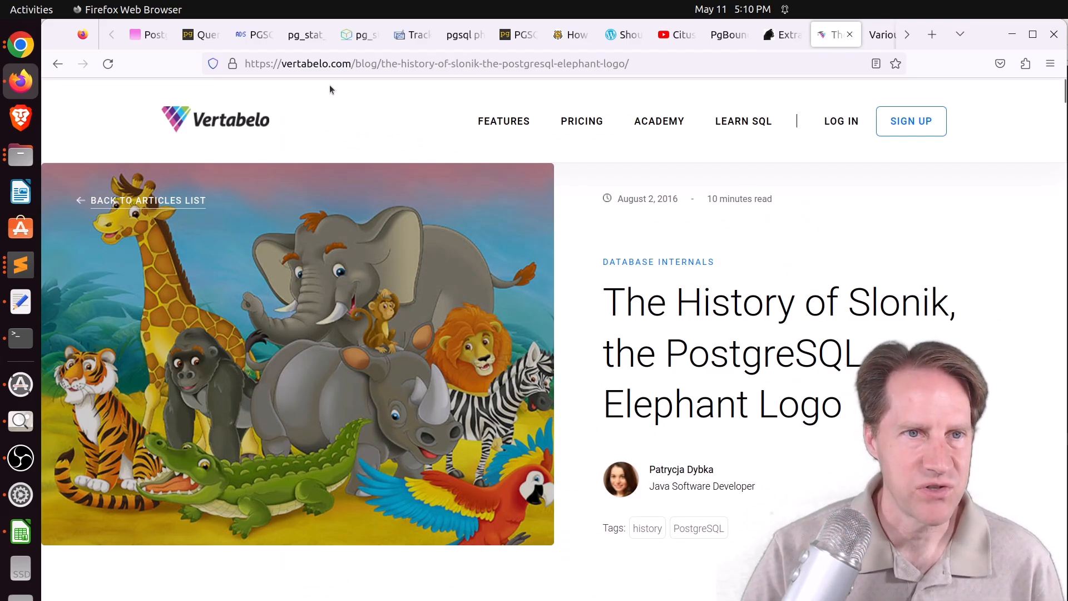
pyautogui.scroll(-3)
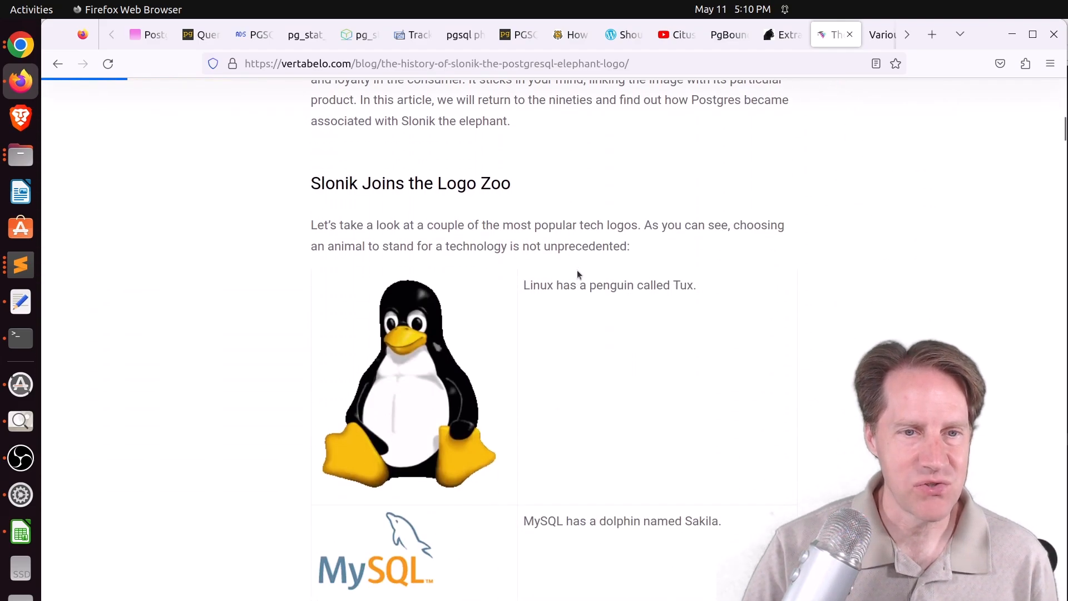
pyautogui.scroll(-3)
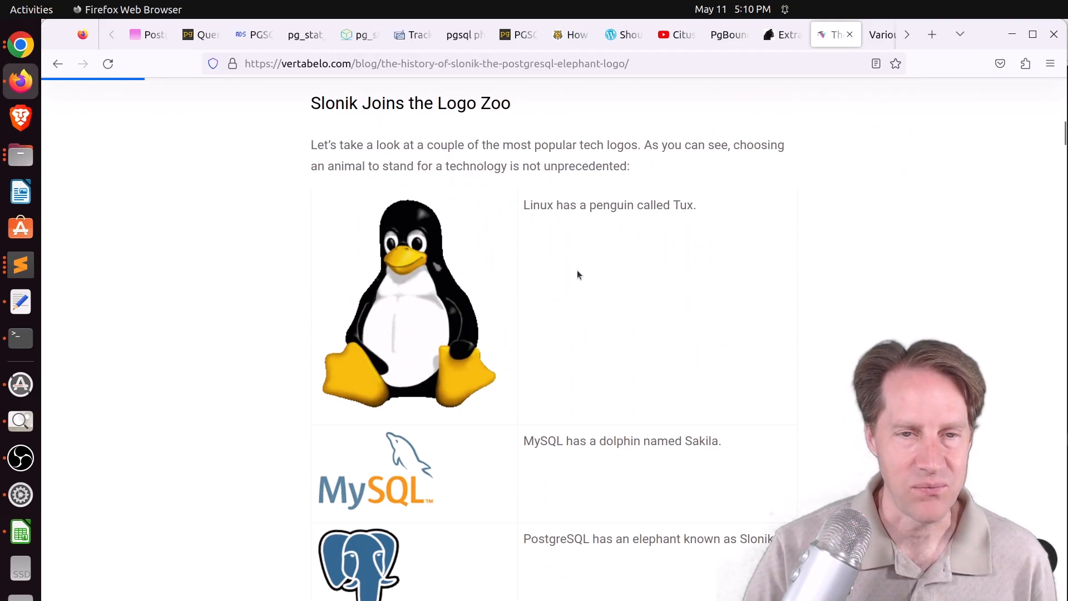
pyautogui.scroll(-3)
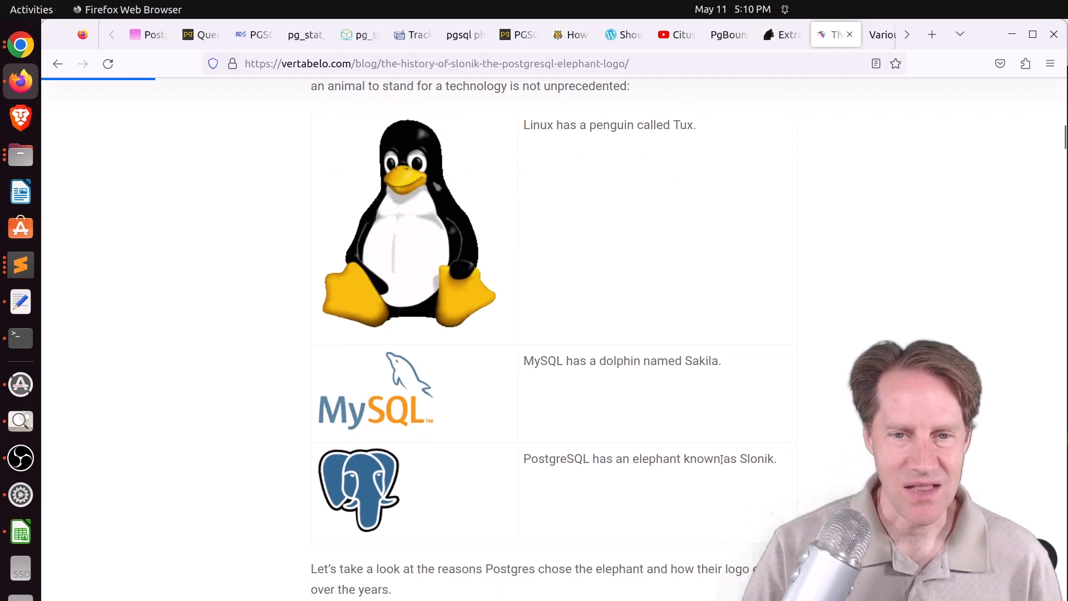
pyautogui.scroll(-3)
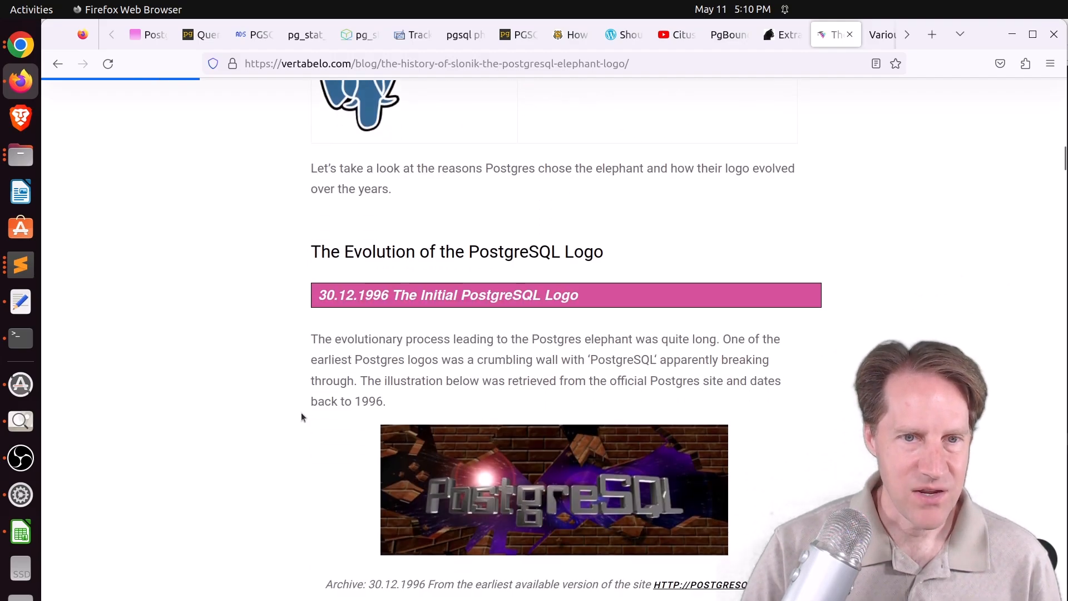
pyautogui.scroll(-3)
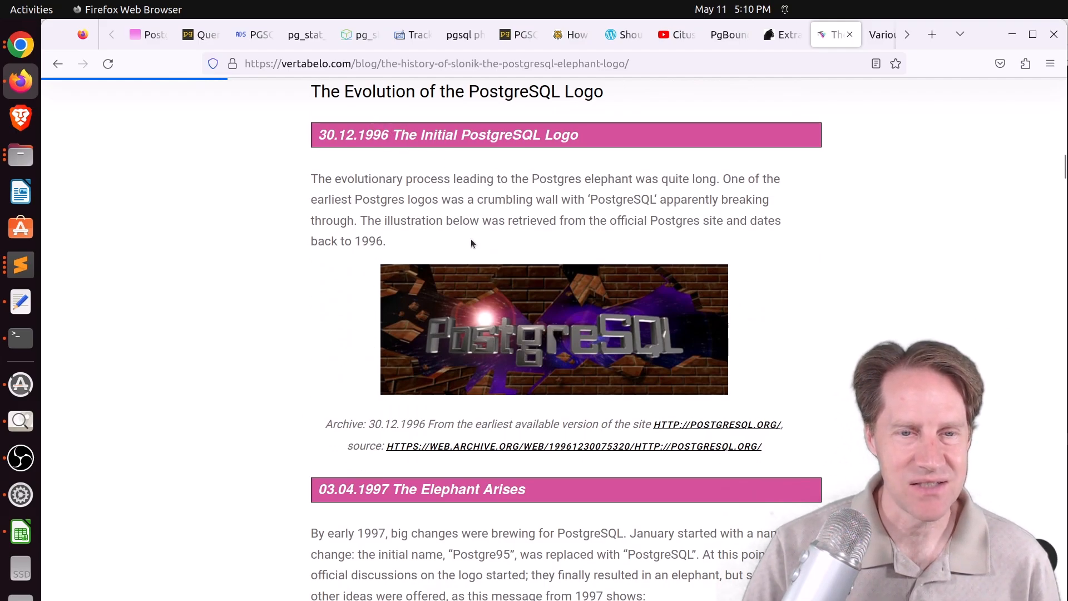
pyautogui.moveTo(472, 343)
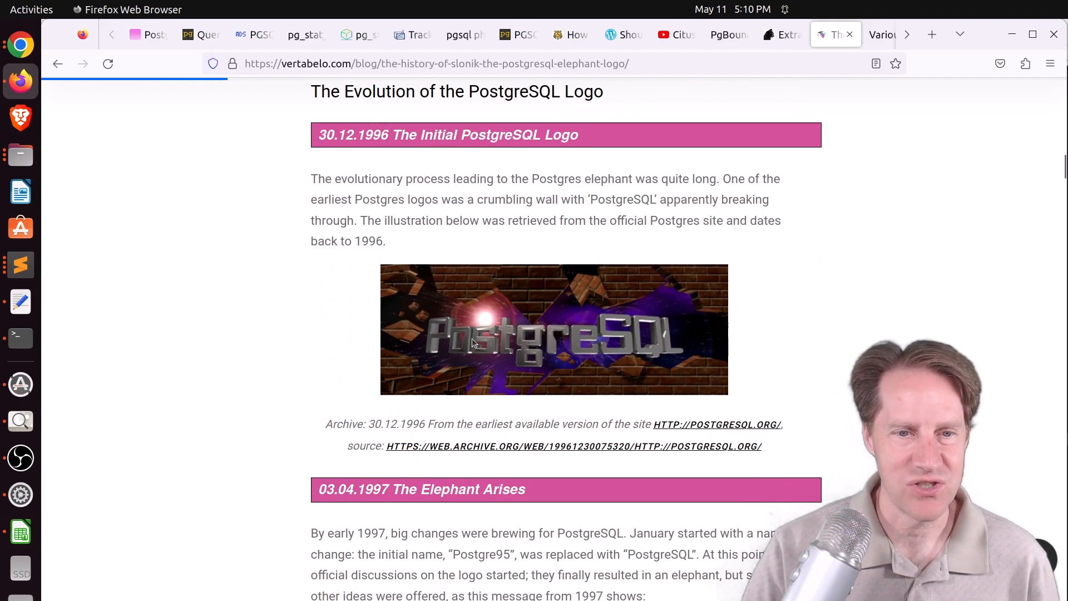
pyautogui.scroll(-3)
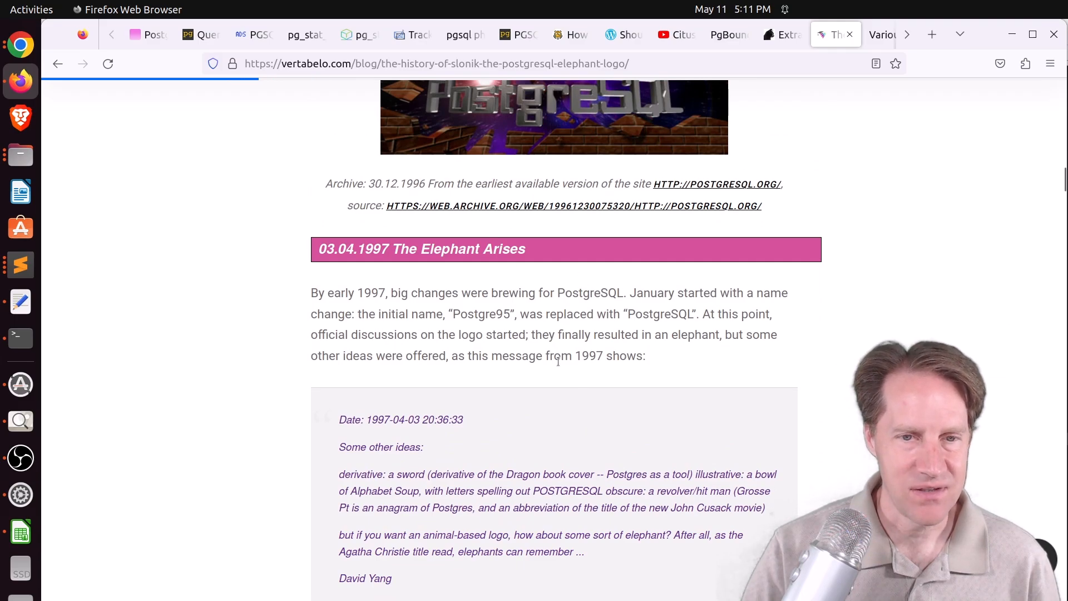
# - Scroll the Slonik history from the 1997 cheetah section to the tags and newsletter box
pyautogui.scroll(-3)
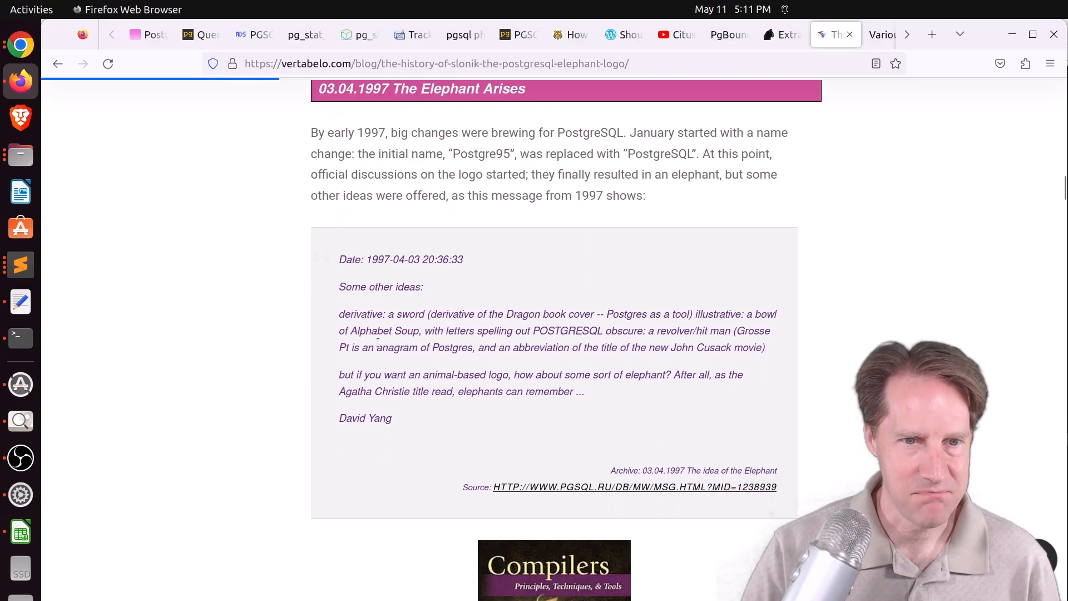
pyautogui.scroll(-3)
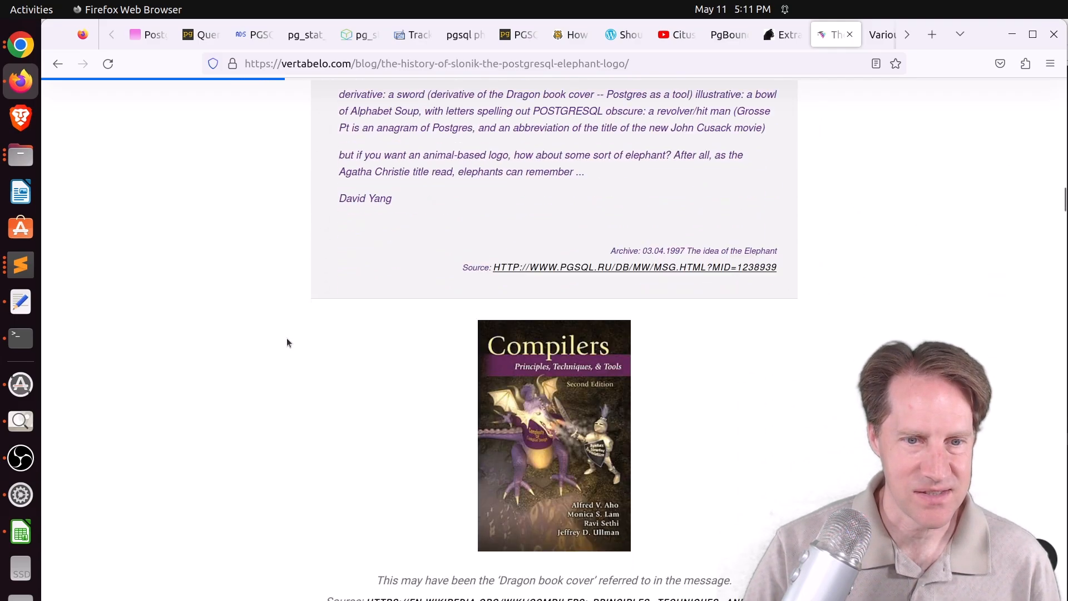
pyautogui.scroll(-3)
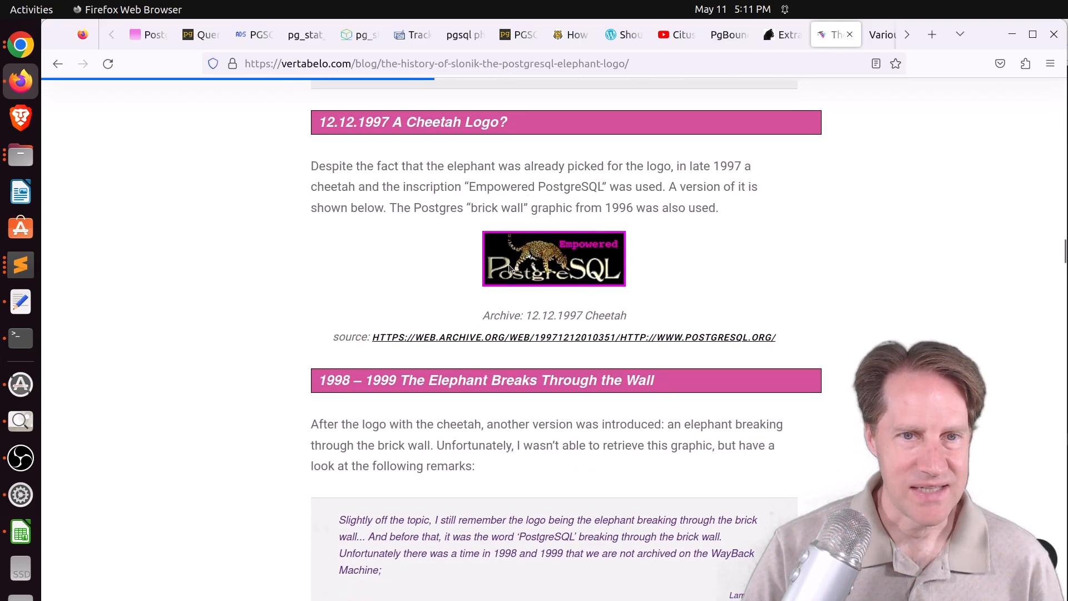
pyautogui.scroll(-3)
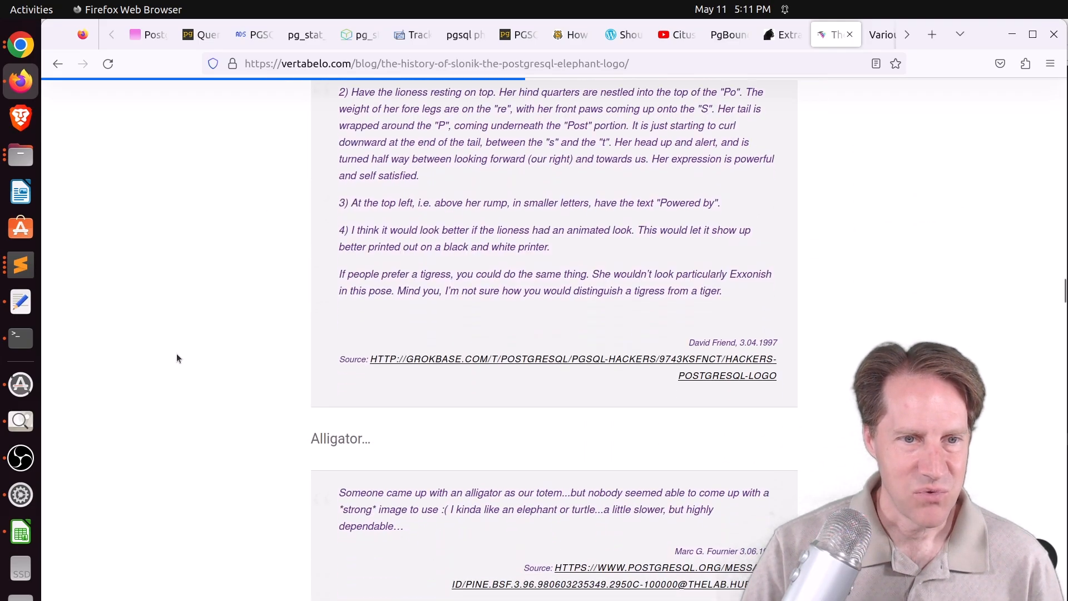
pyautogui.scroll(-3)
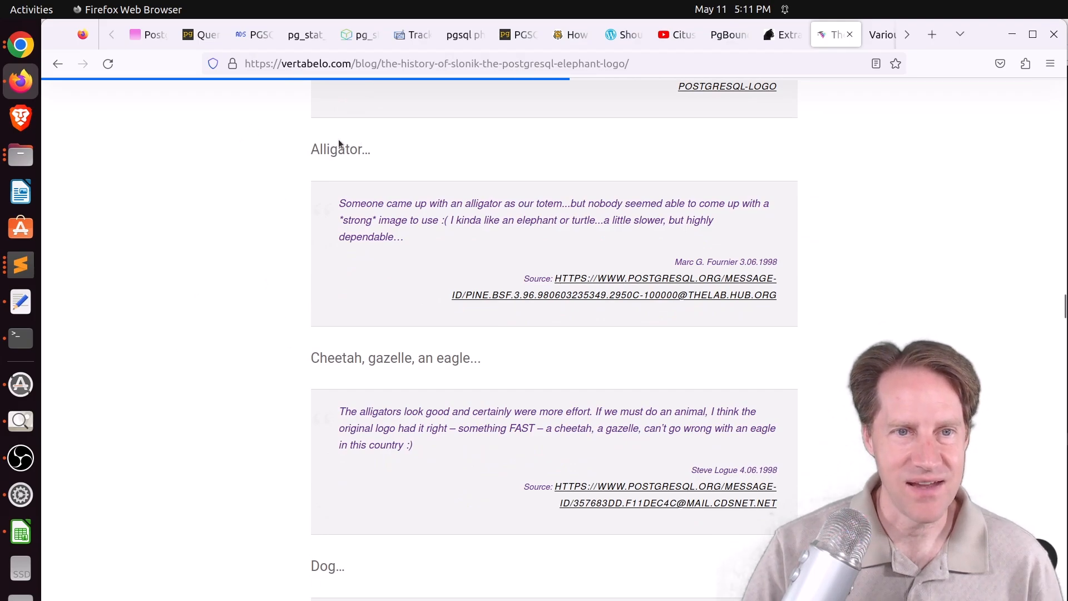
pyautogui.moveTo(440, 372)
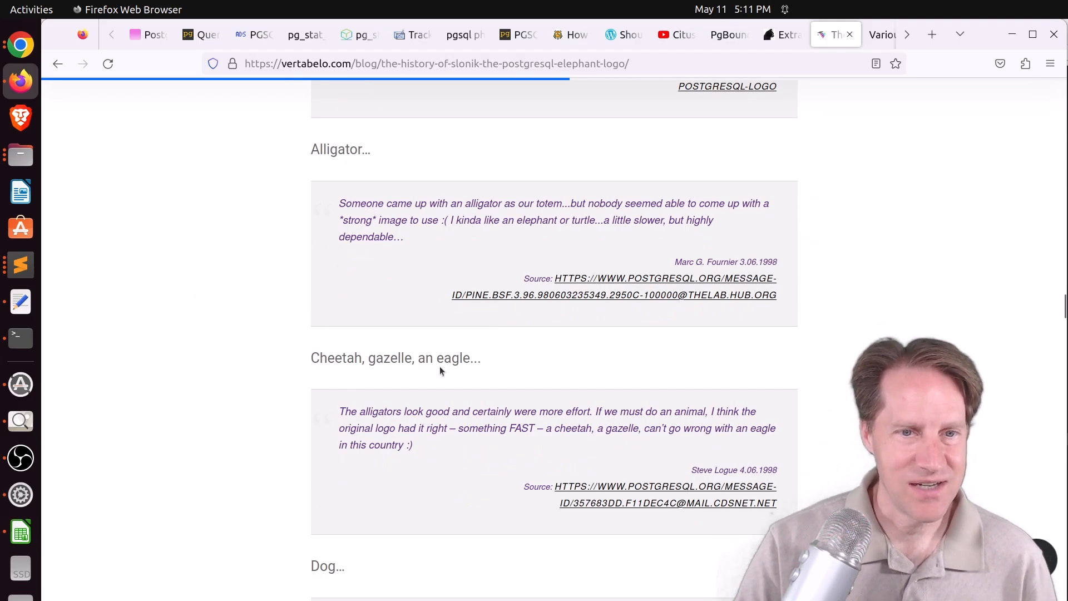
pyautogui.scroll(-3)
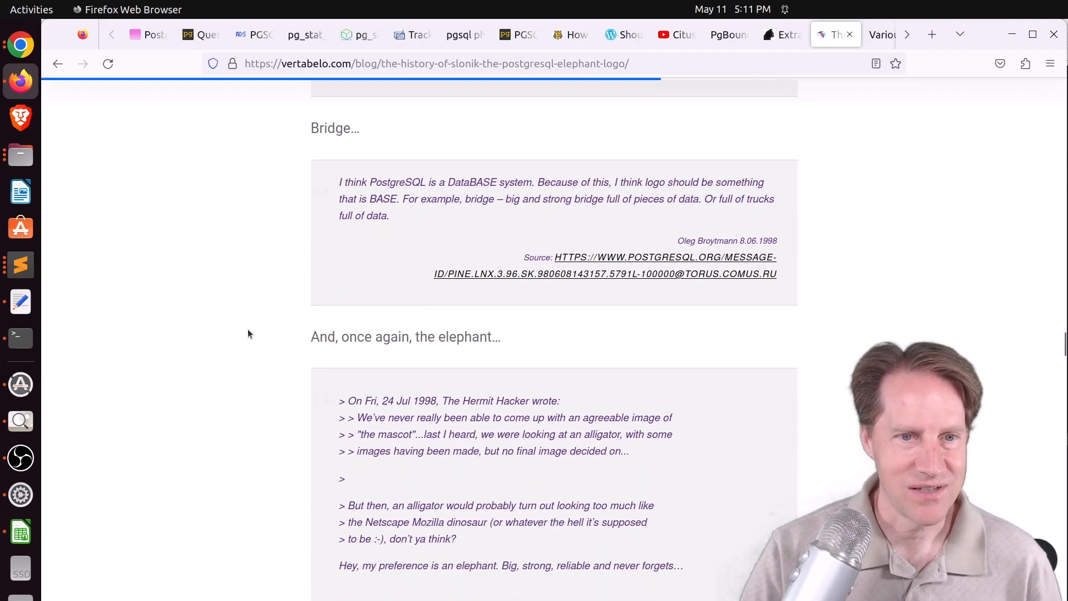
pyautogui.scroll(-3)
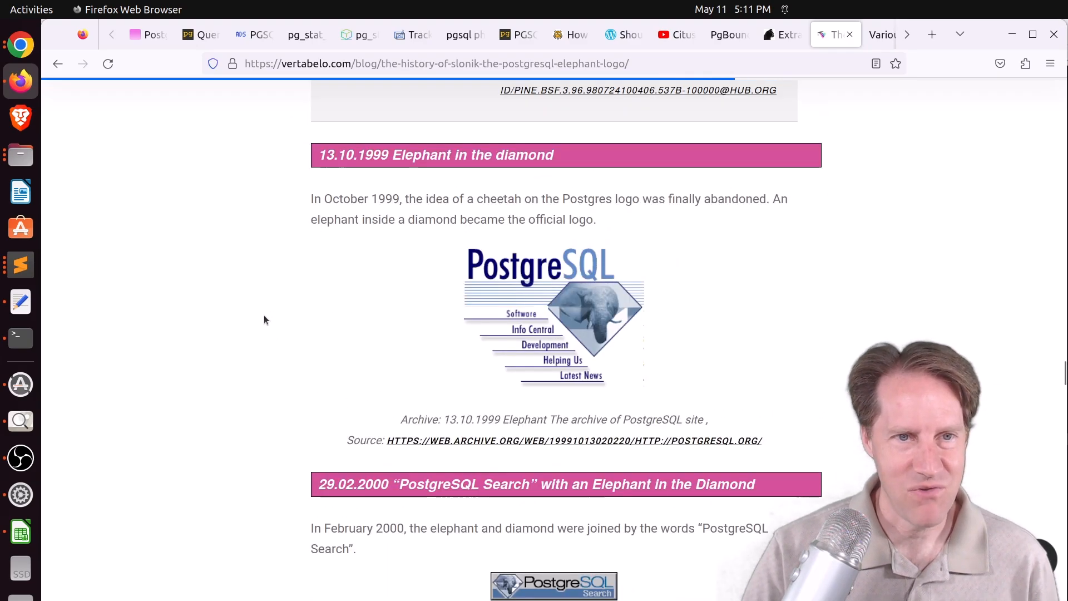
pyautogui.scroll(-3)
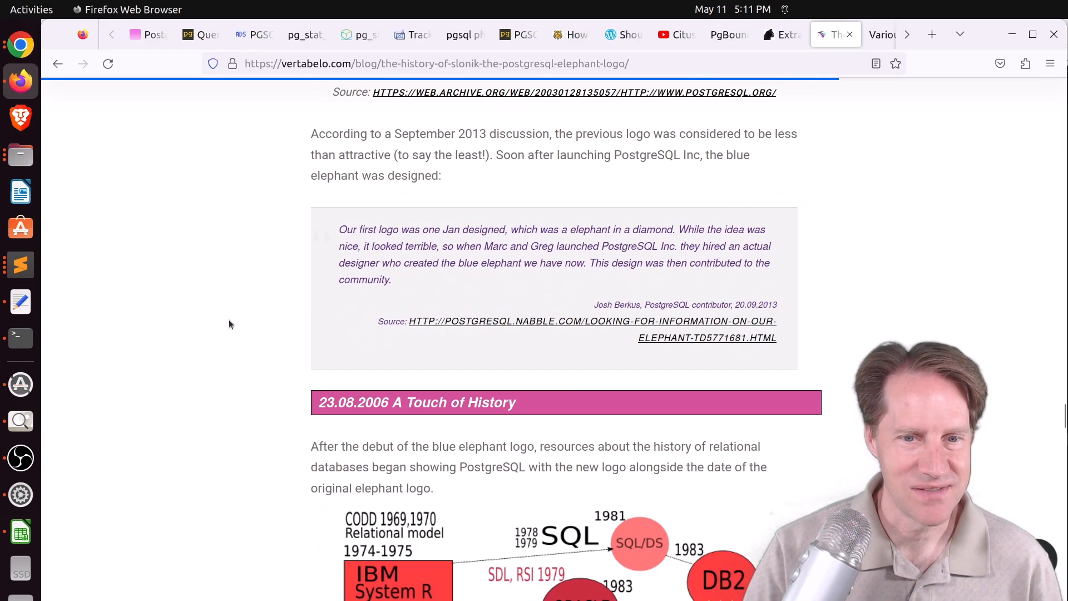
pyautogui.scroll(-3)
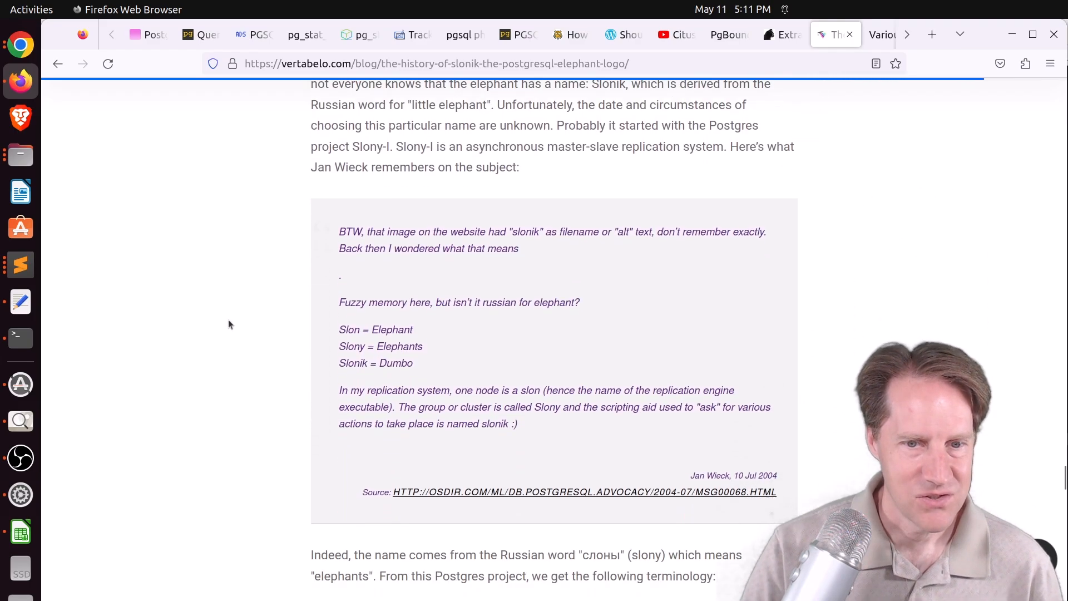
pyautogui.scroll(-3)
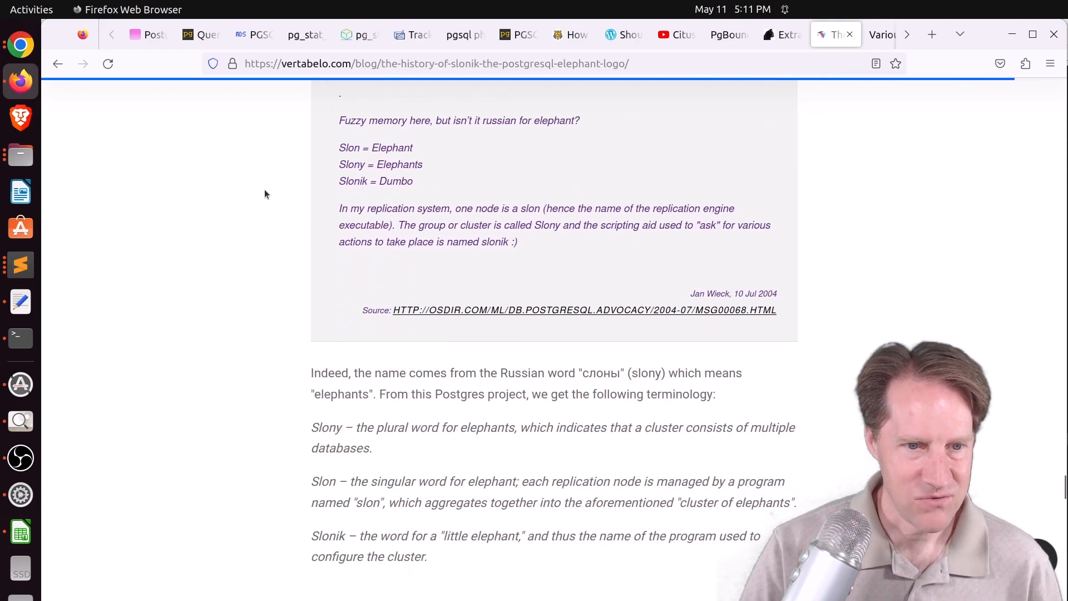
pyautogui.scroll(-3)
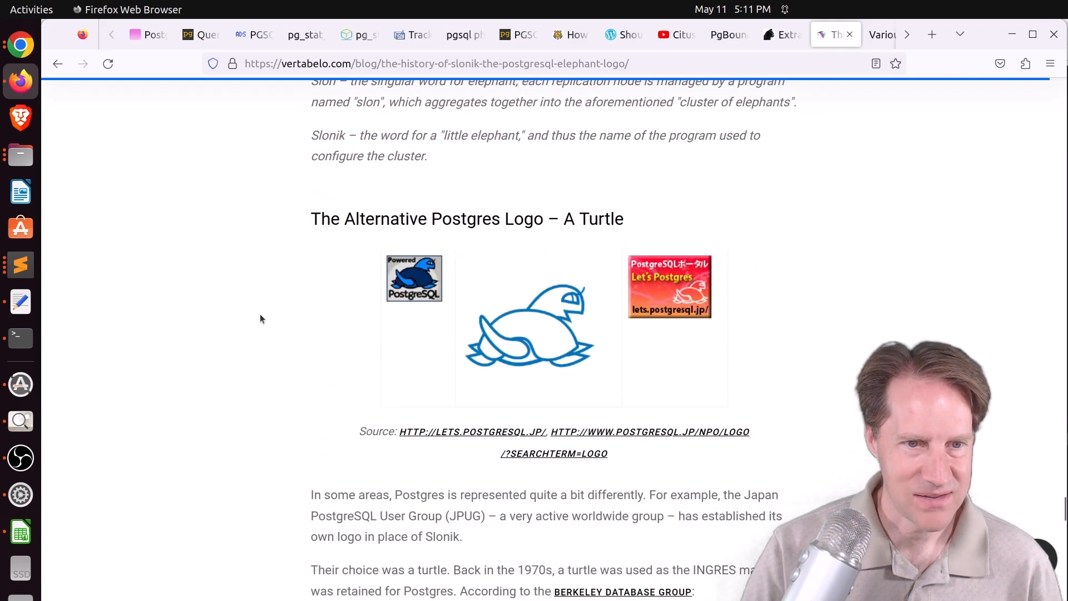
pyautogui.scroll(-3)
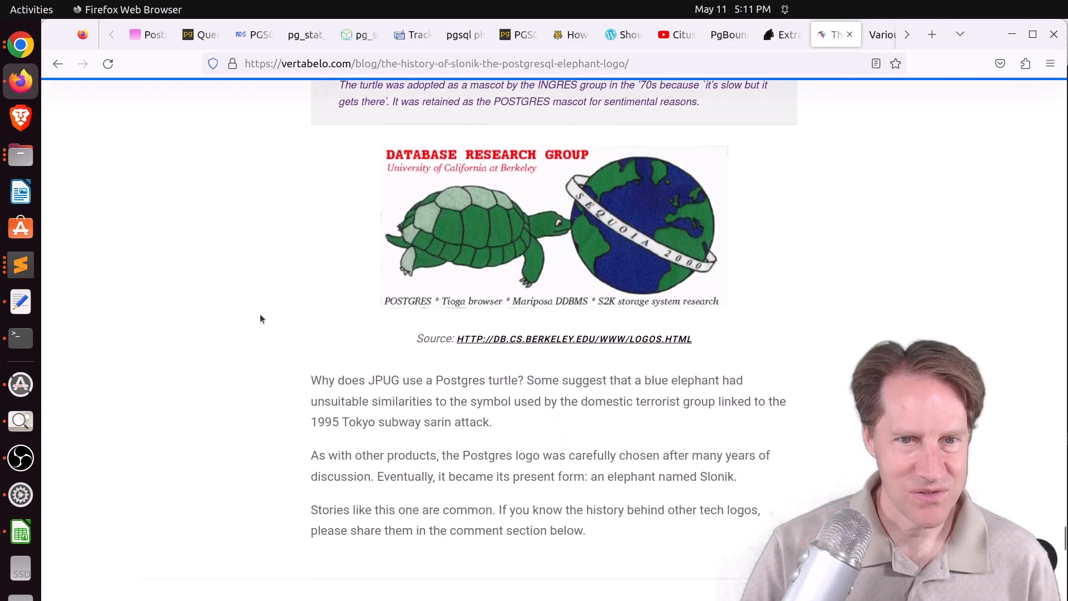
pyautogui.scroll(-3)
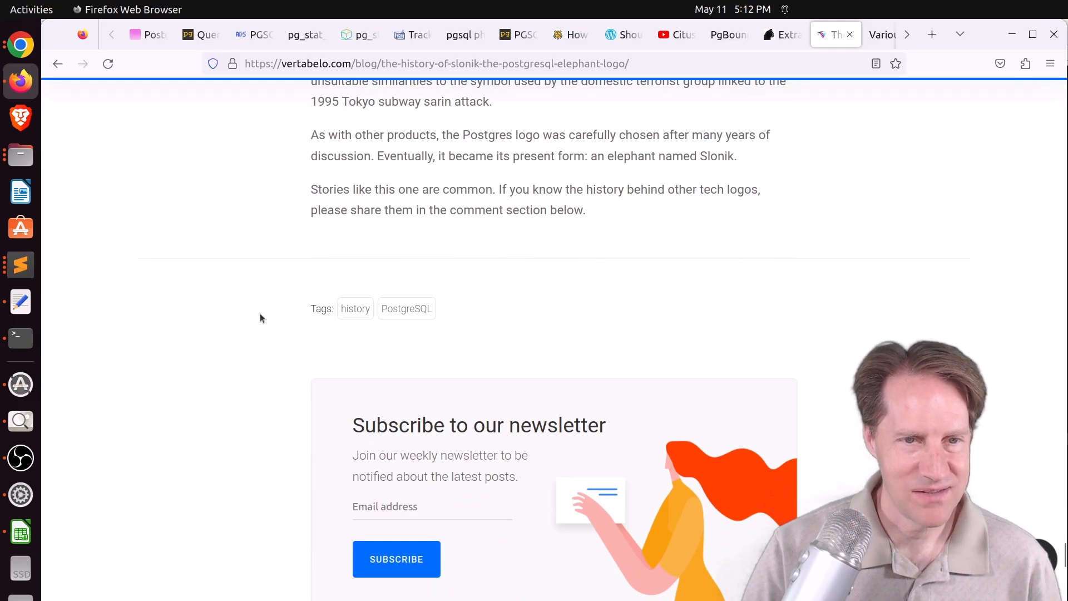
pyautogui.scroll(3)
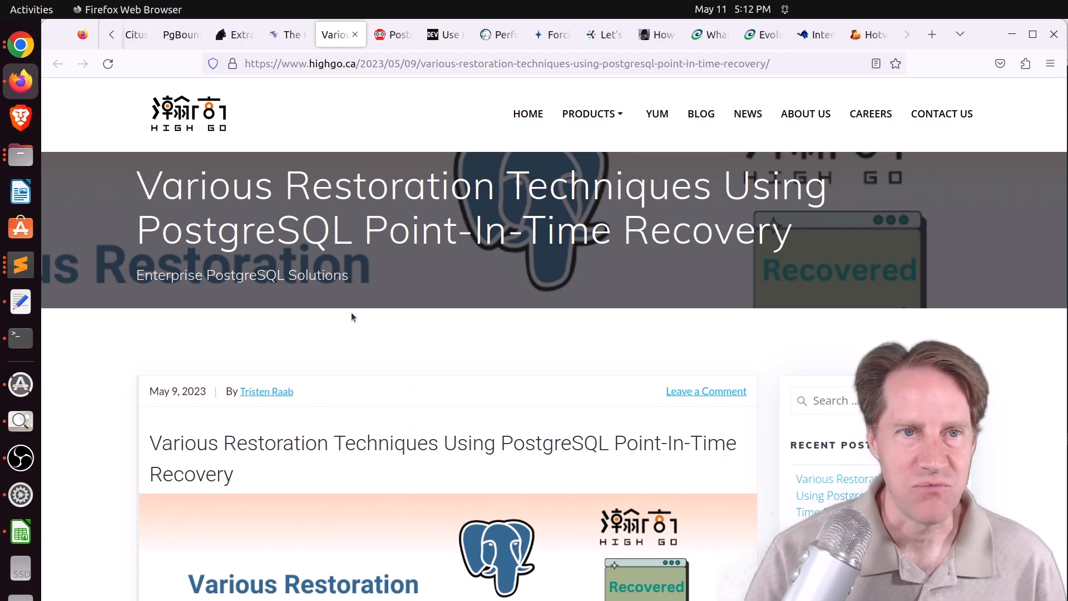
# - Select 'default' in the HighGo PITR intro and scroll to the author bio and tags
pyautogui.scroll(-3)
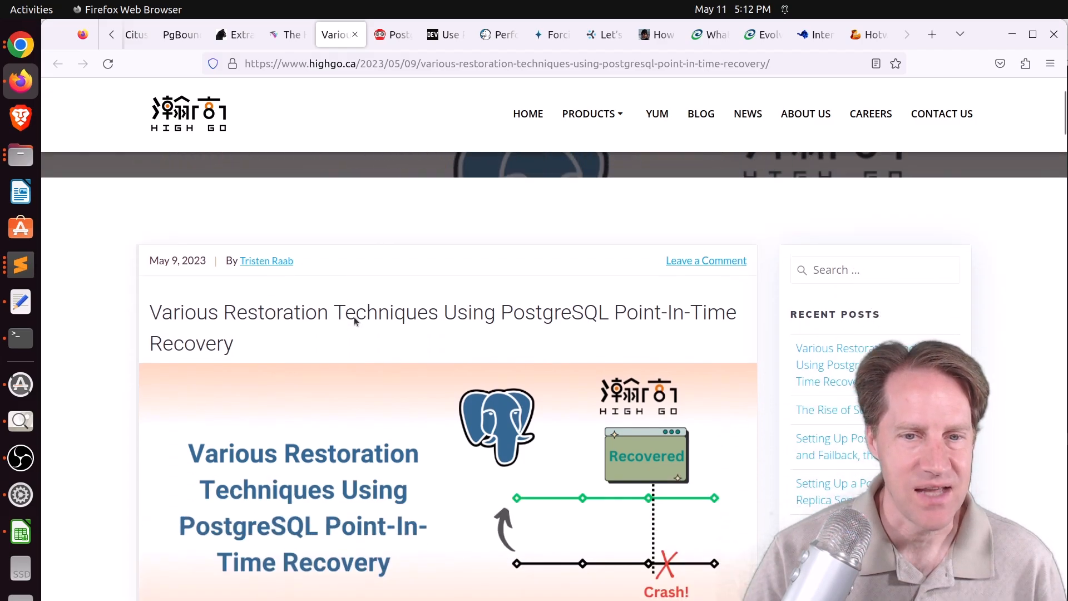
pyautogui.scroll(-3)
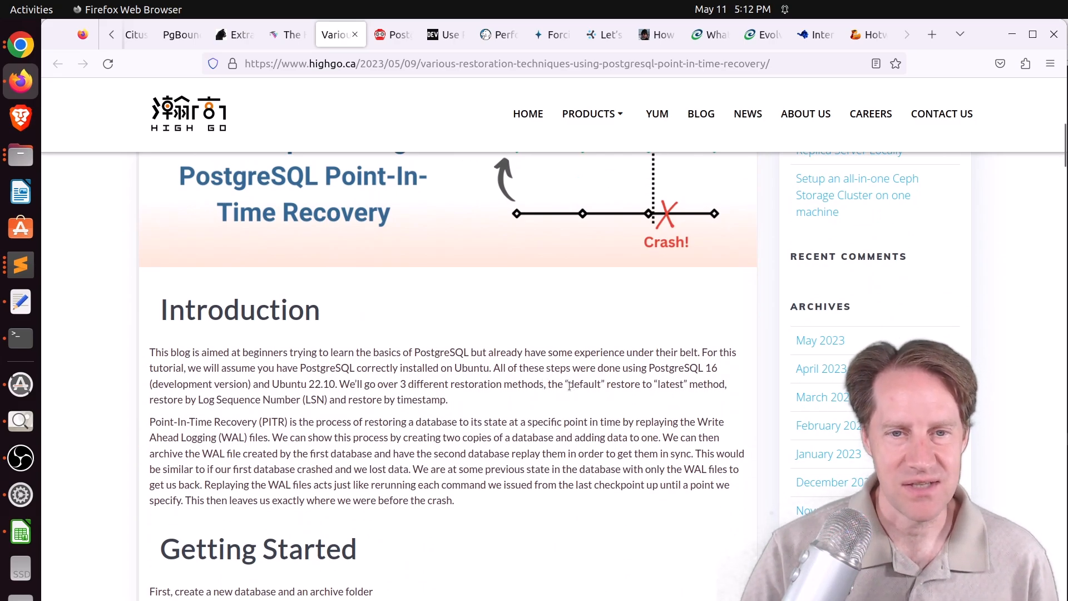
pyautogui.doubleClick(584, 383)
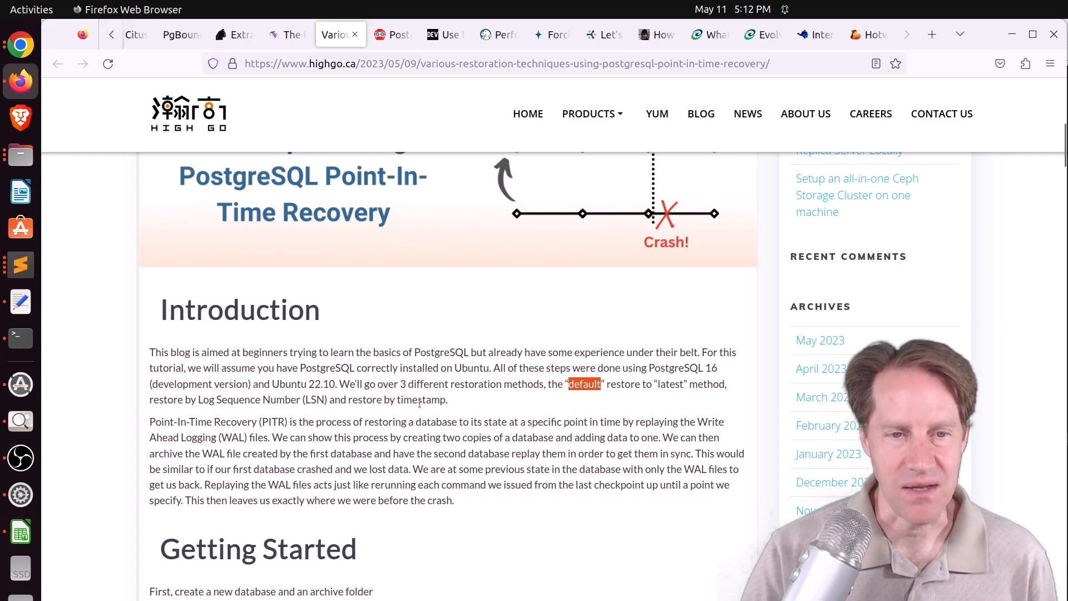
pyautogui.scroll(-3)
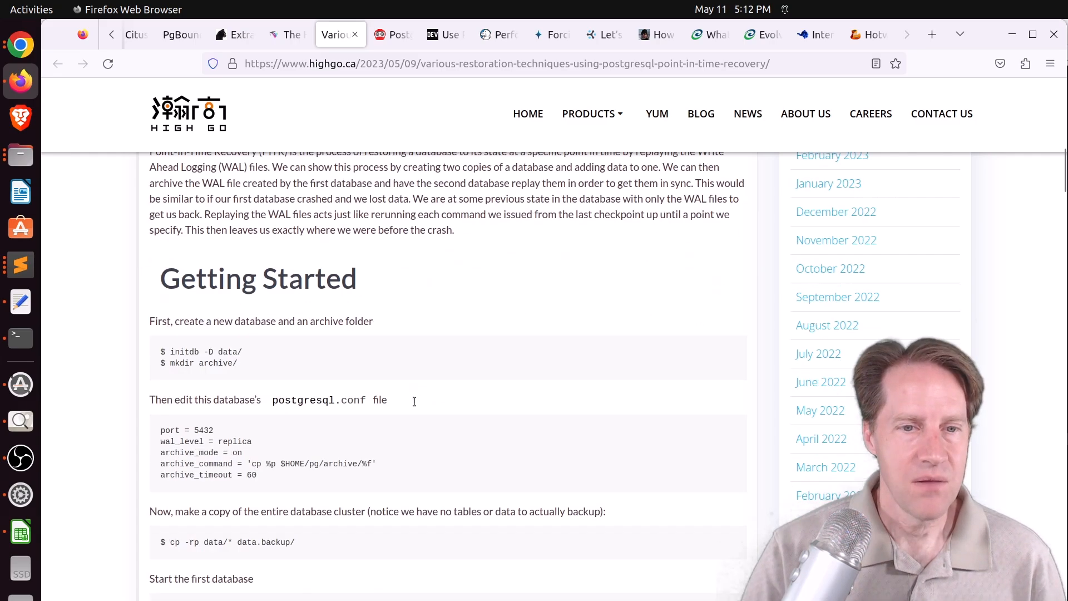
pyautogui.scroll(-3)
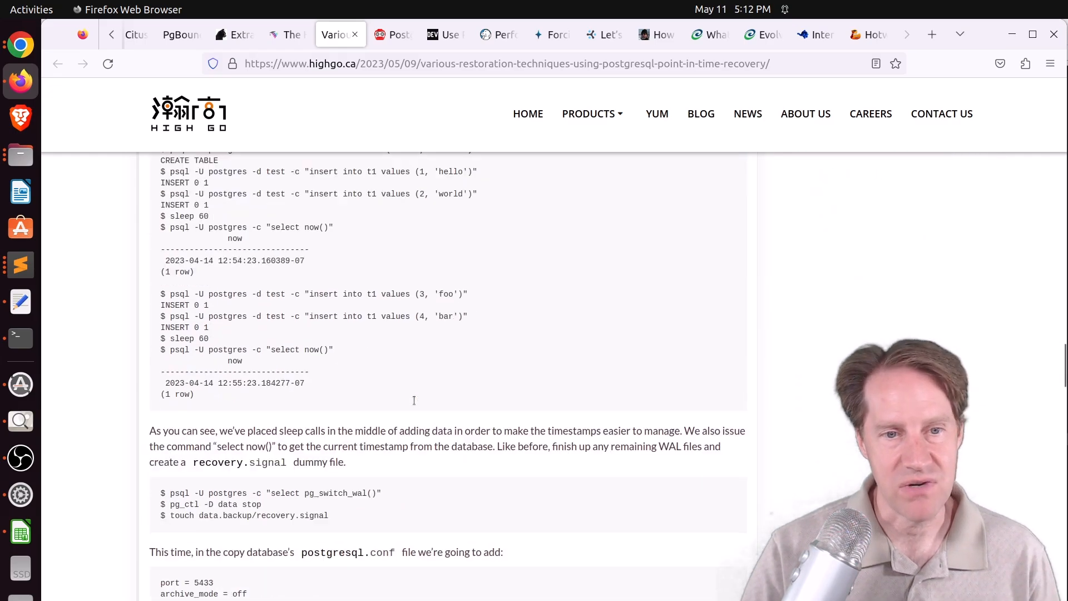
pyautogui.scroll(-3)
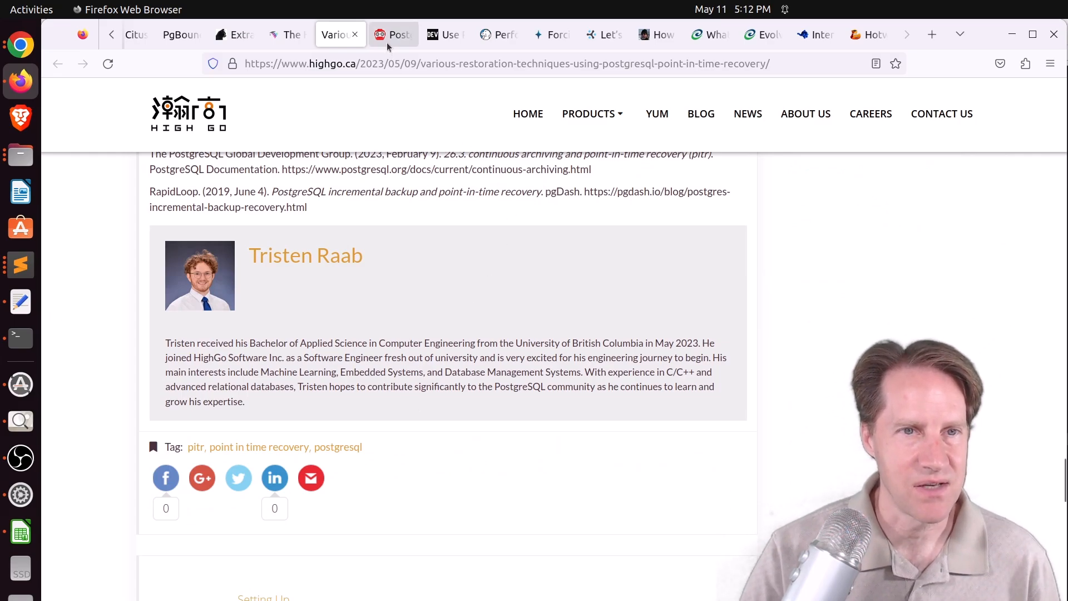
# - Open Paquier's 'Postgres 16 highlight - JSON predicates' tab and scroll to the example query
pyautogui.click(393, 34)
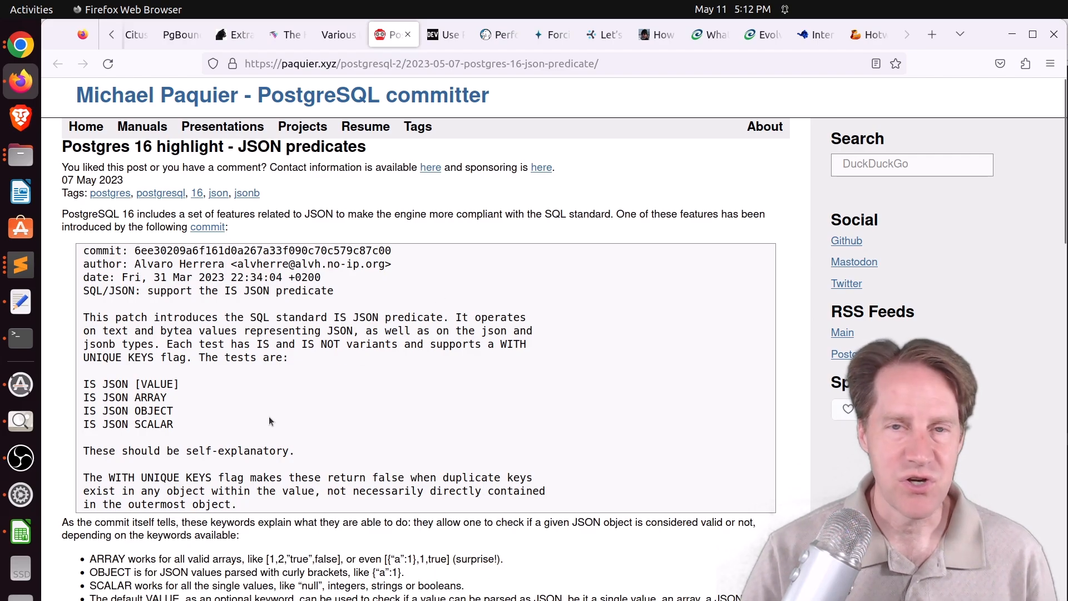
pyautogui.moveTo(249, 385)
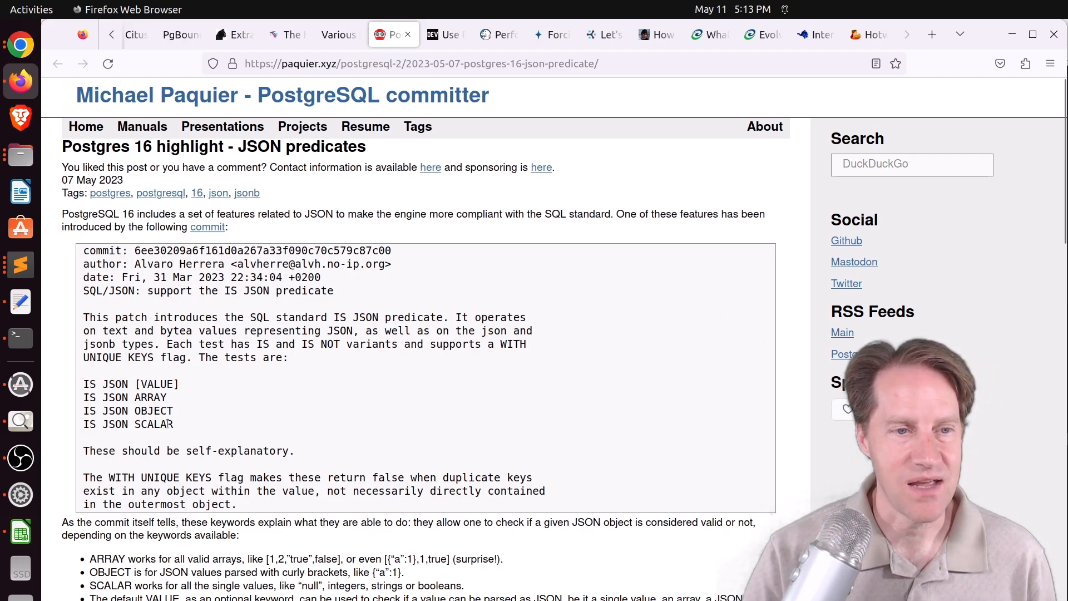
pyautogui.scroll(-3)
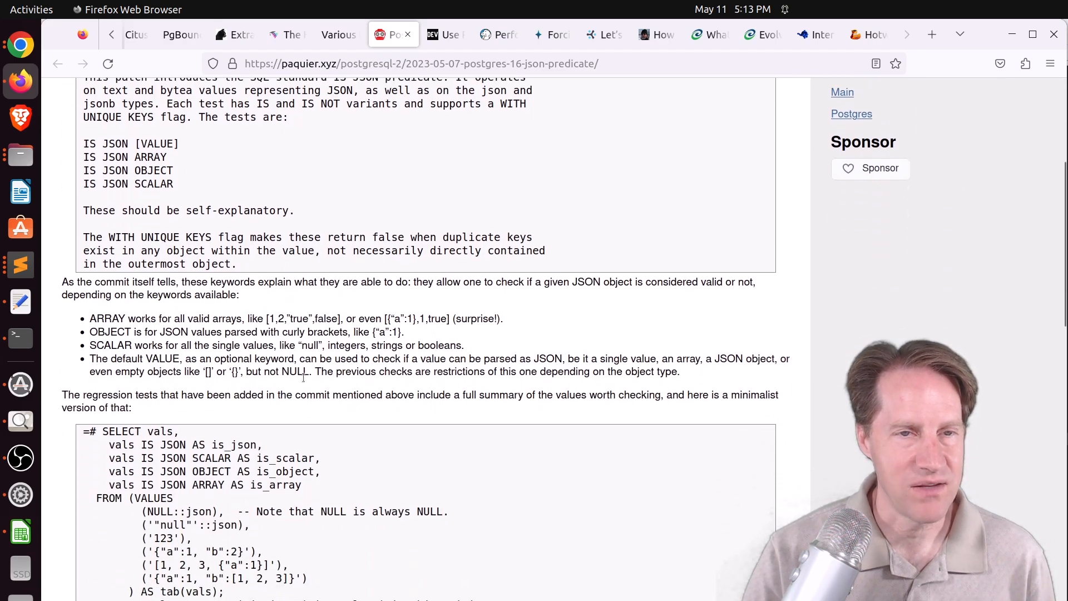
# - Switch to Francesco Tisiot's DOMAIN rules post and scroll to the ITALIAN_ADDRESS domain example
pyautogui.click(440, 34)
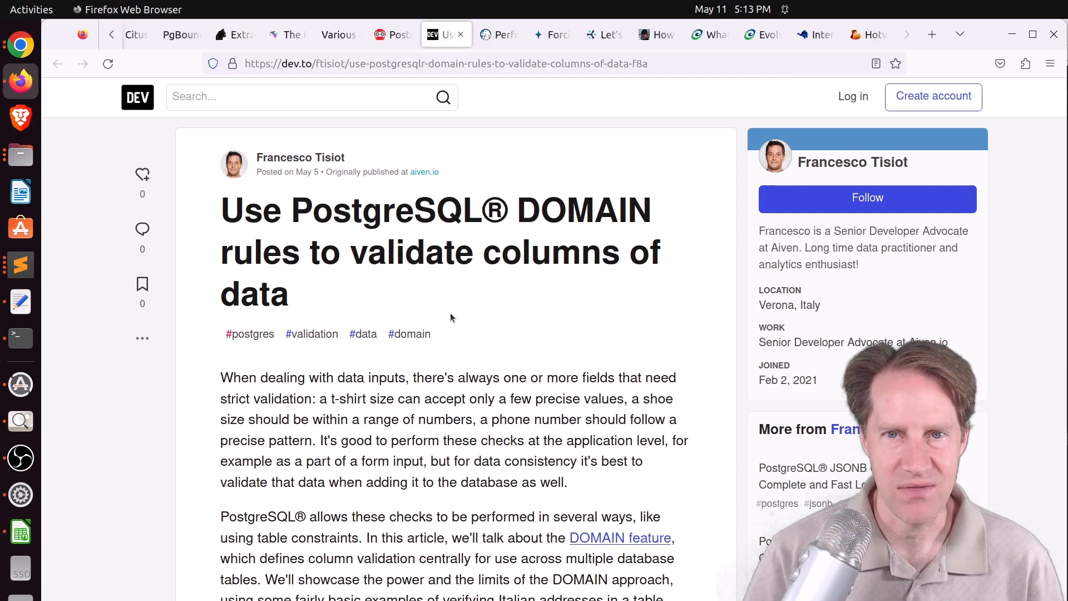
pyautogui.moveTo(456, 311)
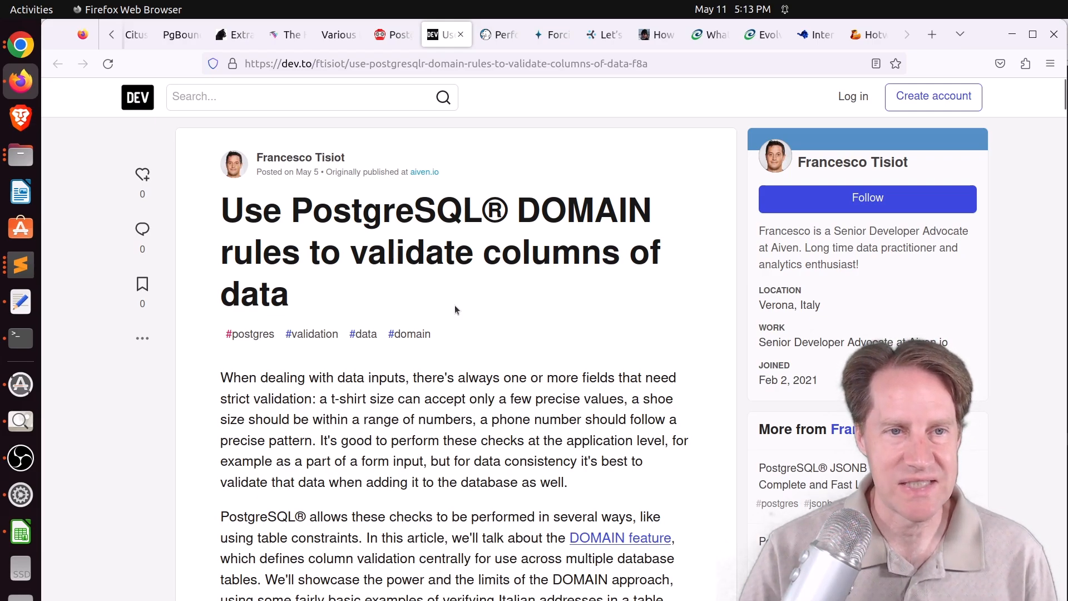
pyautogui.scroll(-3)
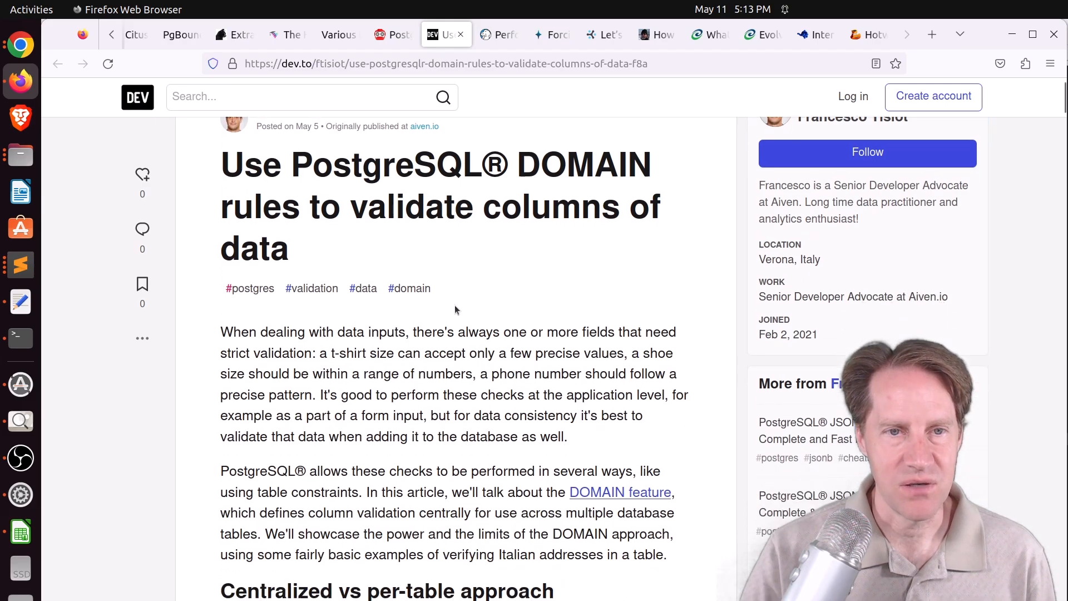
pyautogui.scroll(-3)
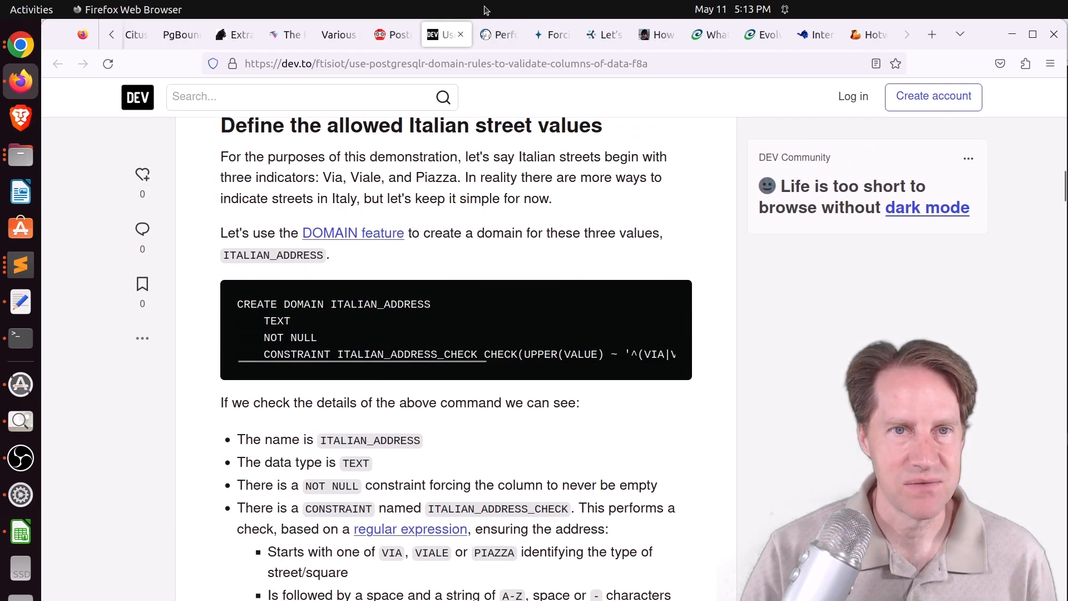
# - Bring up Crunchy Data's pgvector tips post and scroll to the list-size chart
pyautogui.click(499, 34)
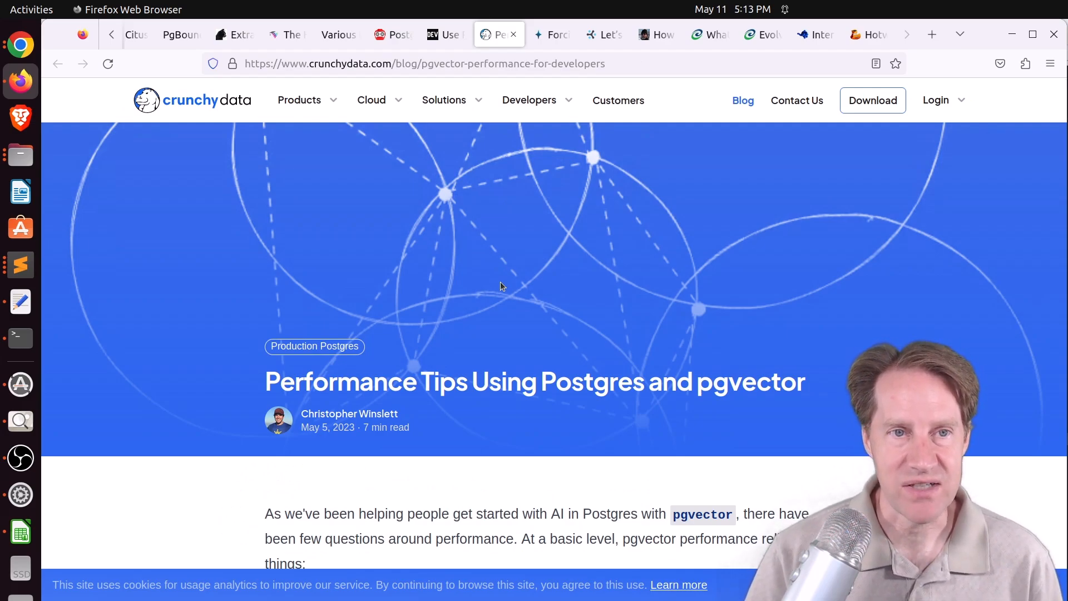
pyautogui.scroll(-3)
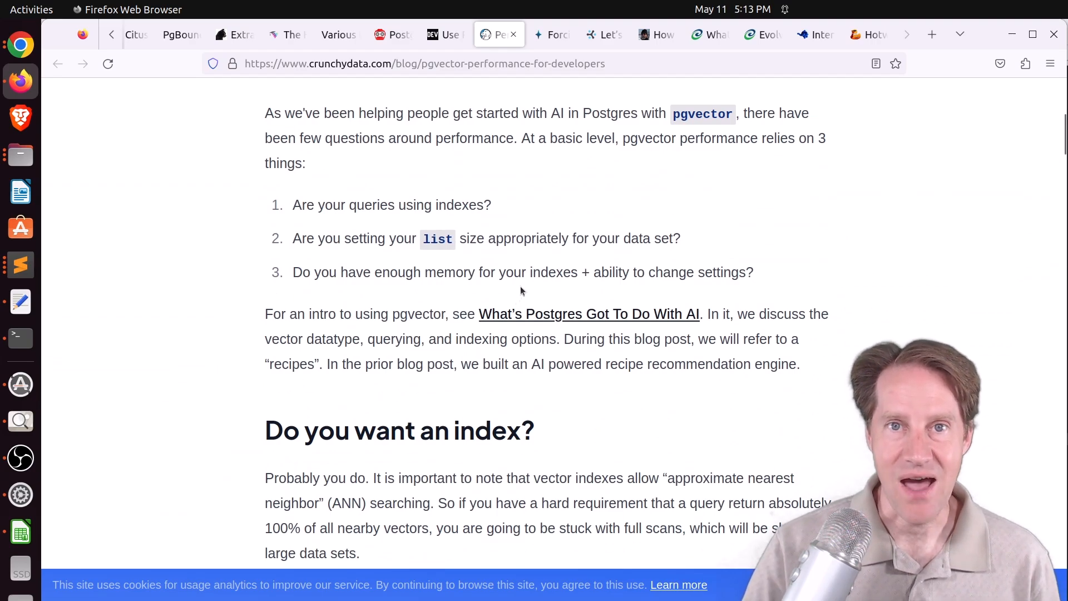
pyautogui.moveTo(660, 157)
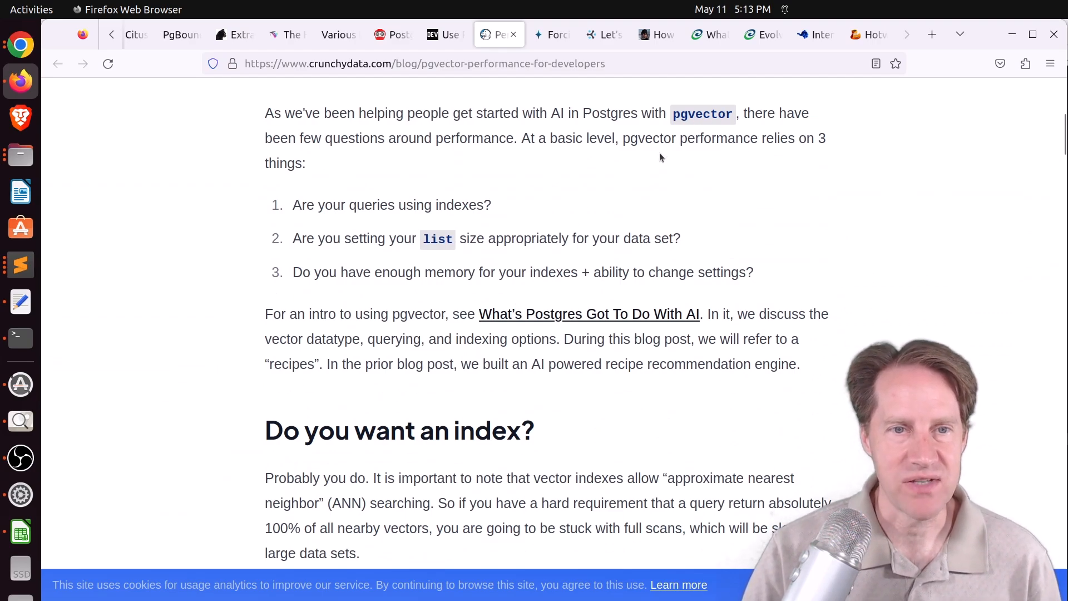
pyautogui.scroll(-3)
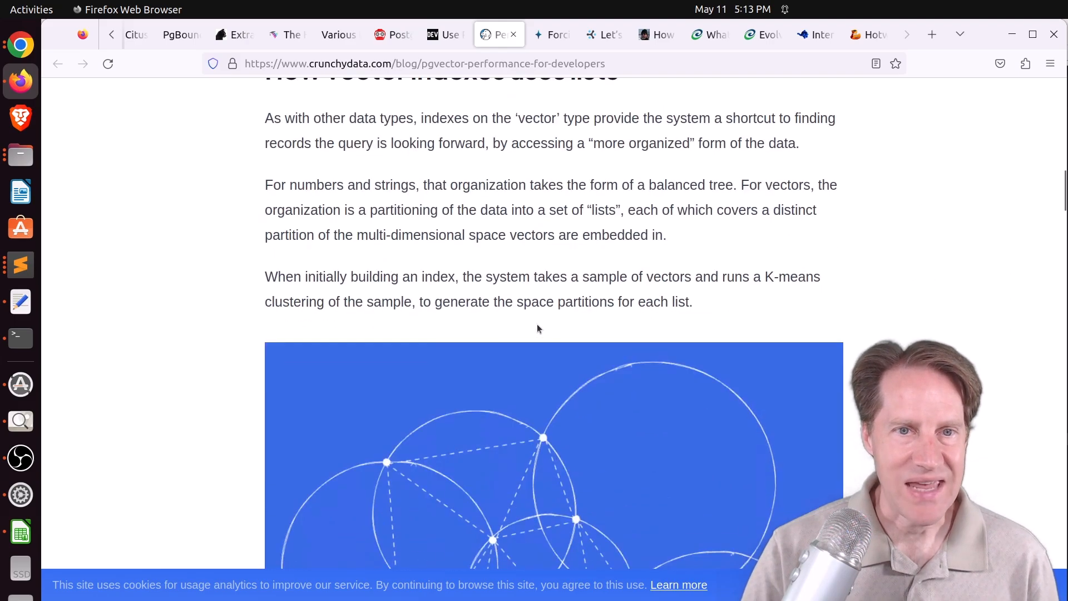
pyautogui.scroll(-3)
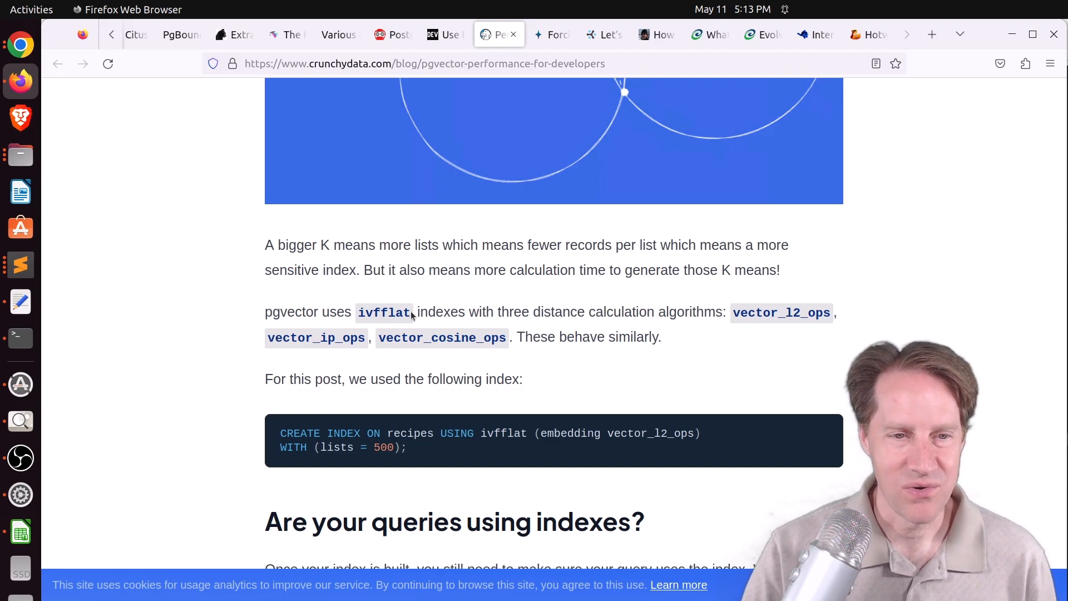
pyautogui.scroll(-3)
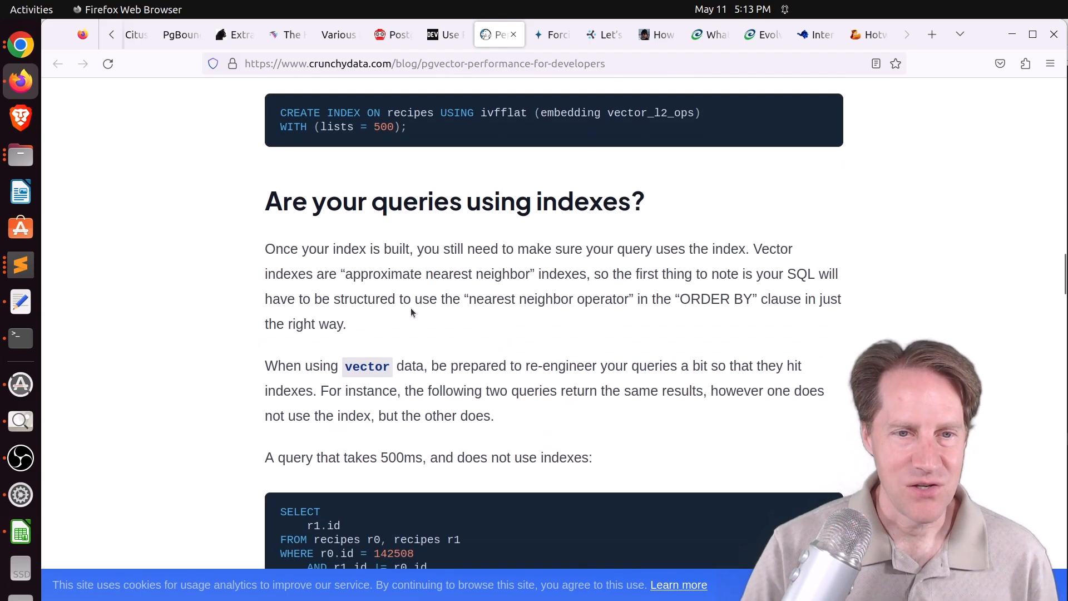
pyautogui.scroll(-3)
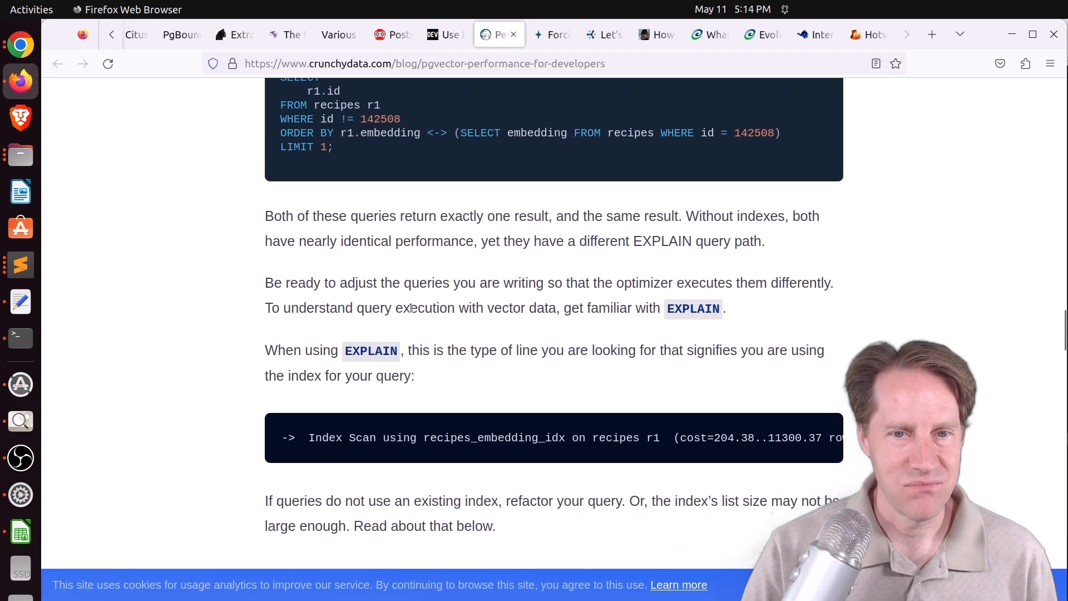
pyautogui.scroll(-3)
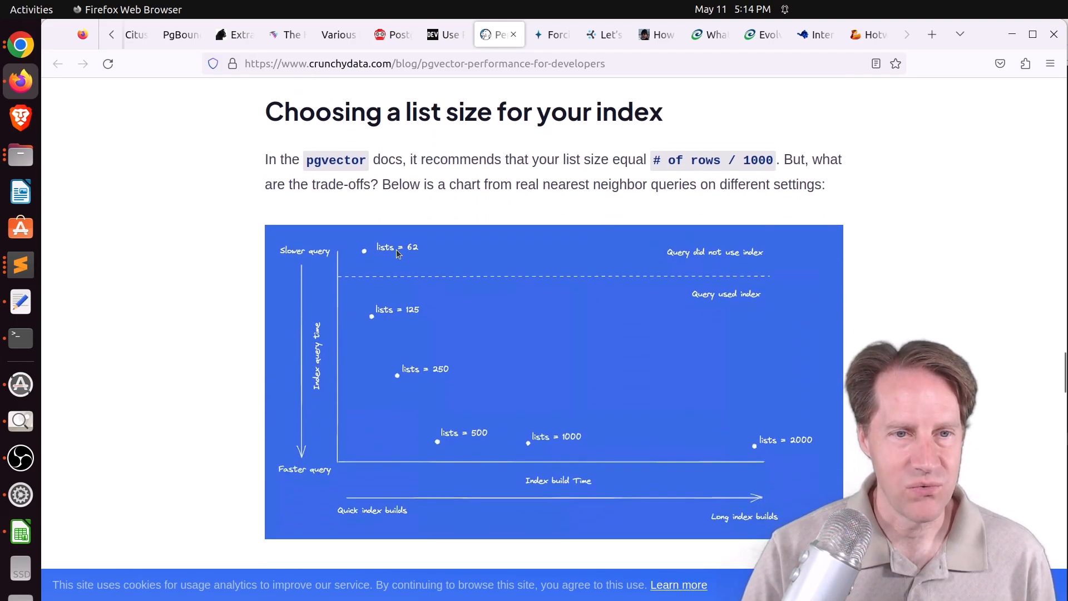
pyautogui.moveTo(375, 267)
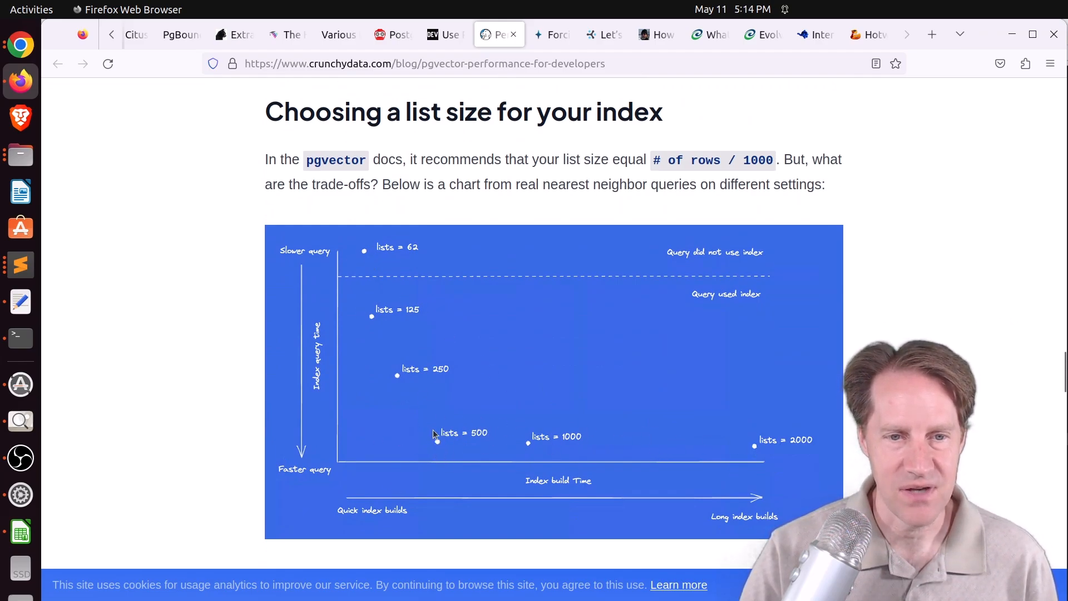
pyautogui.moveTo(438, 444)
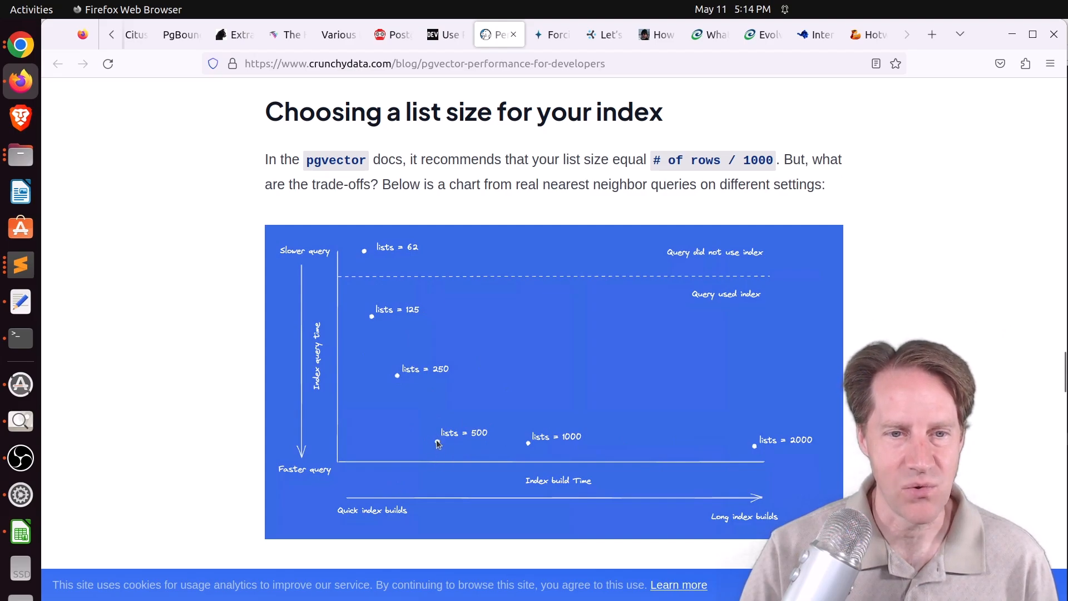
pyautogui.moveTo(349, 338)
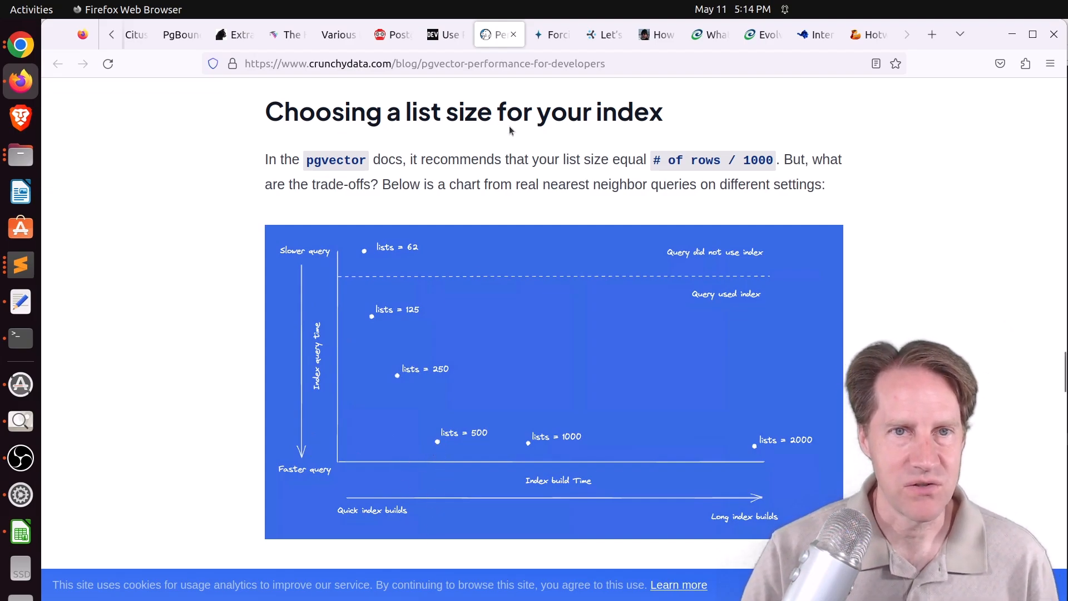
# - Switch to pganalyze's 5mins of Postgres post on forcing join order
pyautogui.click(551, 34)
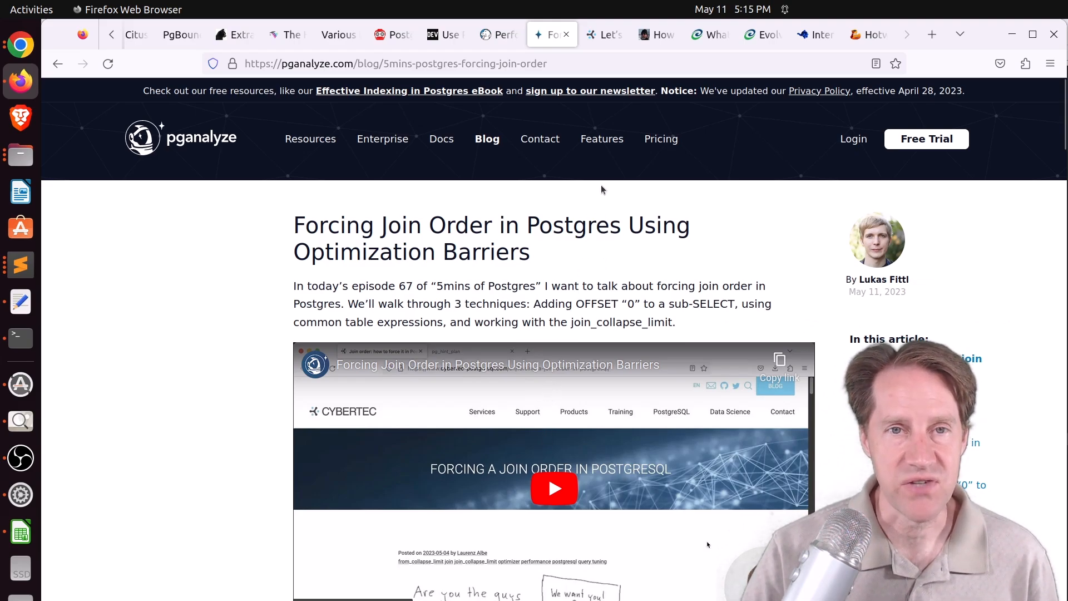
# - Open Cybertec's 'Let's party' PostGIS upgrade post and scroll through the workaround to the Conclusion
pyautogui.click(607, 34)
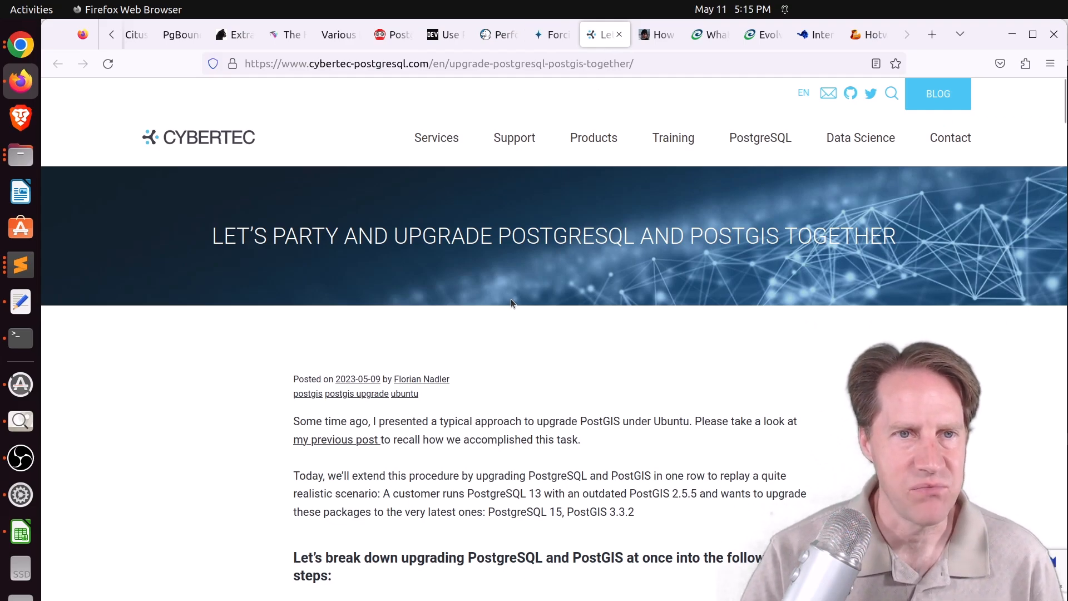
pyautogui.scroll(-3)
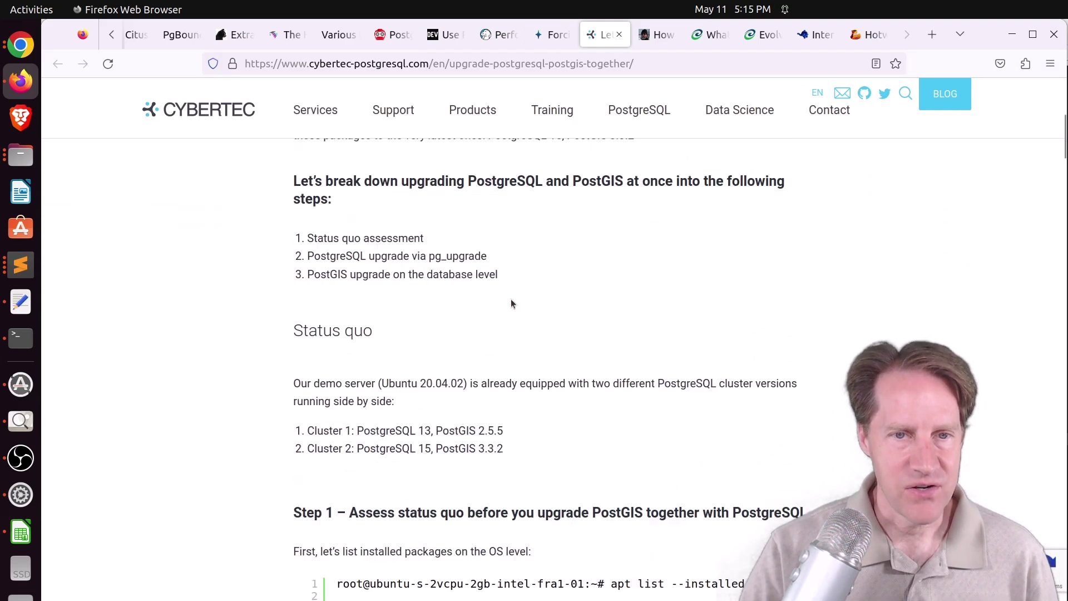
pyautogui.scroll(-3)
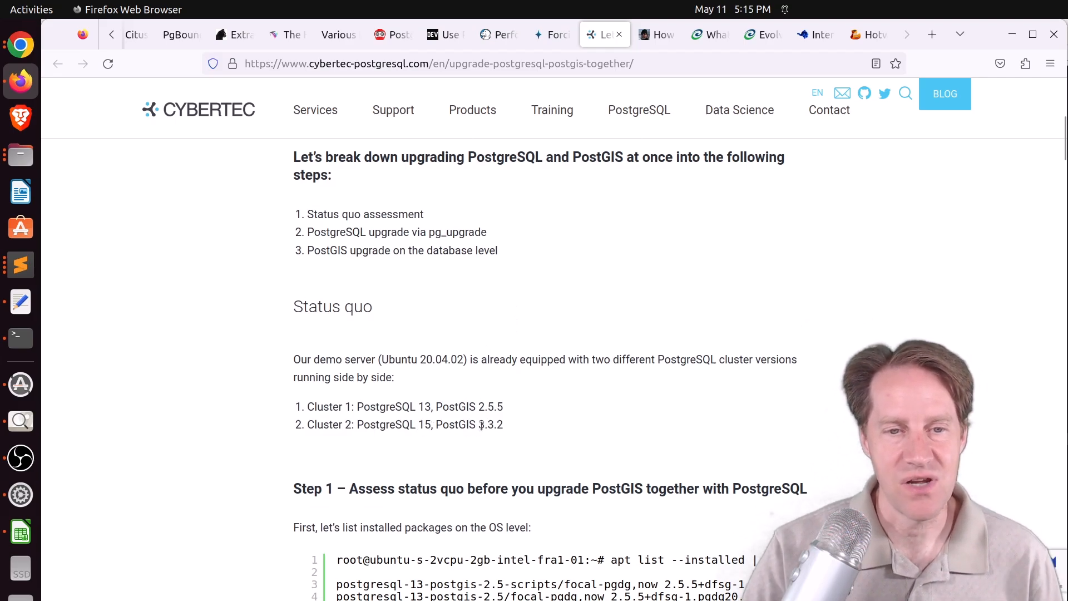
pyautogui.scroll(-3)
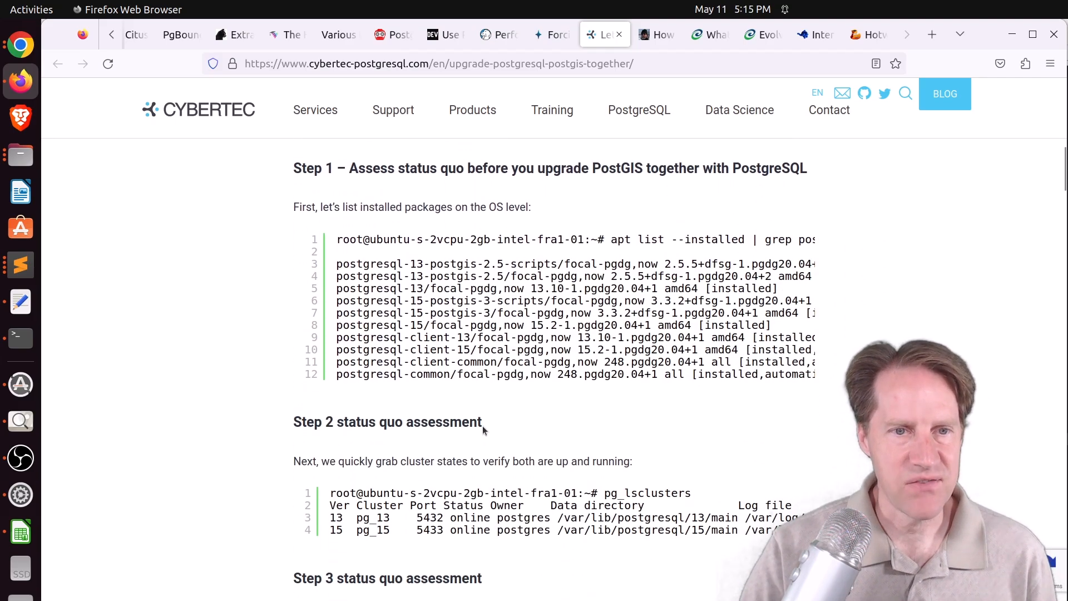
pyautogui.scroll(-3)
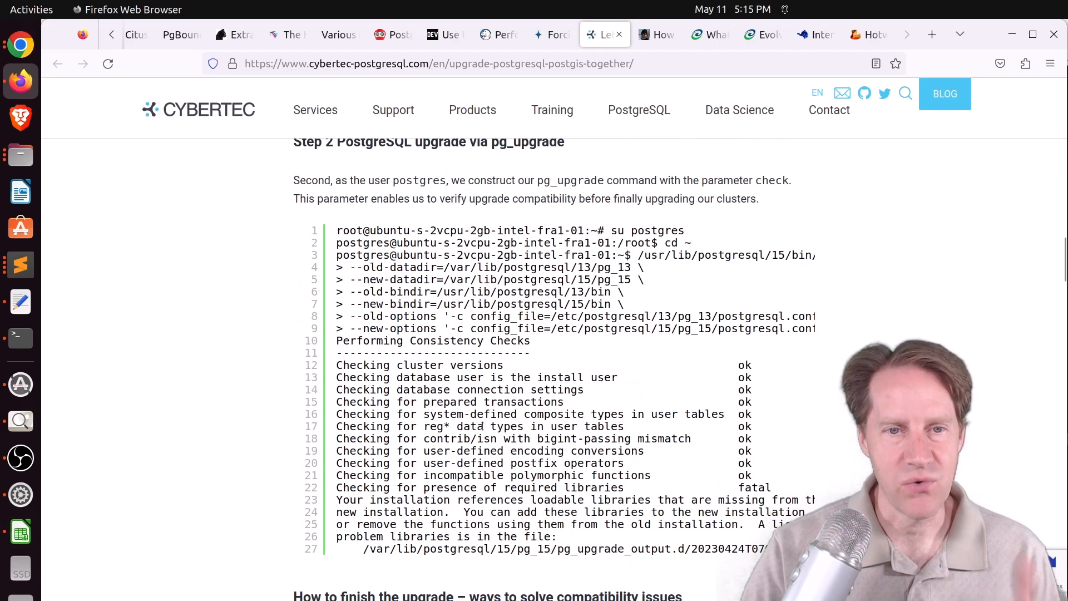
pyautogui.scroll(-3)
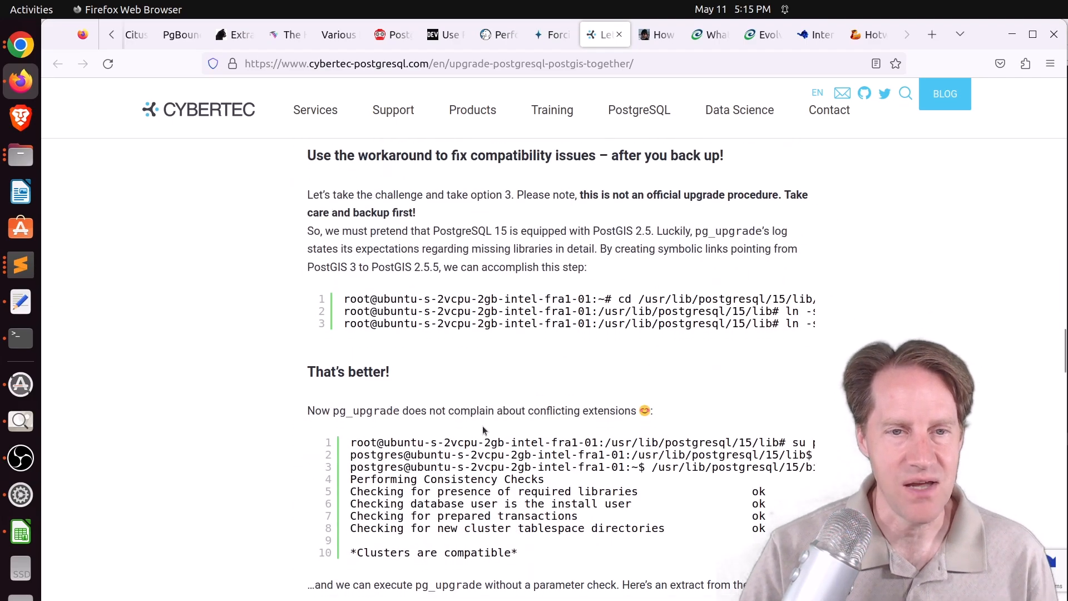
pyautogui.scroll(-3)
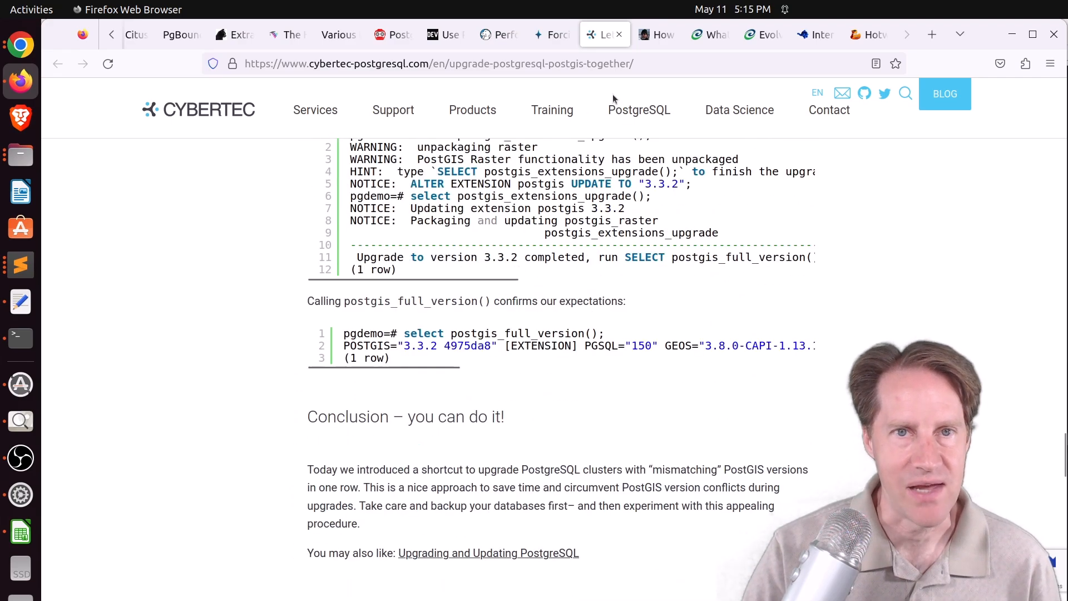
# - Open Peter Eisentraut's patch-by-email post and scroll past the git format-patch workflow
pyautogui.click(657, 35)
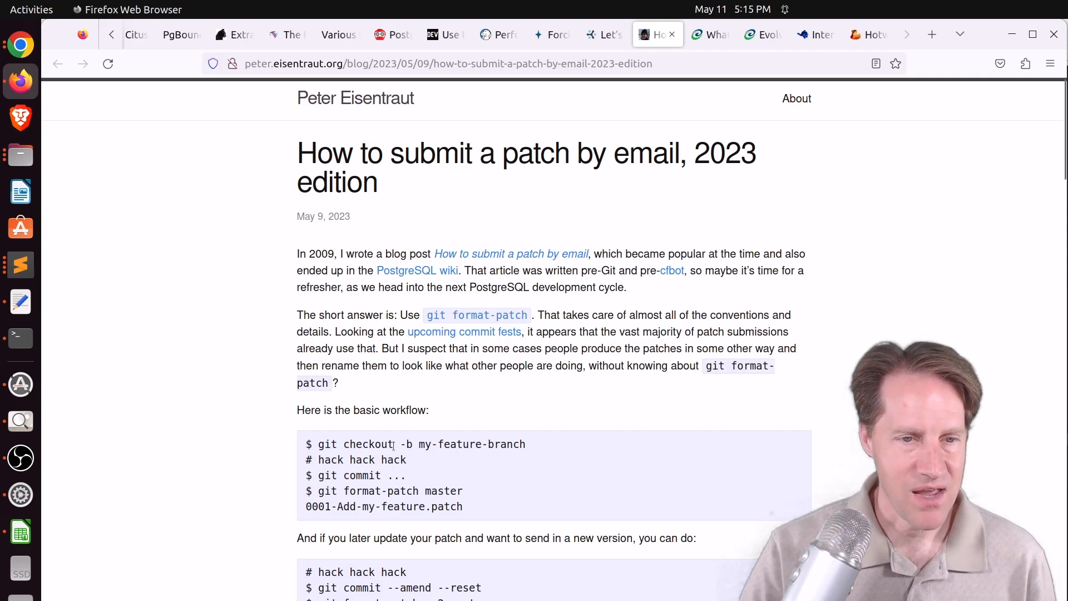
pyautogui.scroll(-3)
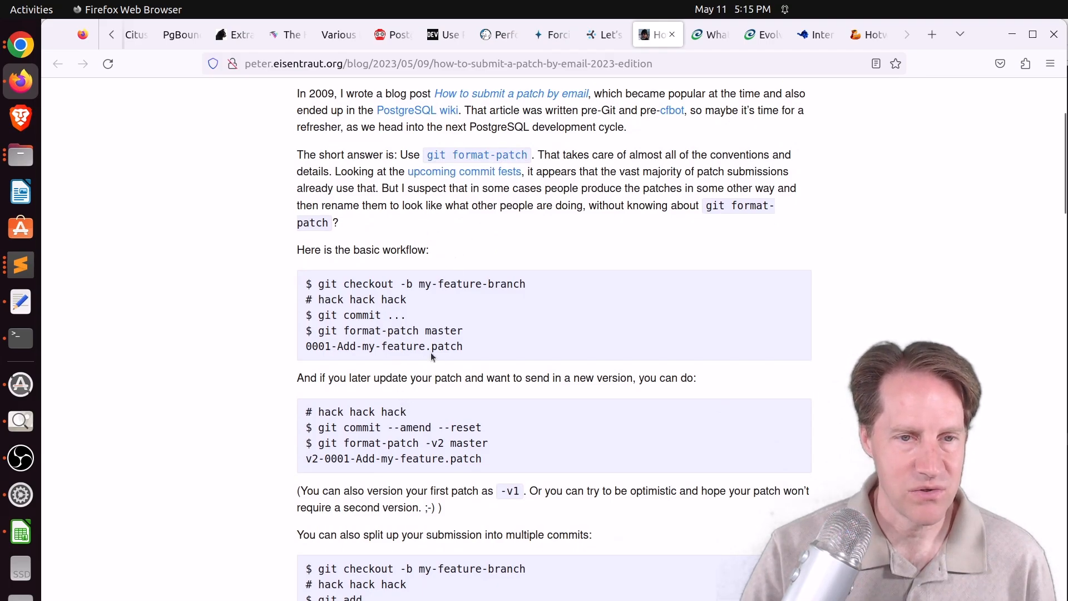
pyautogui.scroll(-3)
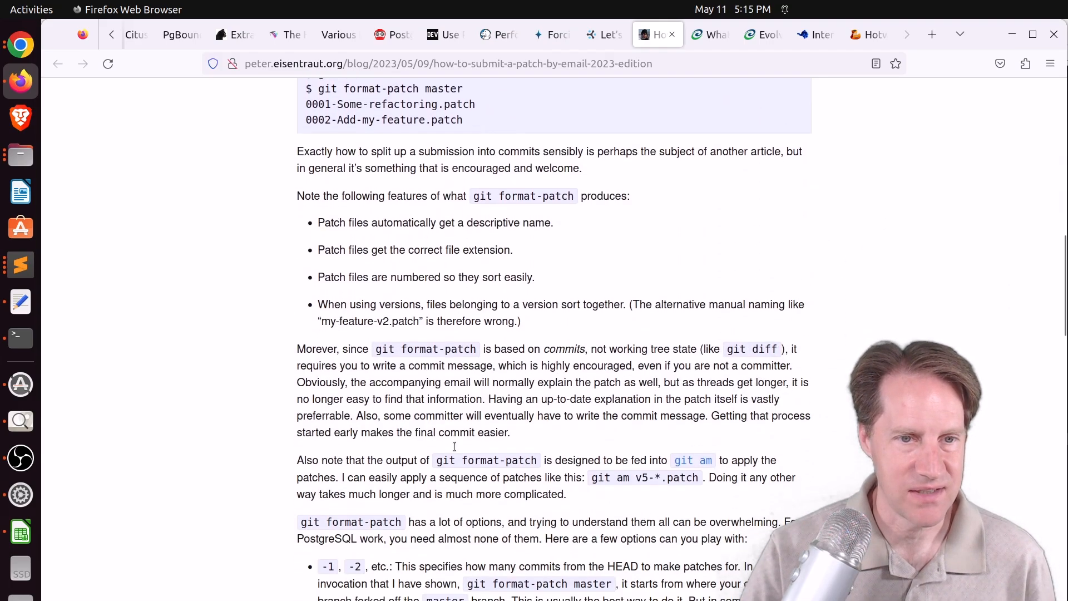
# - Skim the Floor Drees Person of the Week interview, then switch to Rubber Duck Dev Show episode 84
pyautogui.click(812, 34)
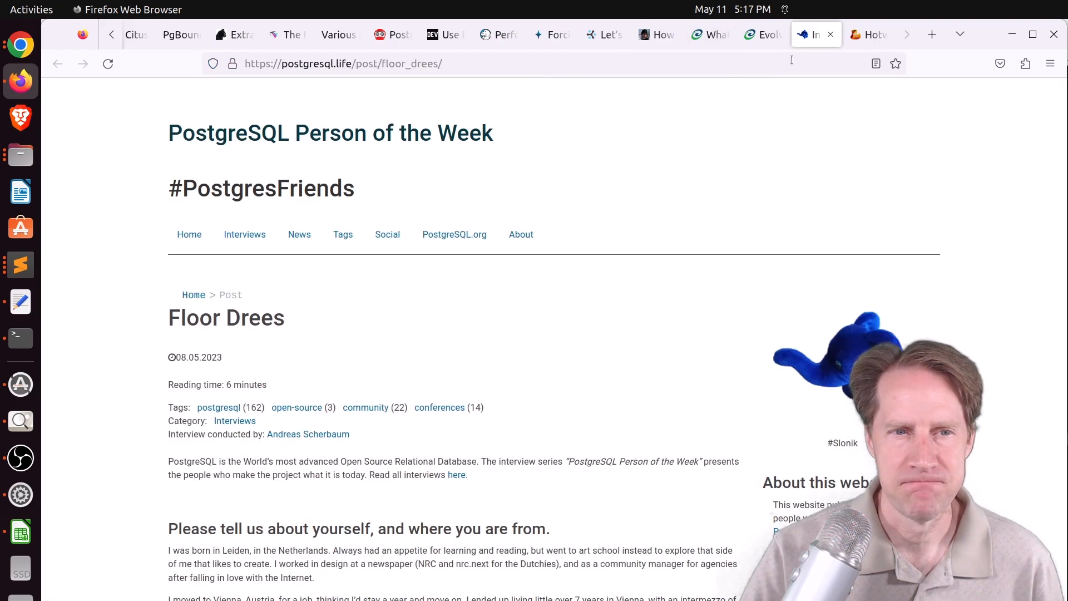
pyautogui.moveTo(527, 312)
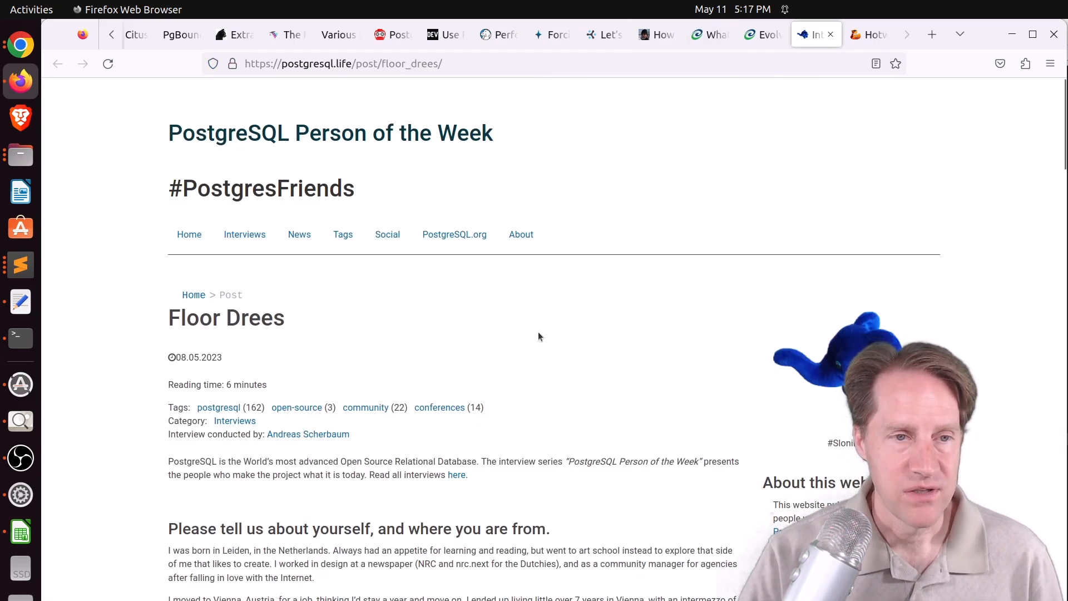
pyautogui.scroll(-3)
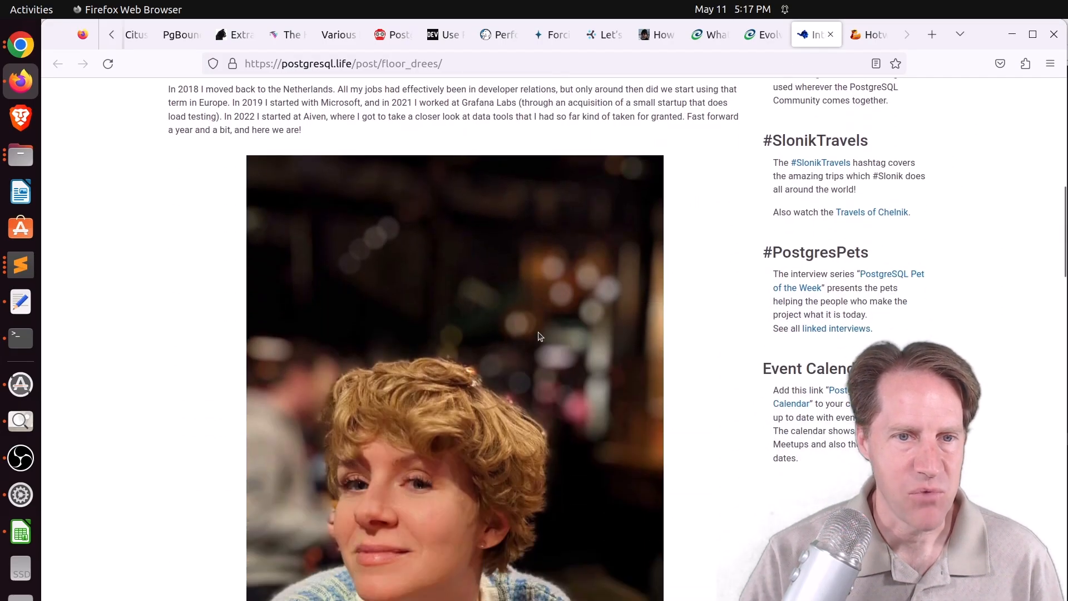
pyautogui.scroll(-3)
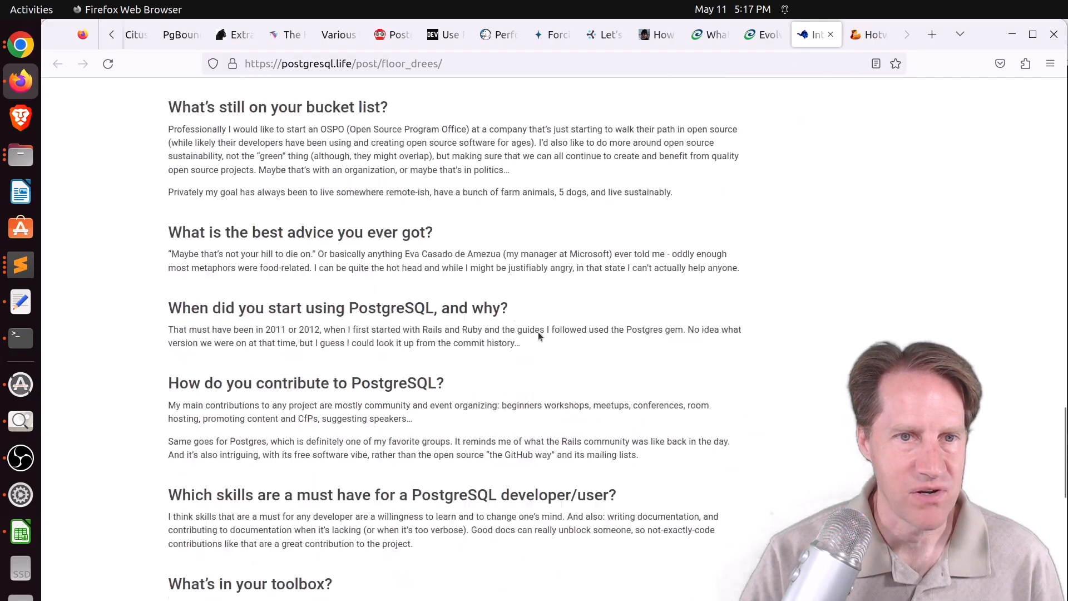
pyautogui.click(862, 34)
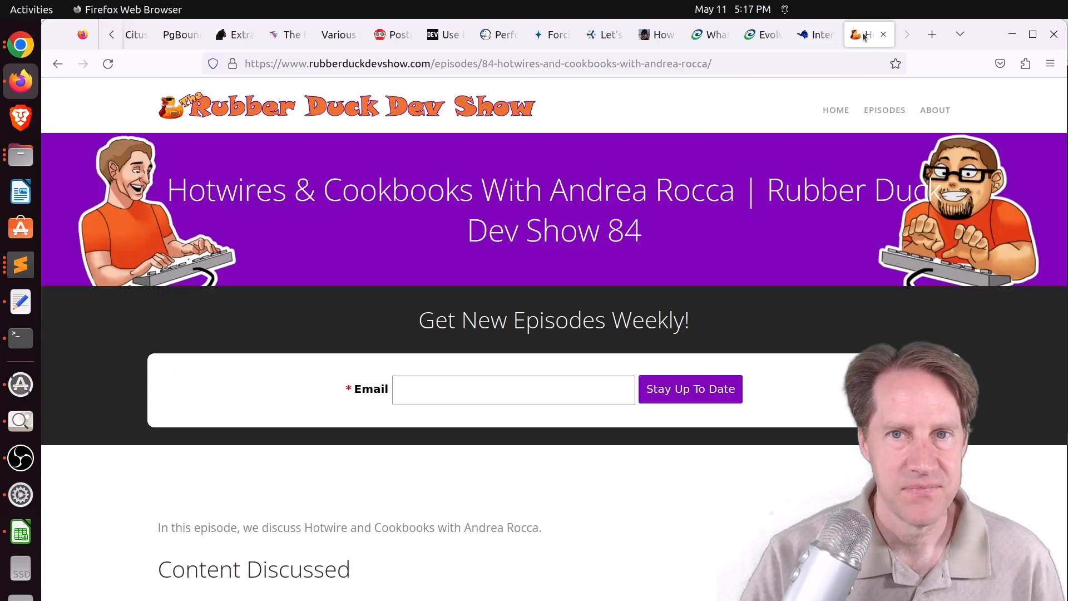
pyautogui.moveTo(800, 265)
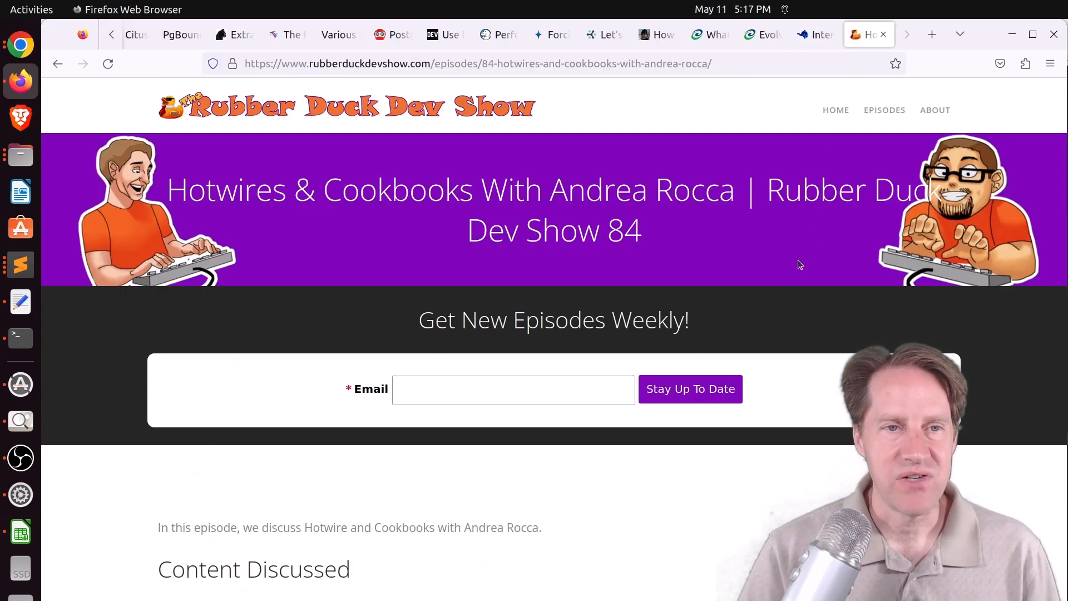